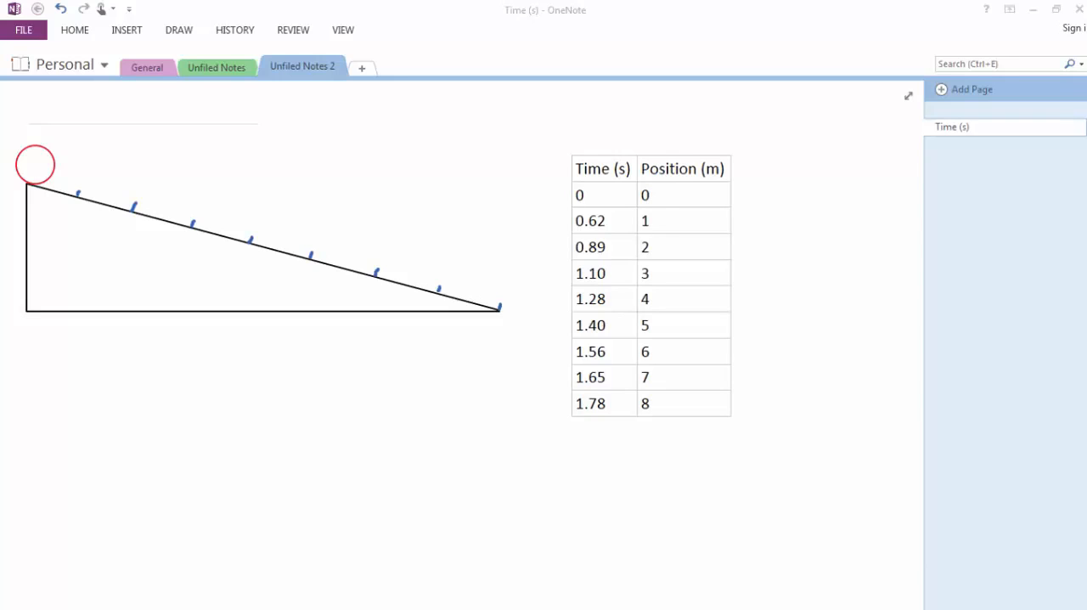
mouse_move(880, 408)
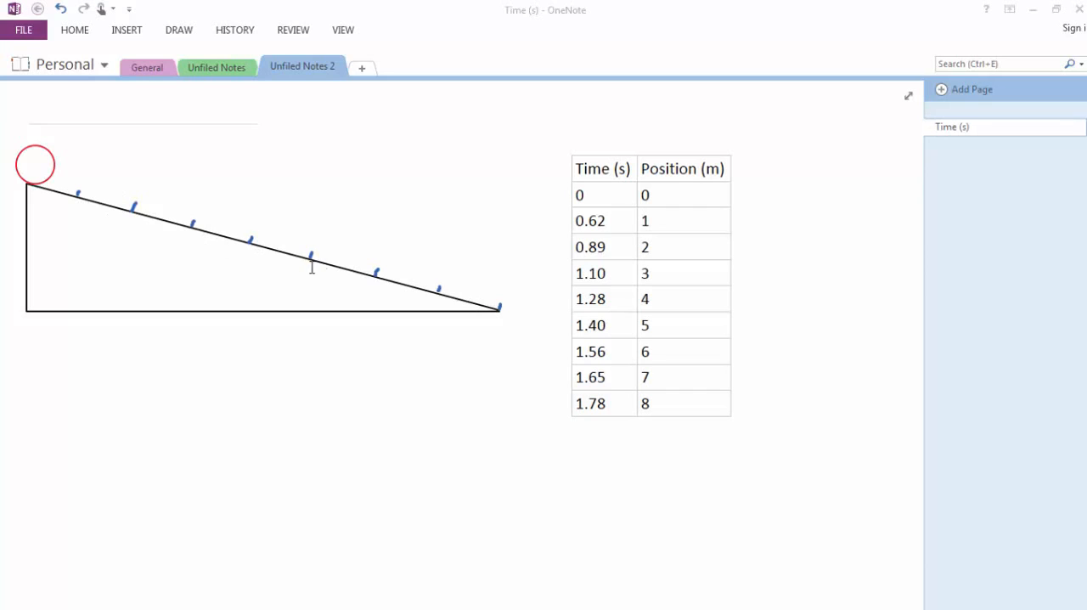
mouse_move(554, 258)
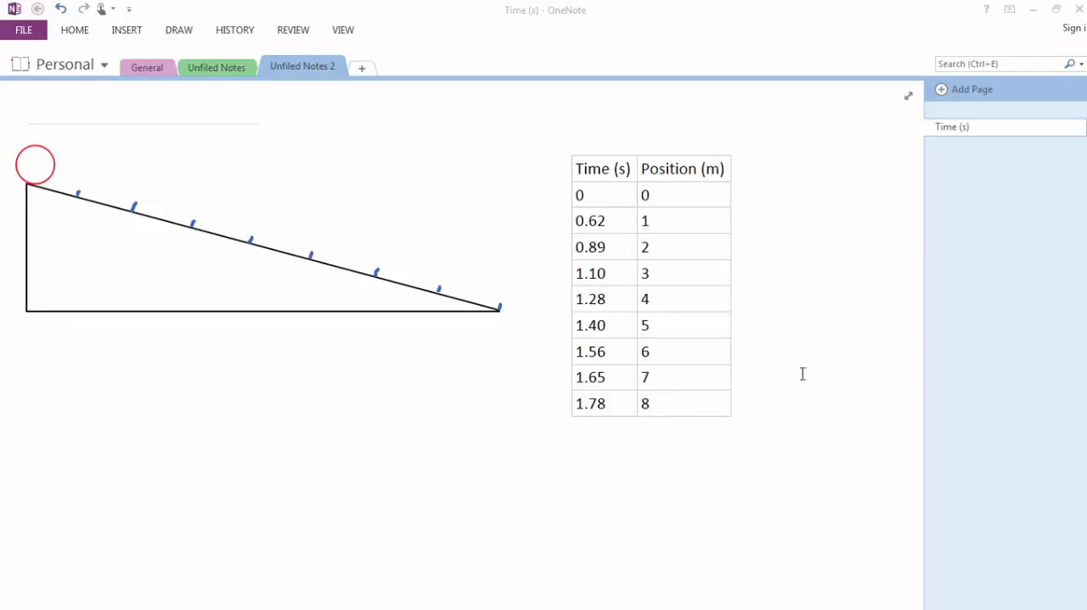
mouse_move(824, 394)
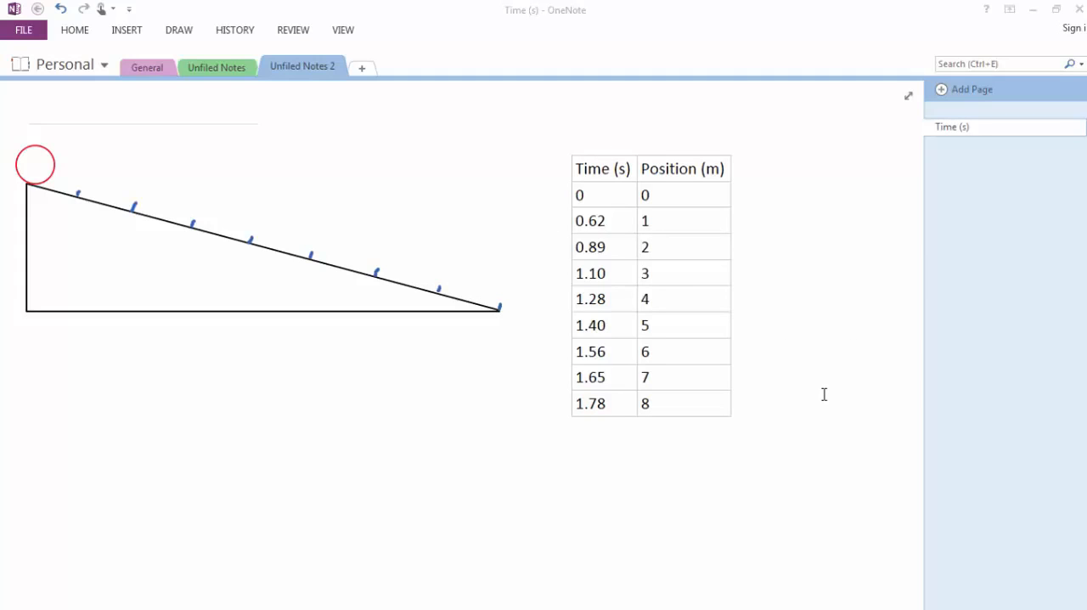
mouse_move(812, 425)
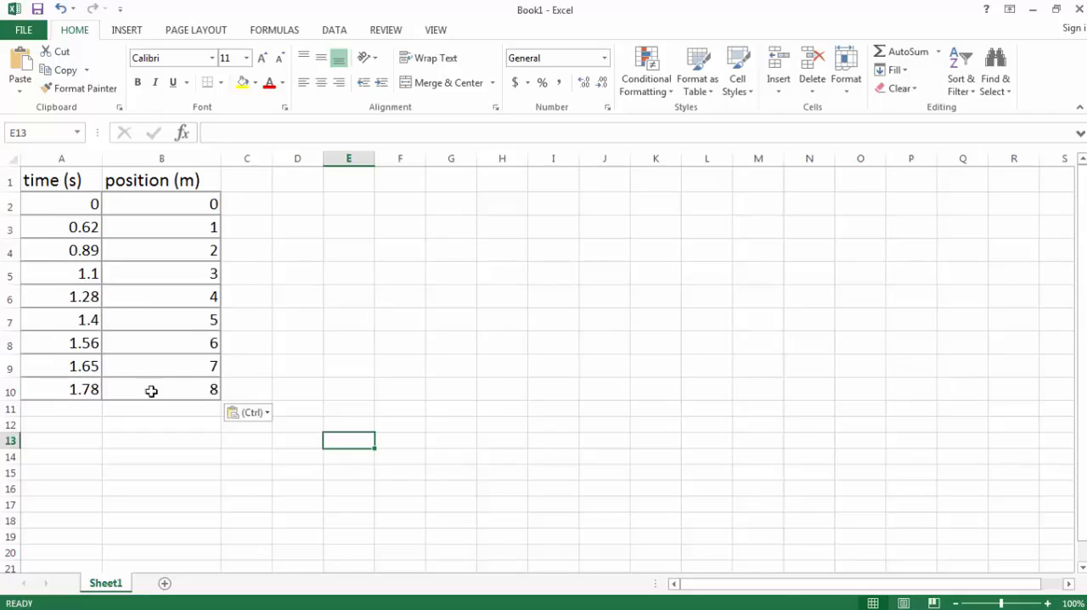
mouse_move(202, 402)
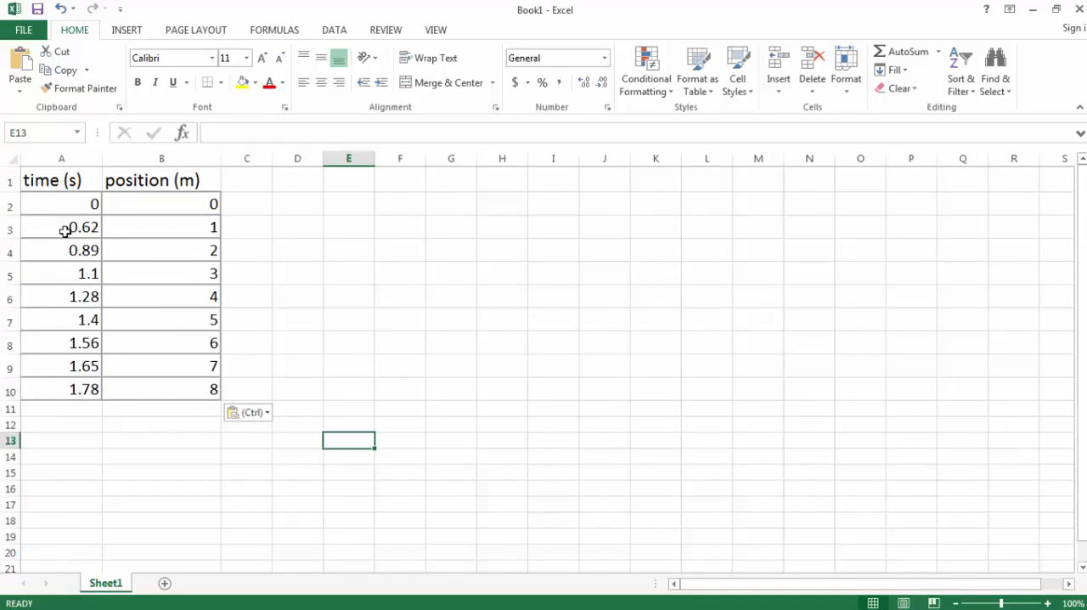
mouse_move(37, 352)
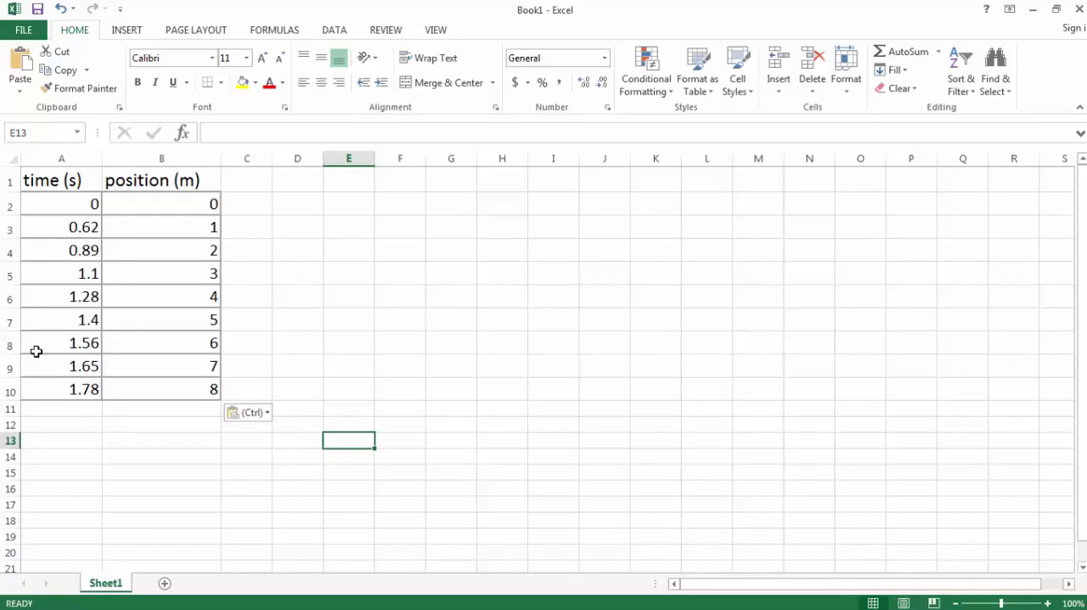
mouse_move(89, 272)
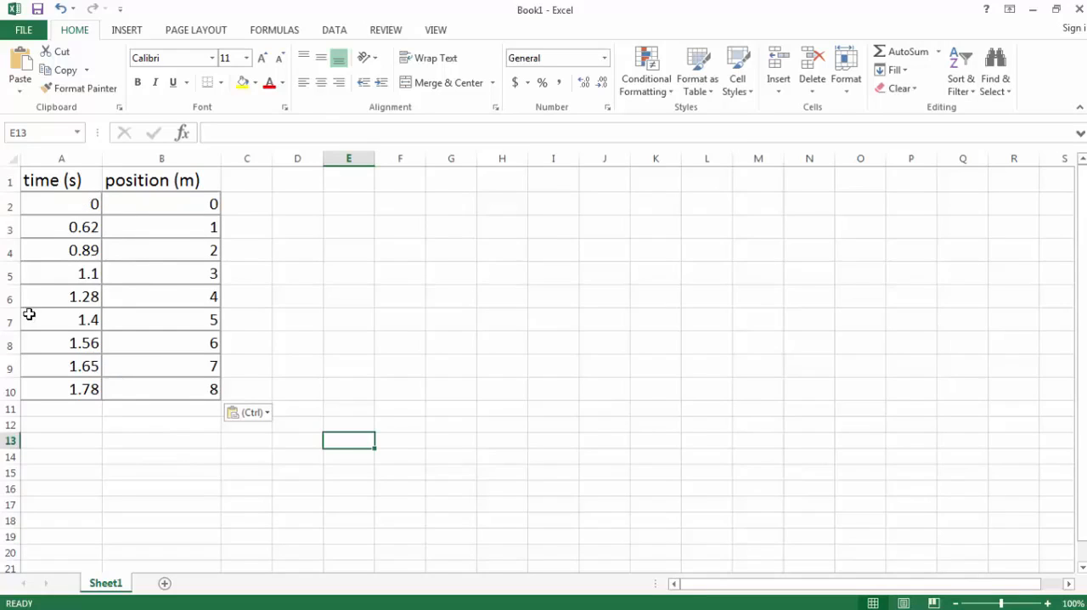
mouse_move(192, 396)
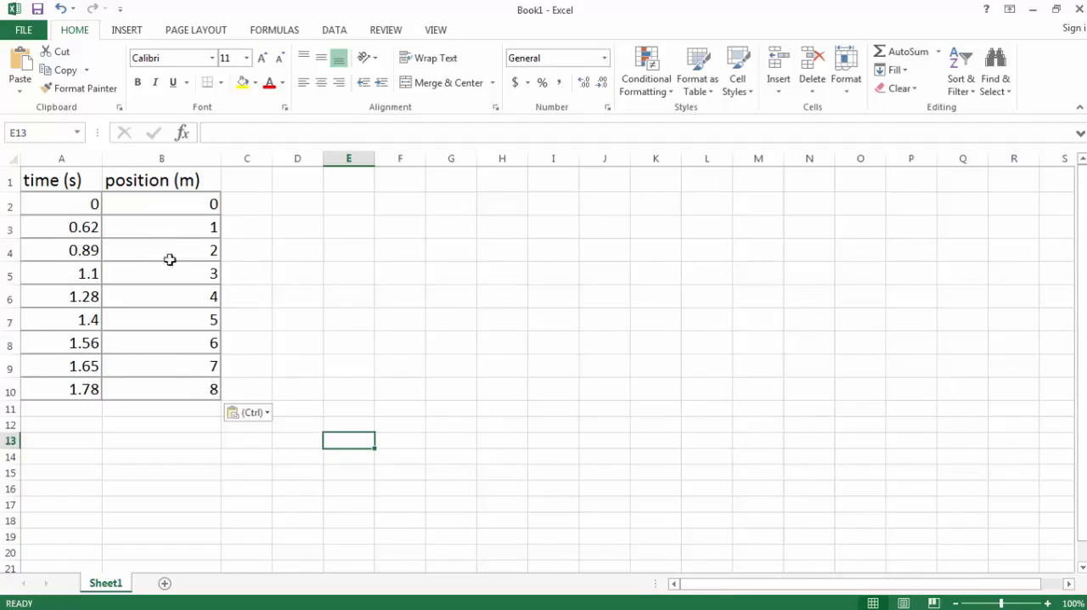
- Insert a plain scatter chart of the time and position values in A2:B10
left_click_drag(61, 204, 161, 389)
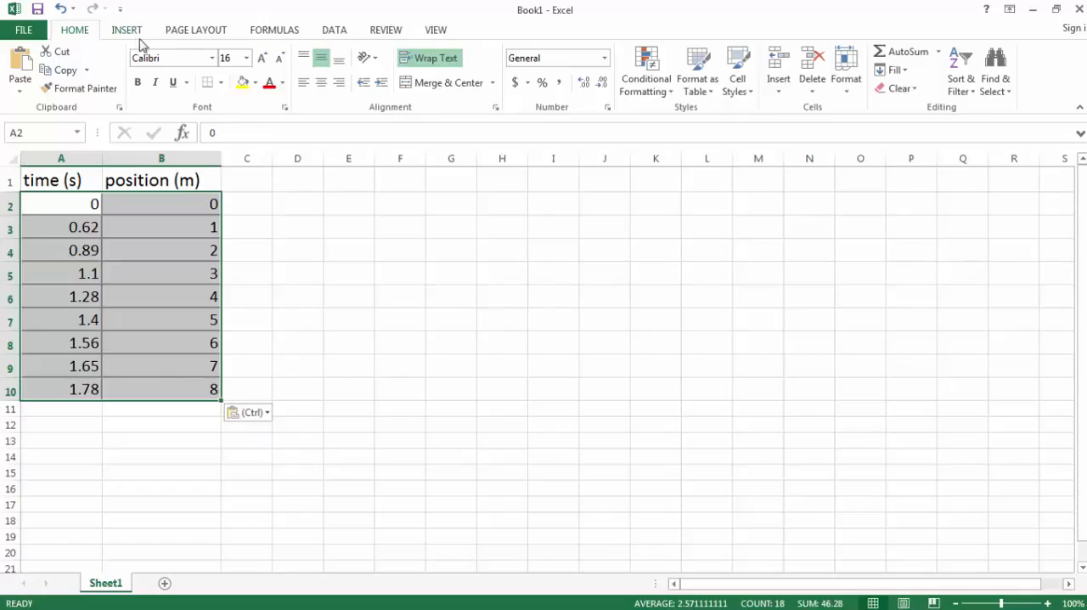
left_click(126, 31)
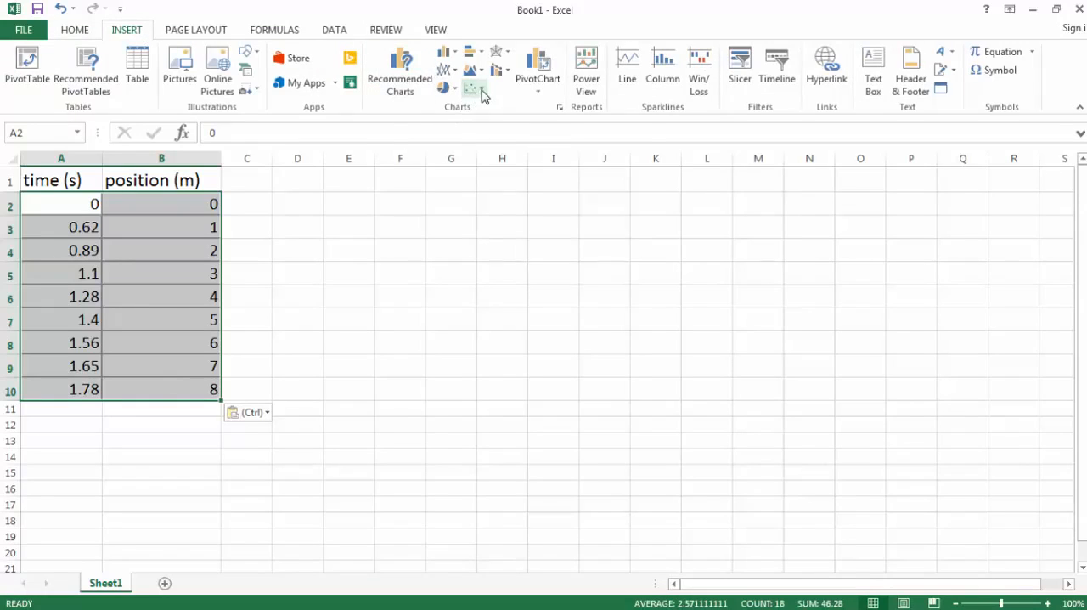
left_click(474, 88)
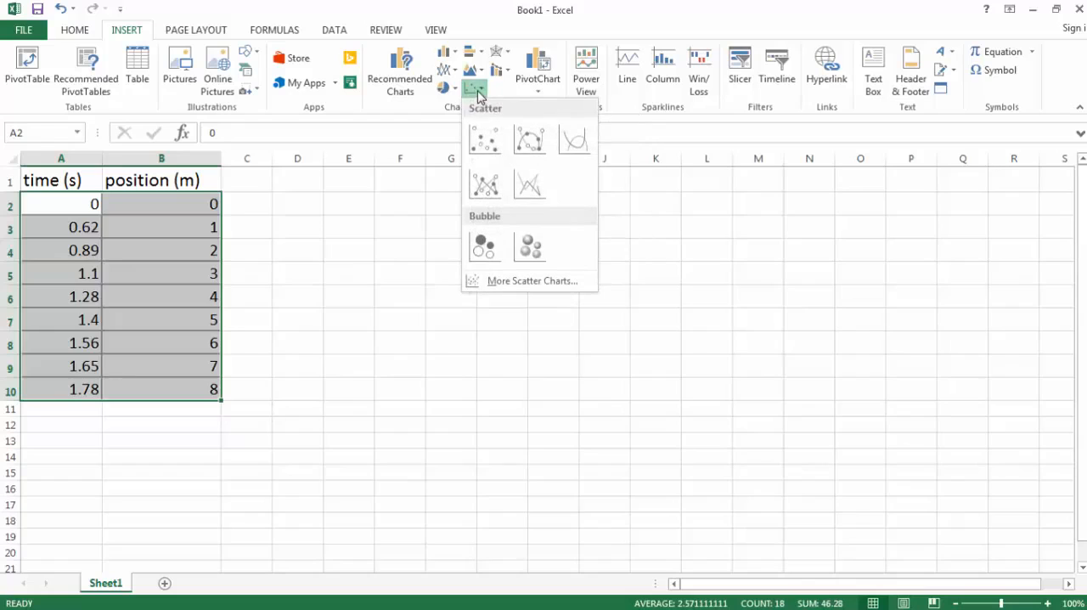
left_click(484, 139)
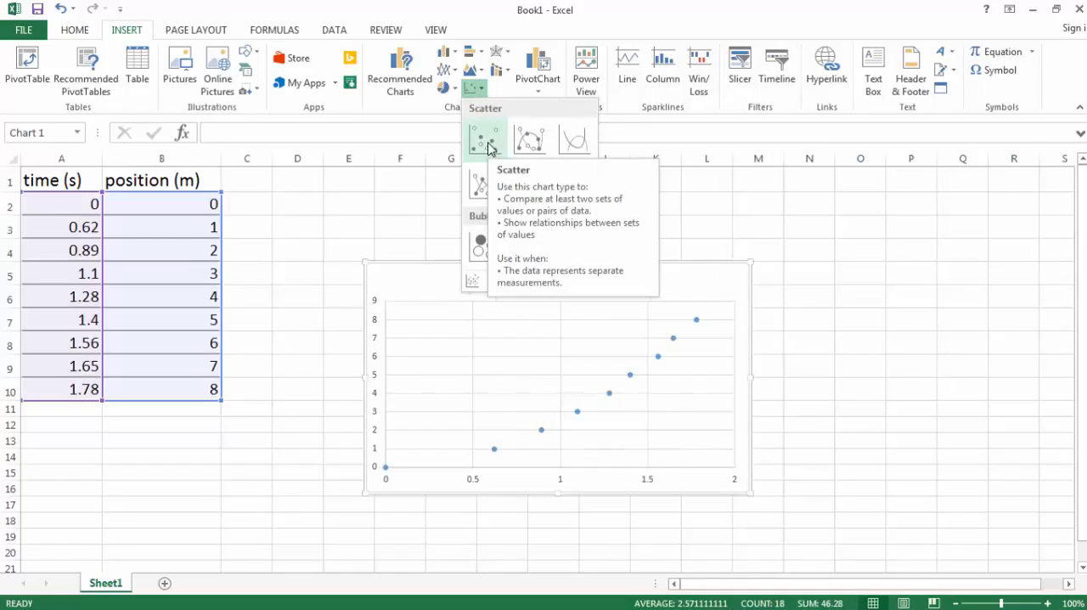
left_click(482, 139)
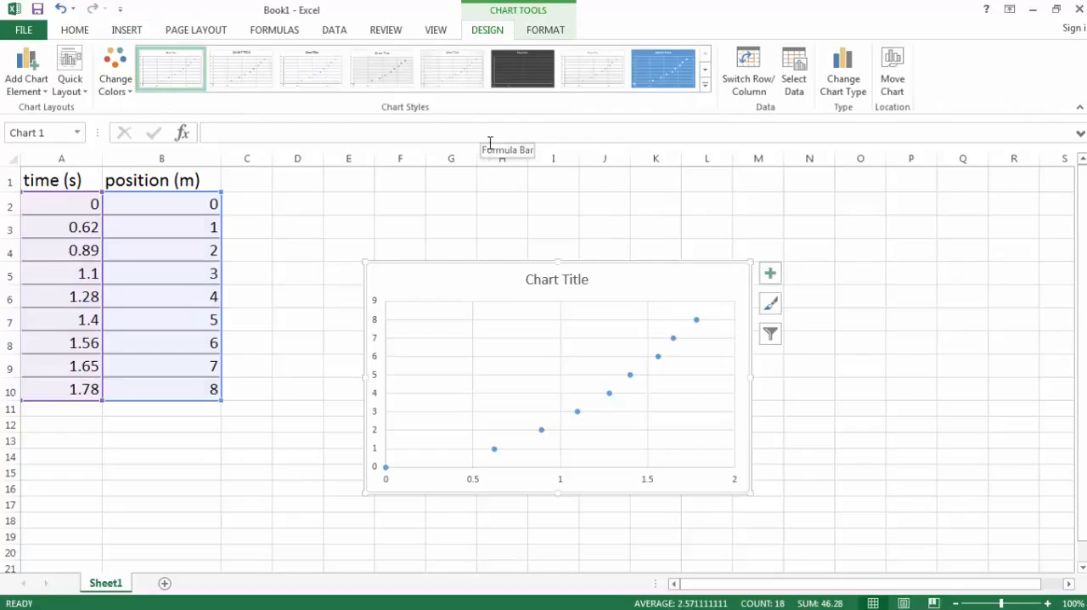
mouse_move(394, 197)
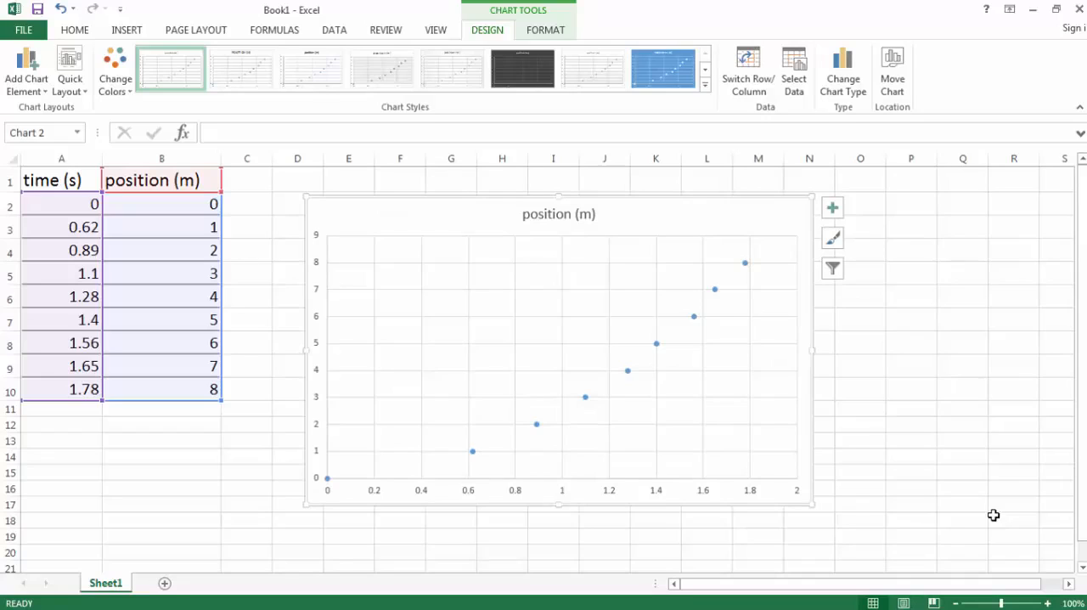
mouse_move(890, 443)
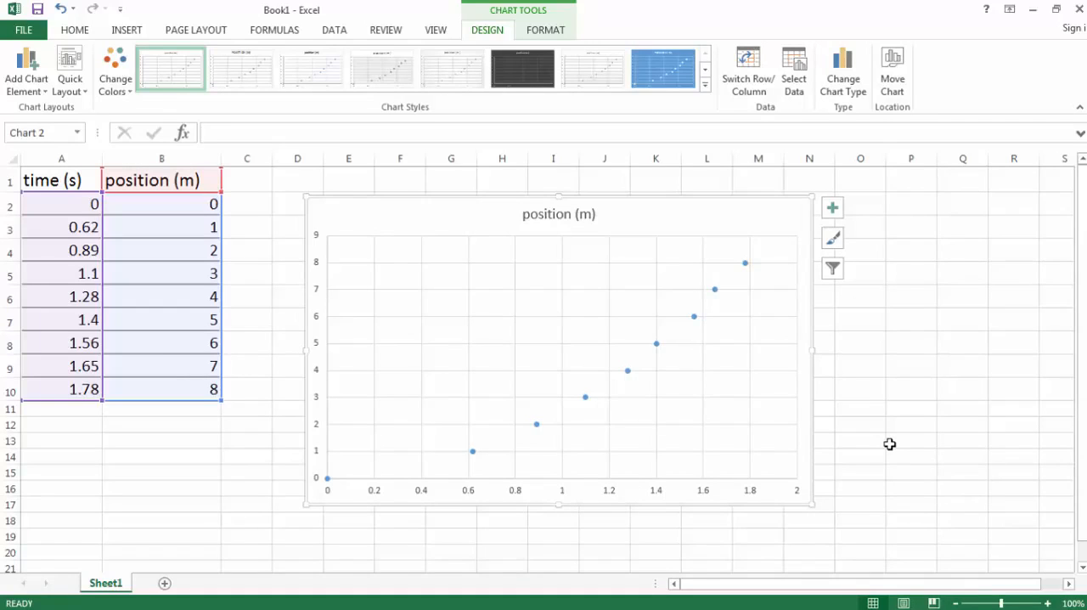
mouse_move(558, 214)
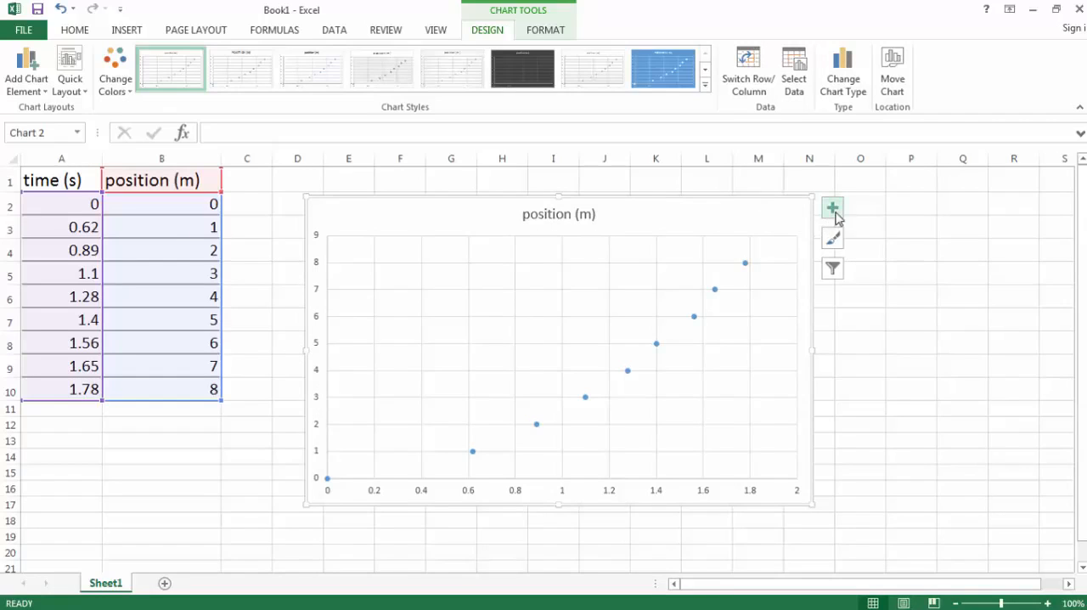
- Add axis titles 'Position (m)' and 'time (s)', then retitle the chart 'Position vs Time For a Ball Rolling Down a Ramp'
left_click(833, 207)
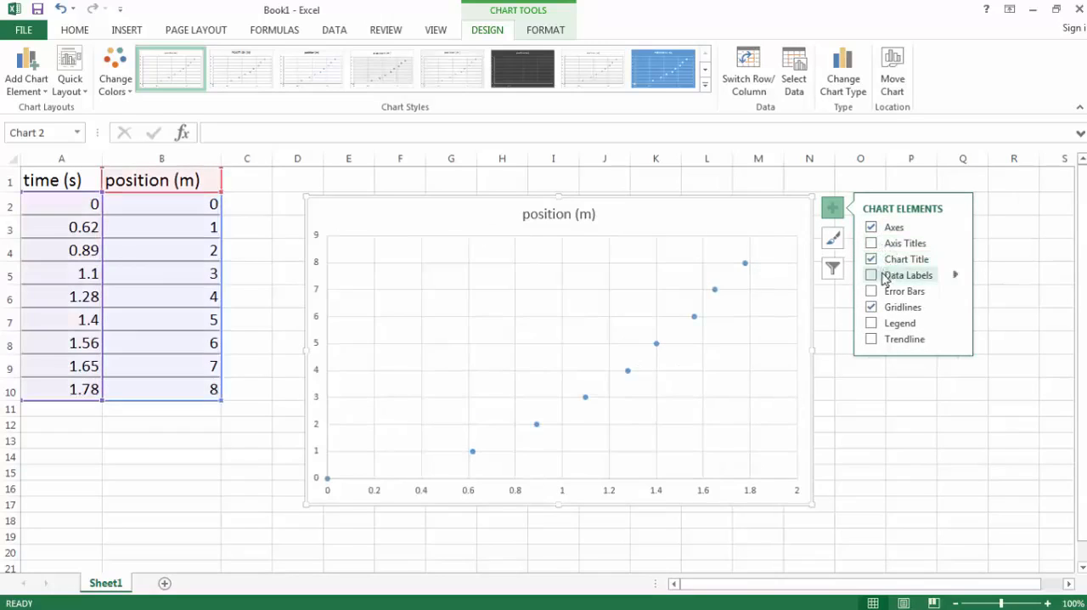
left_click(871, 243)
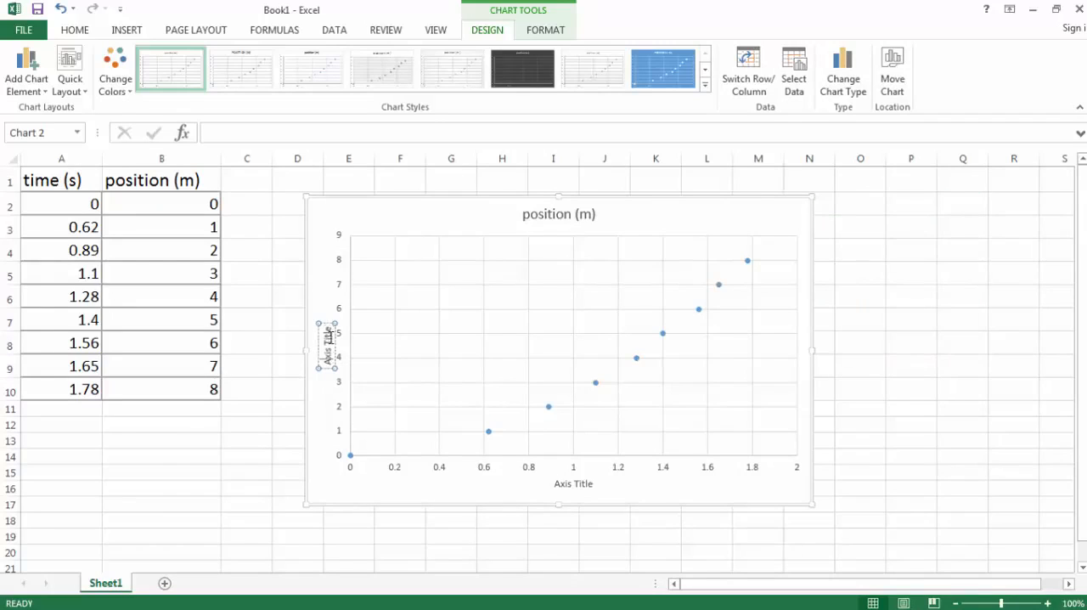
right_click(326, 343)
type("Position (m)")
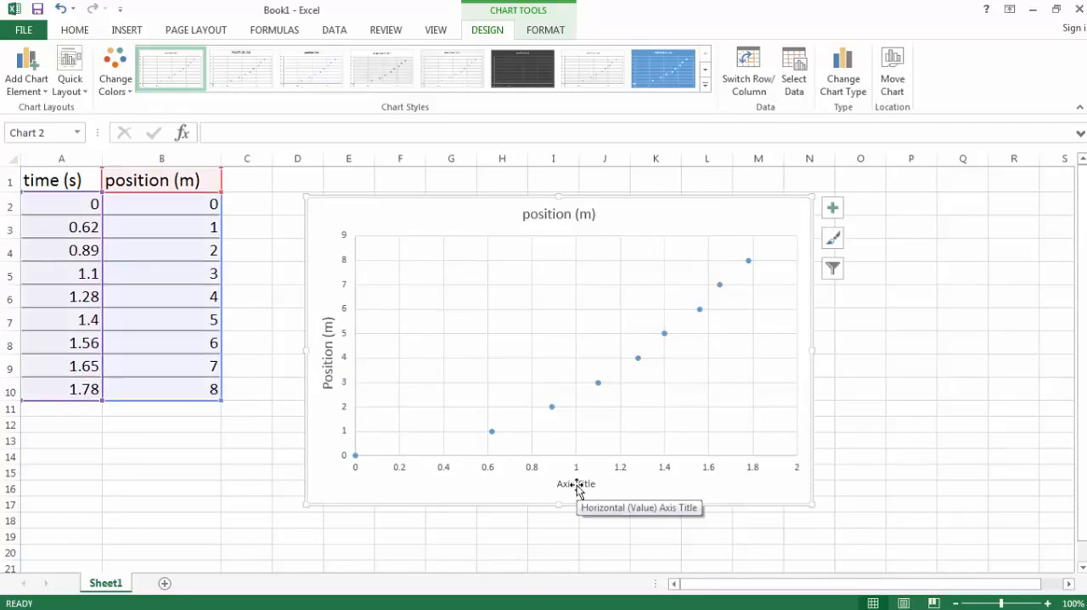
left_click(576, 482)
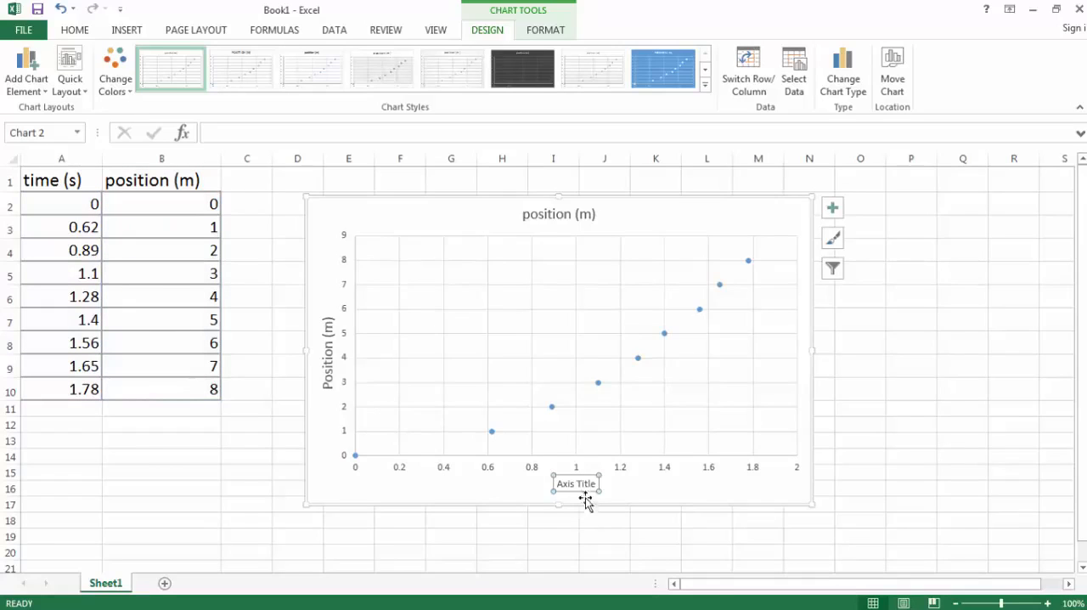
right_click(576, 482)
type("time (s)")
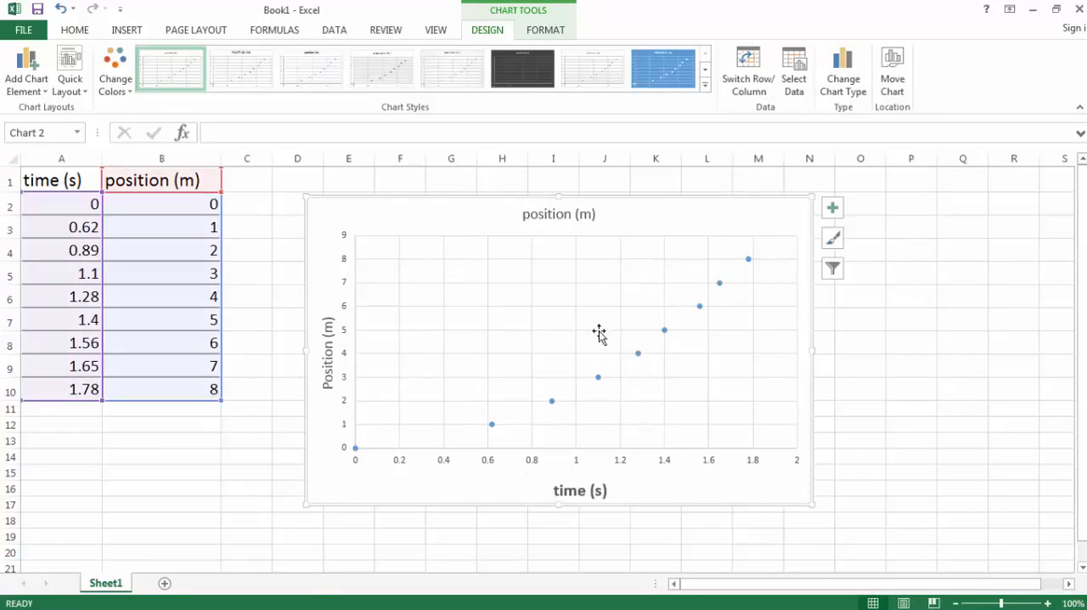
left_click(557, 214)
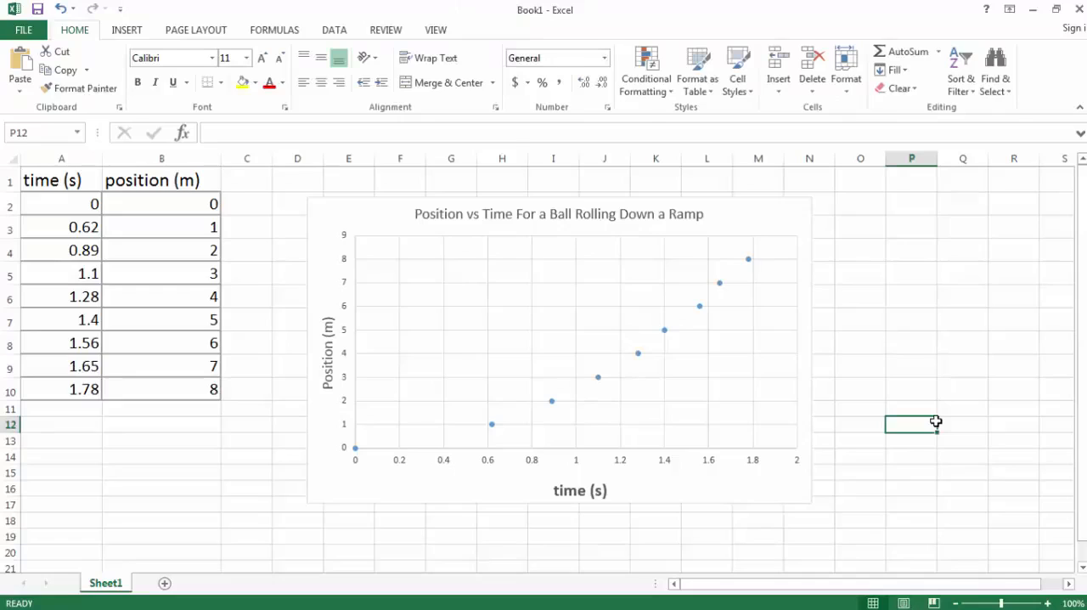
- Add a trendline to the data series and set it to polynomial order 2
left_click(557, 348)
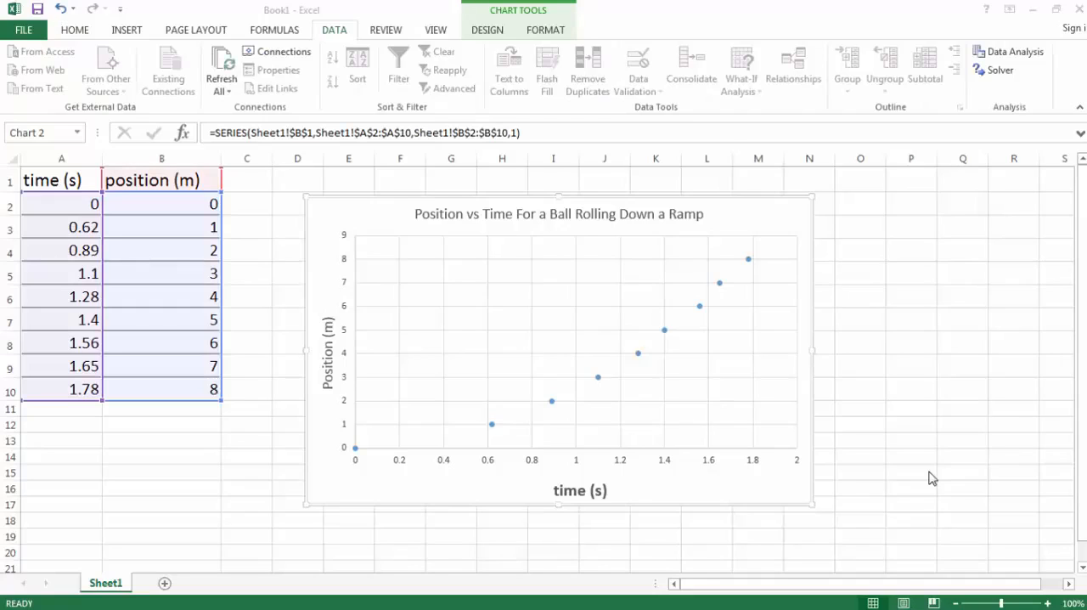
mouse_move(561, 415)
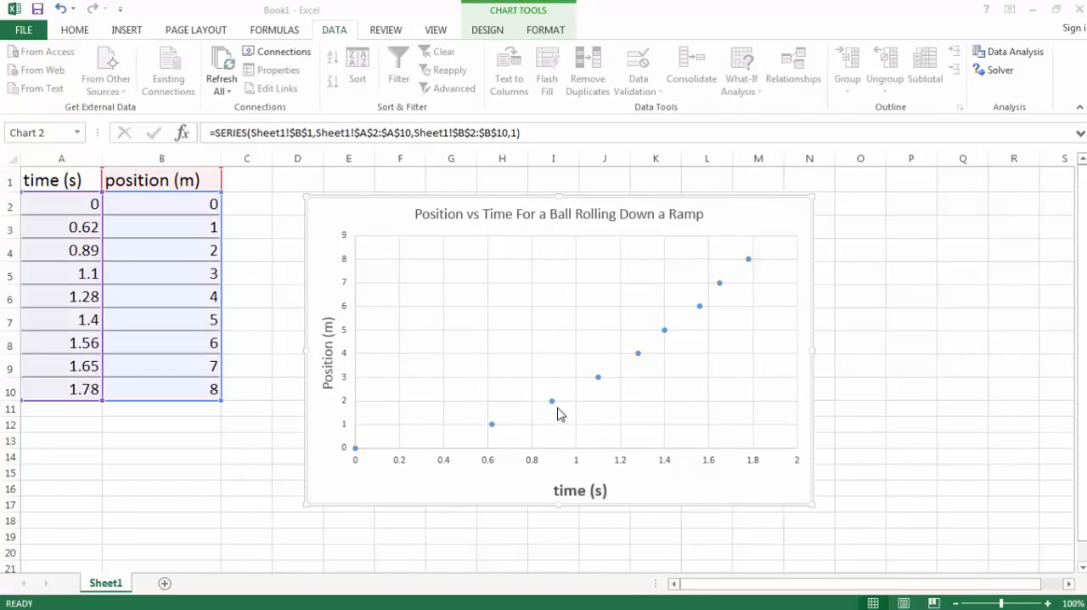
mouse_move(550, 401)
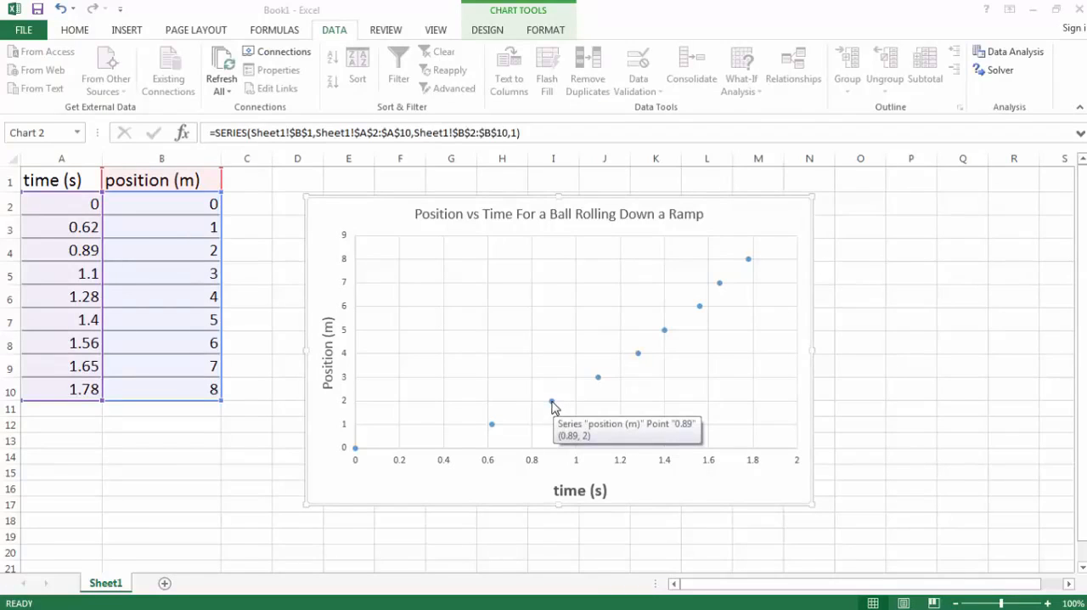
right_click(554, 403)
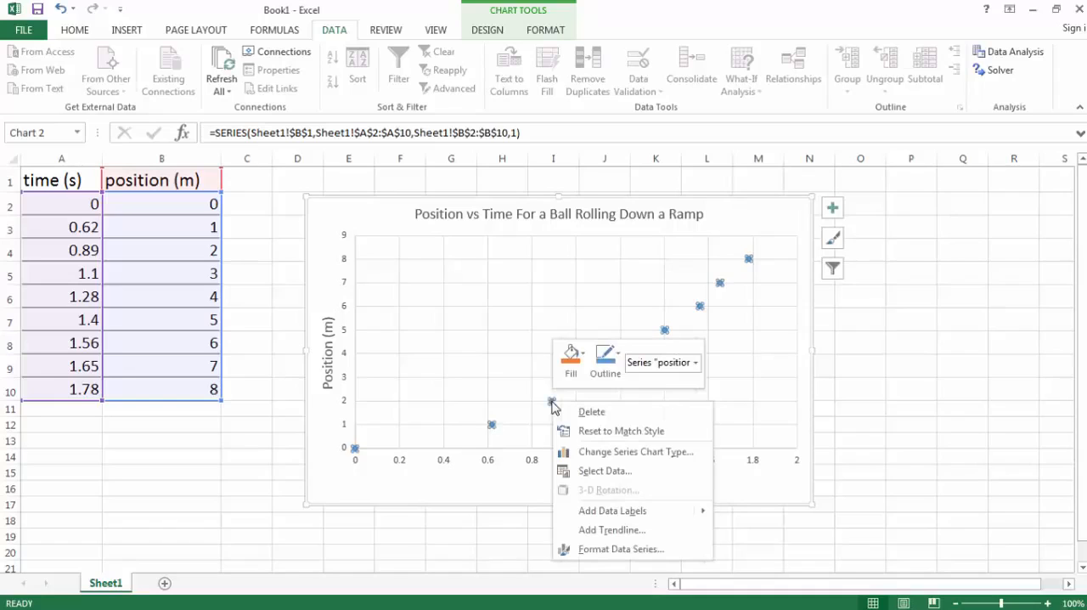
mouse_move(612, 530)
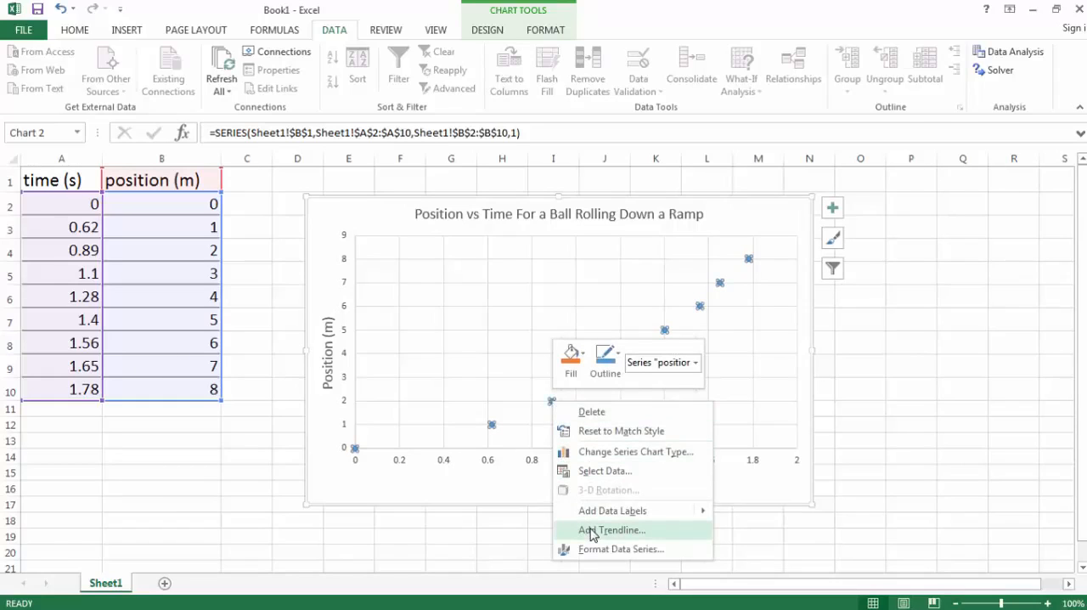
left_click(610, 530)
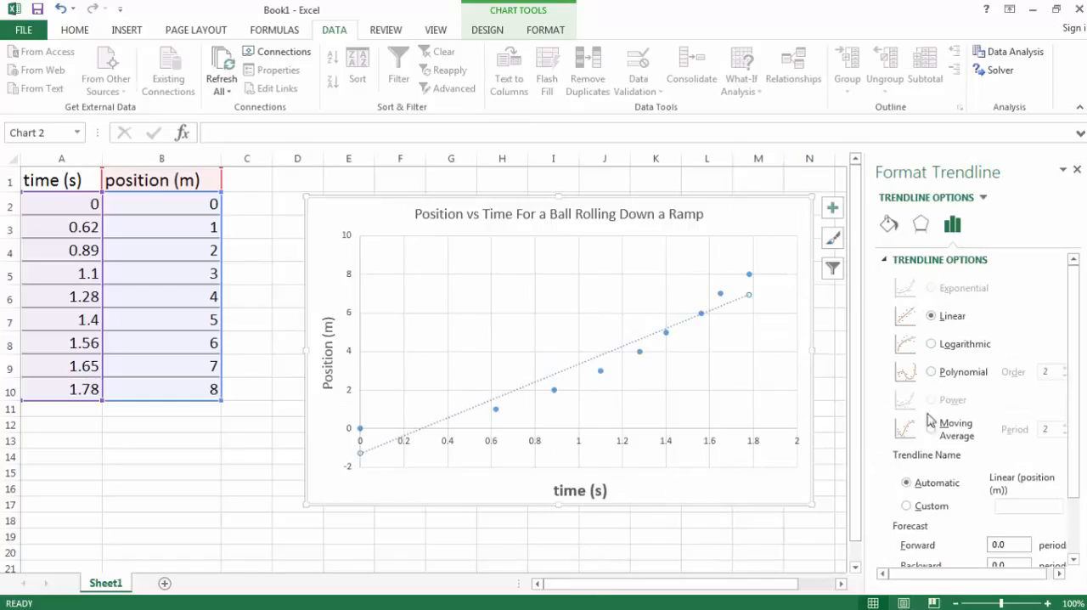
left_click(931, 316)
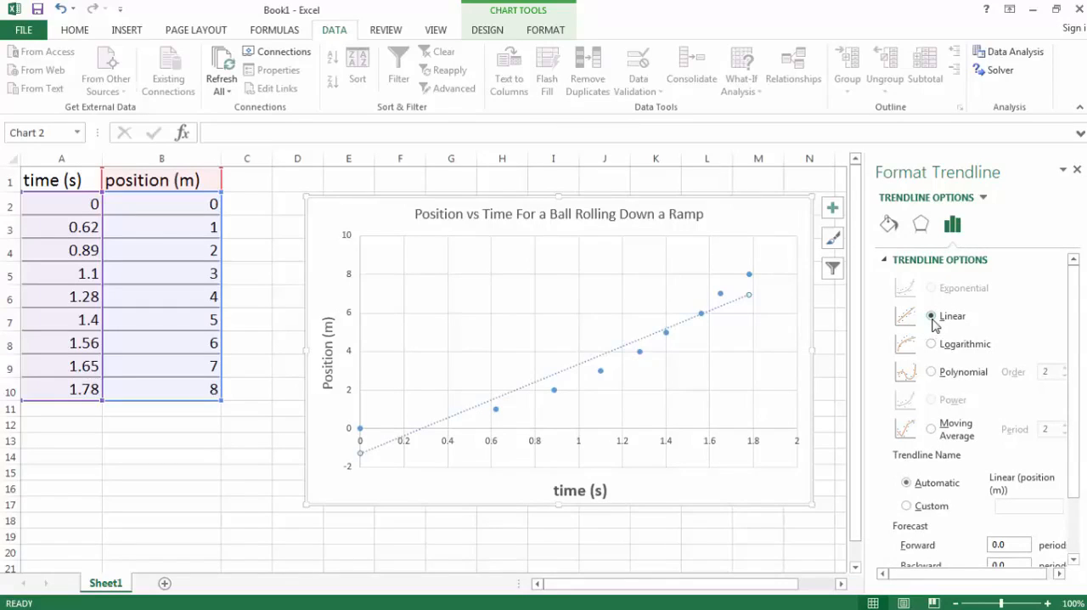
left_click(931, 316)
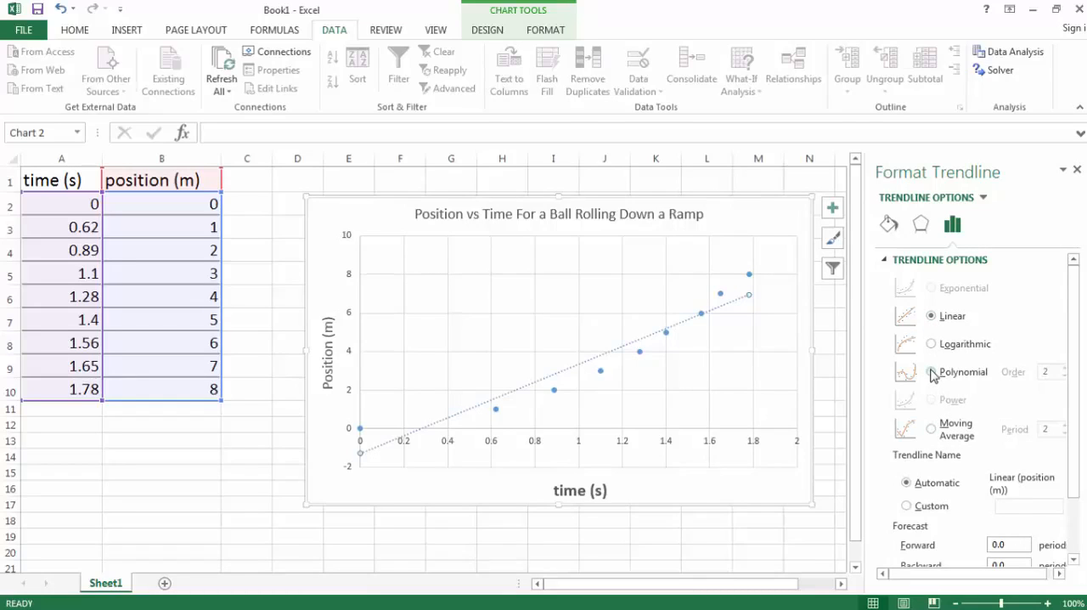
left_click(931, 370)
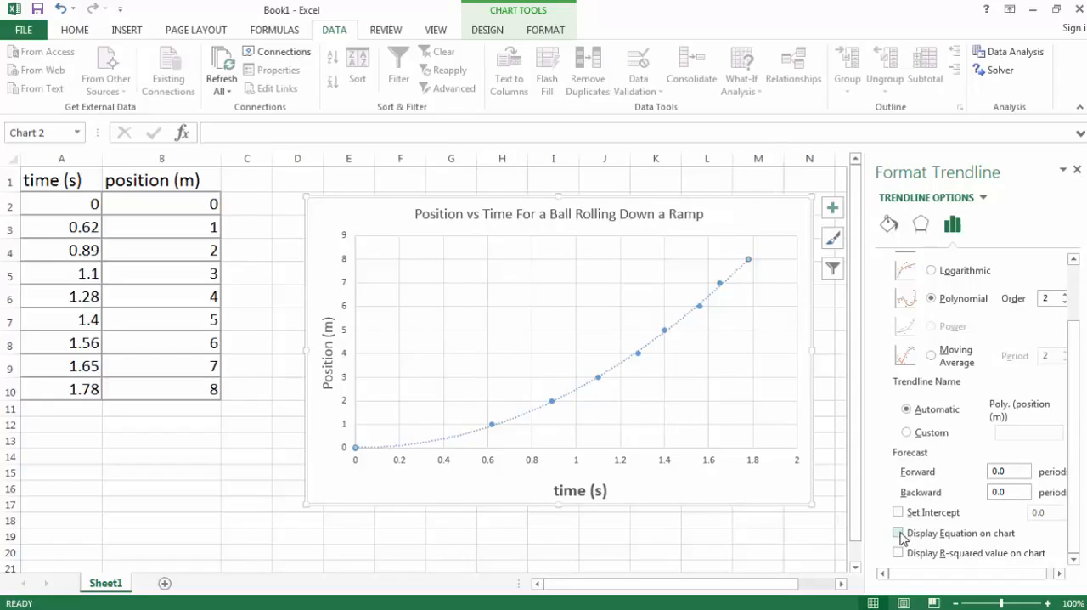
- Display the fitted trendline equation y = 2.5837x² − 0.1134x + 0.0217 on the chart
left_click(897, 534)
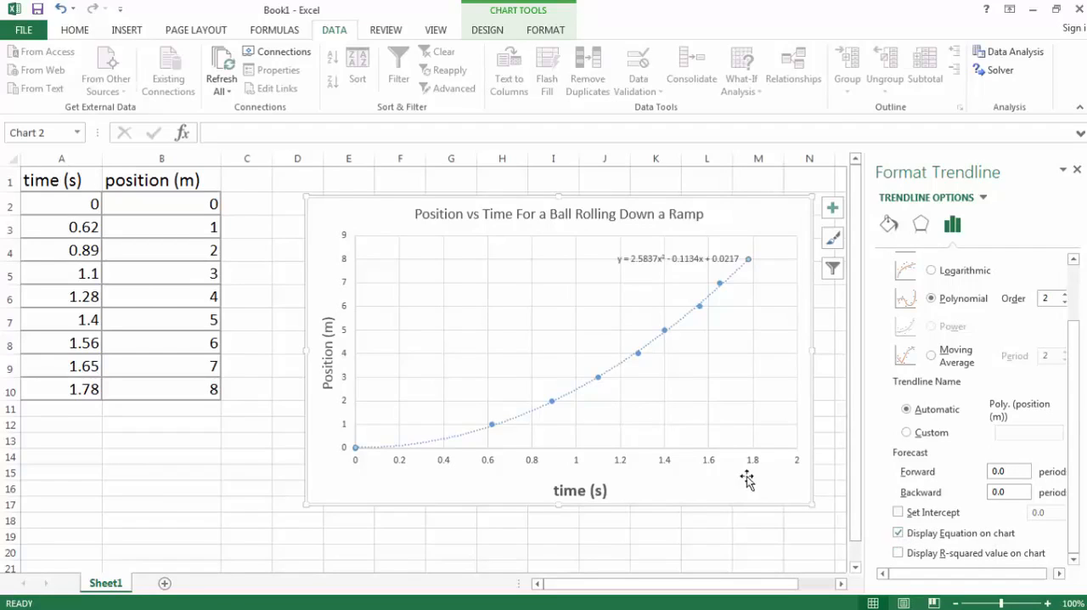
mouse_move(717, 280)
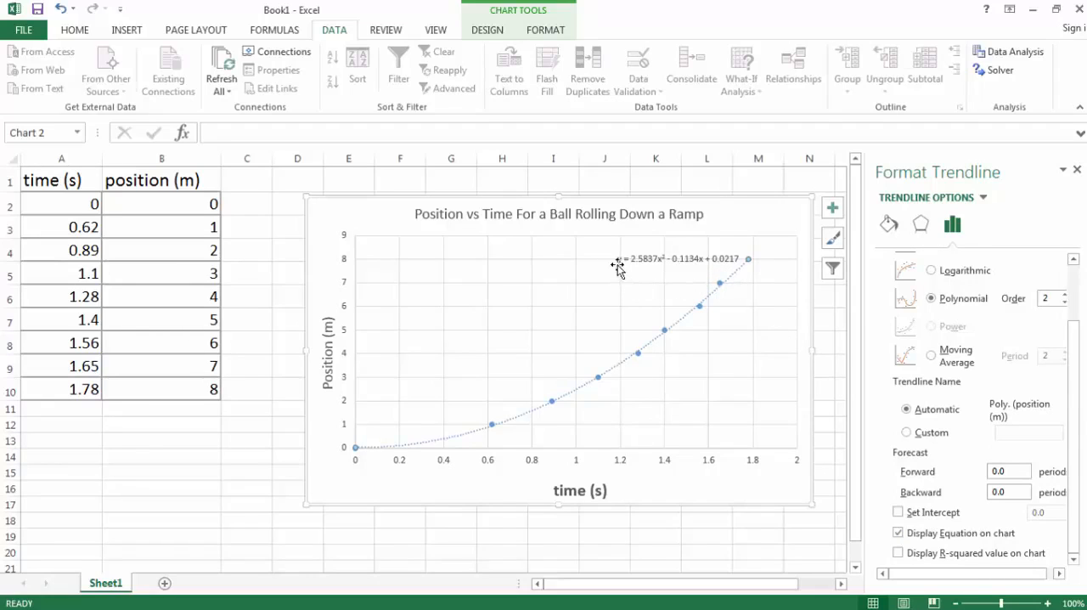
mouse_move(642, 279)
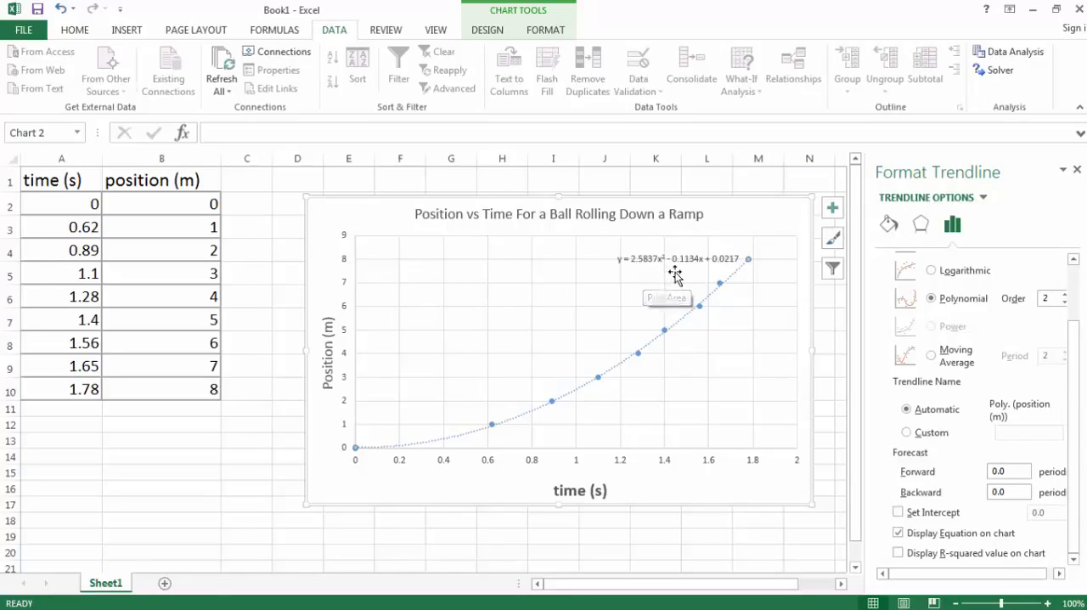
mouse_move(697, 271)
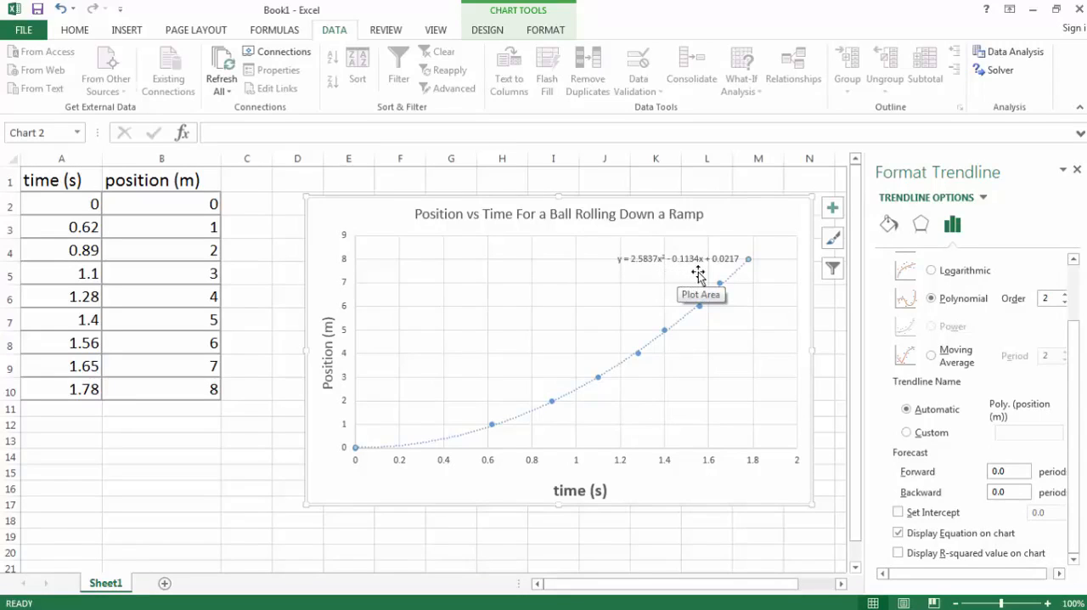
mouse_move(746, 296)
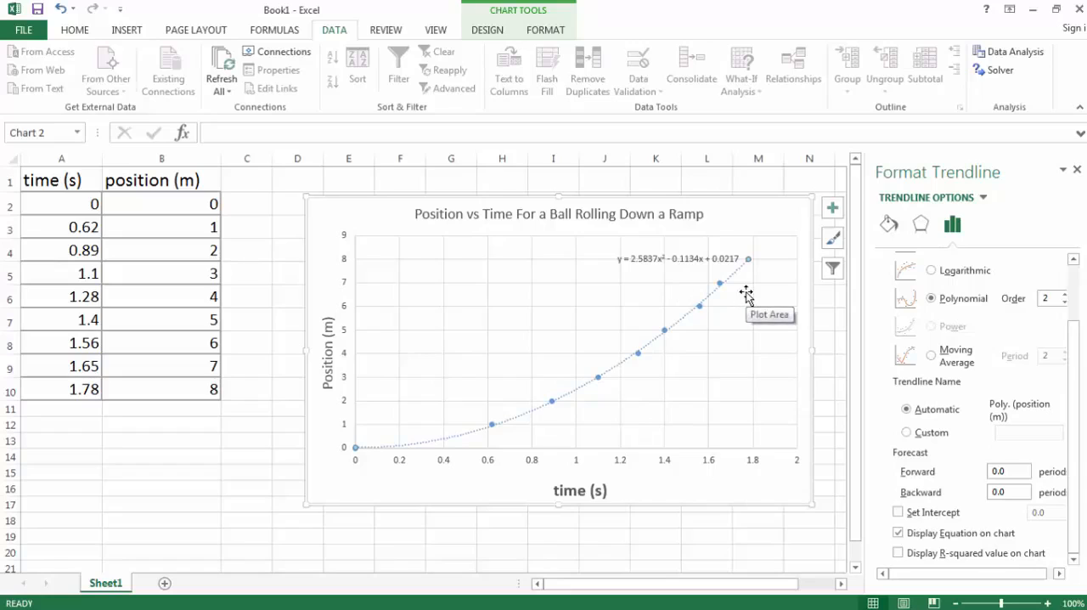
mouse_move(683, 269)
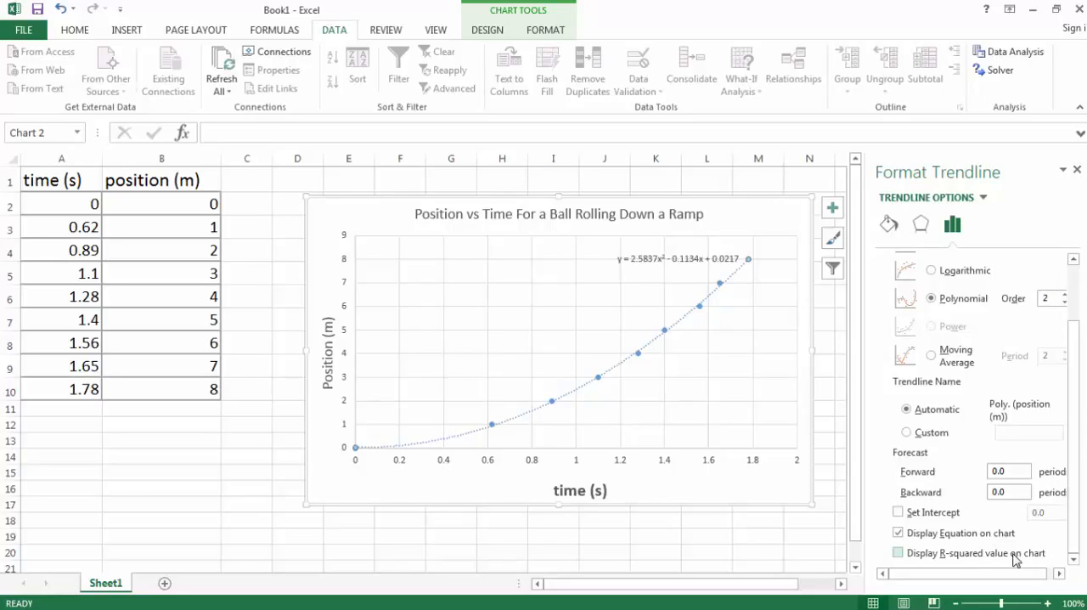
- Close the Format Trendline pane and begin a new heading in cell C1
left_click(897, 554)
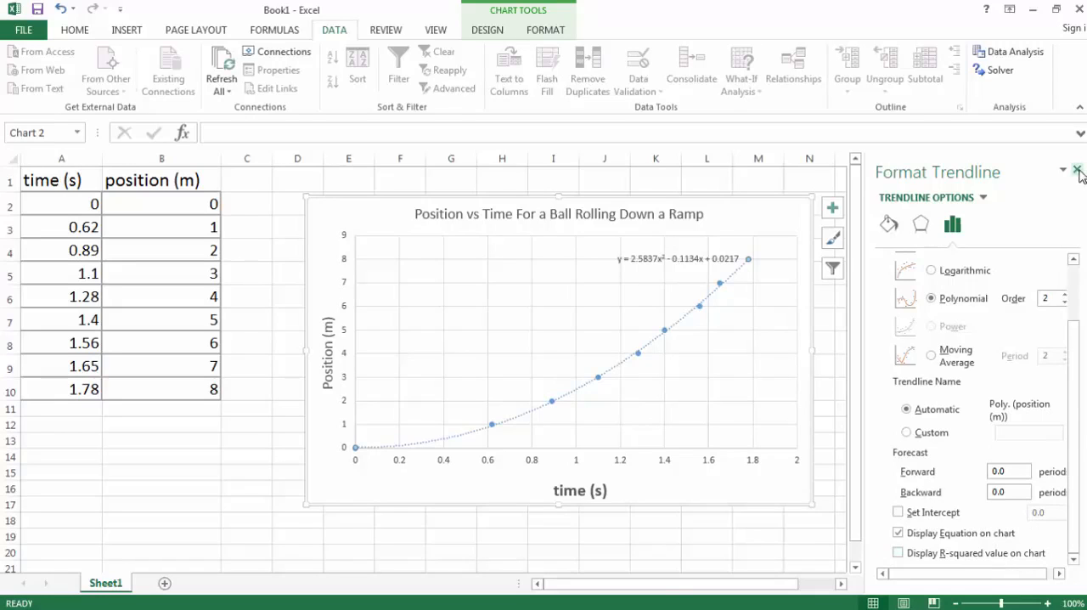
left_click(1076, 172)
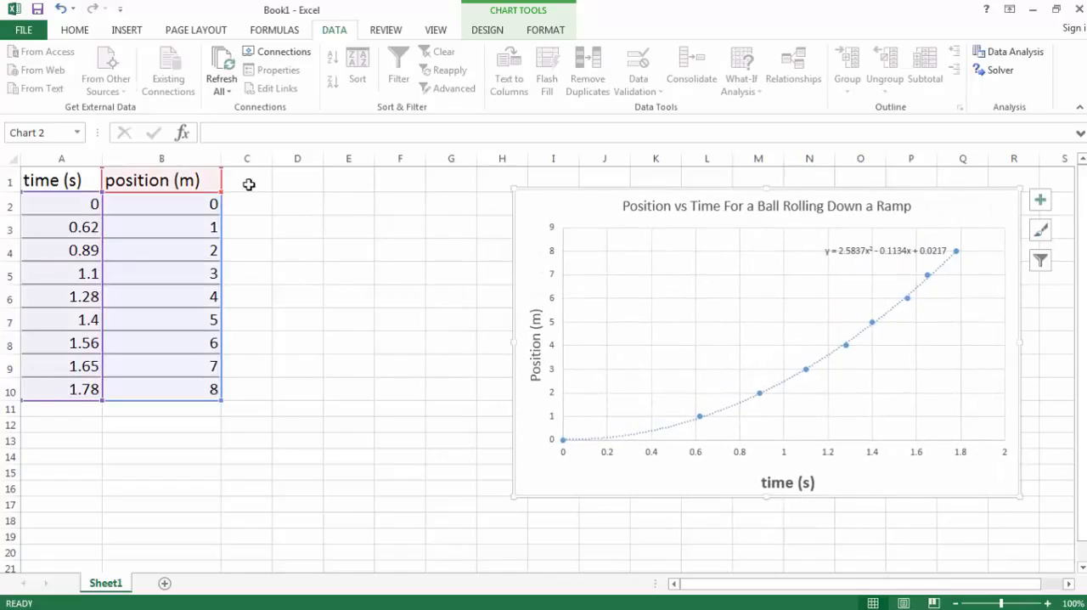
left_click(247, 180)
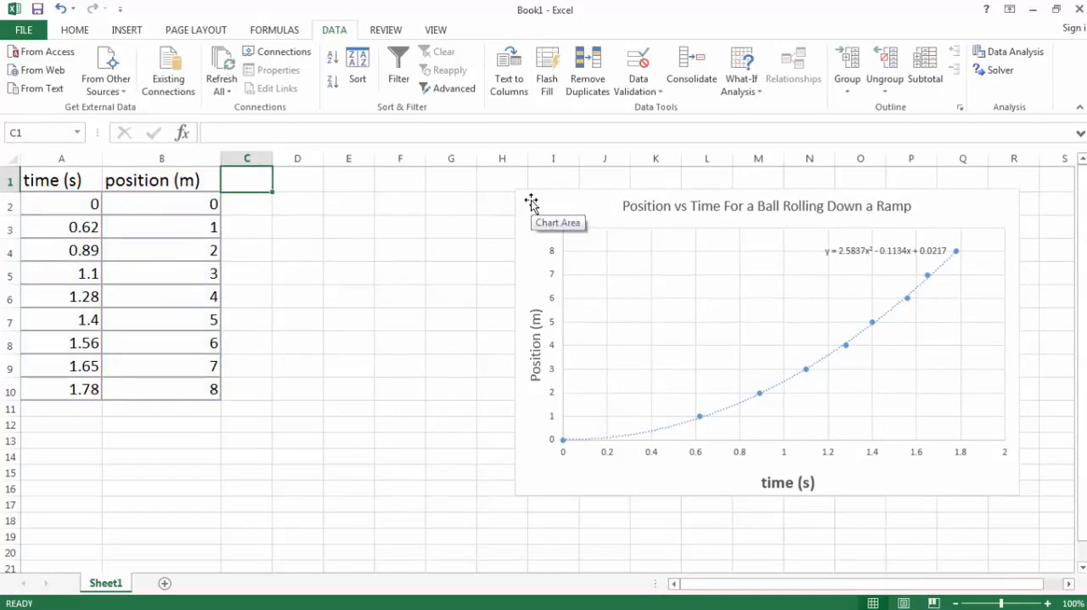
type("time squar")
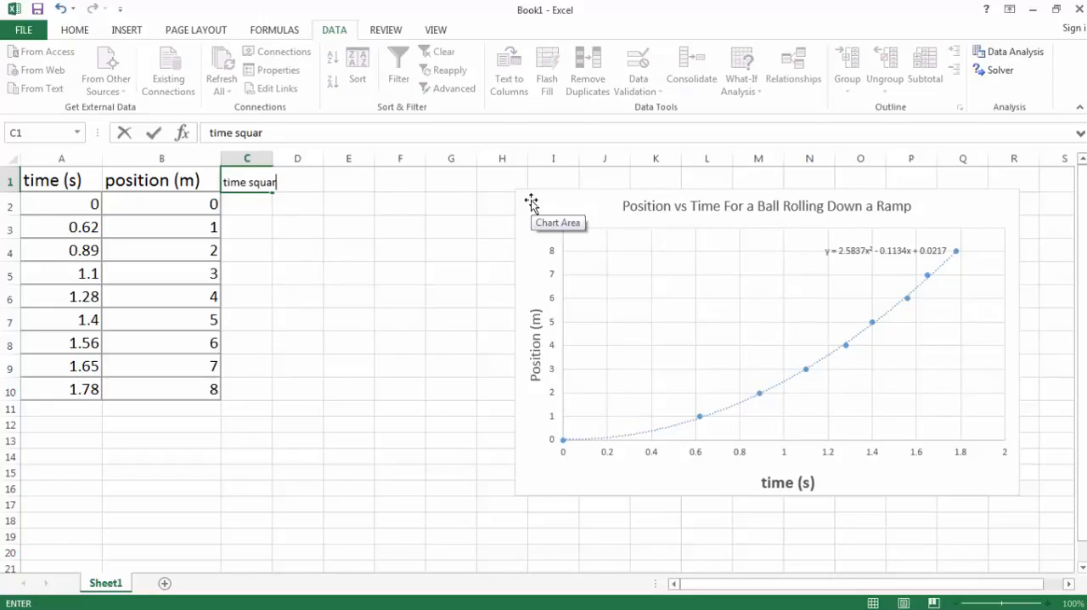
- Enter the heading 'time squared (s^2)' in C1 and enlarge its font to match the others
type("ed (")
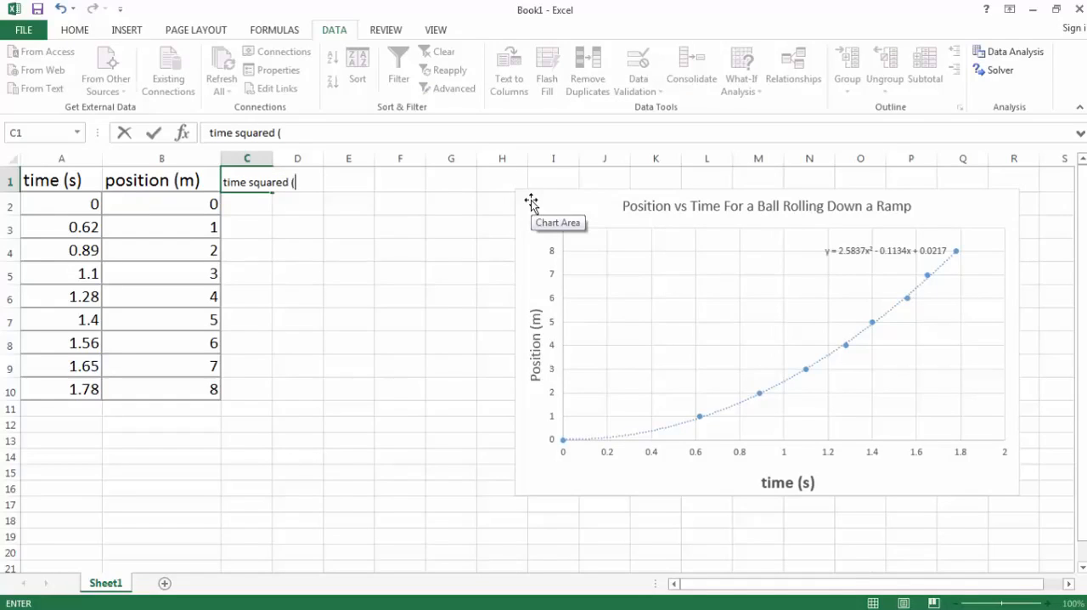
type("s")
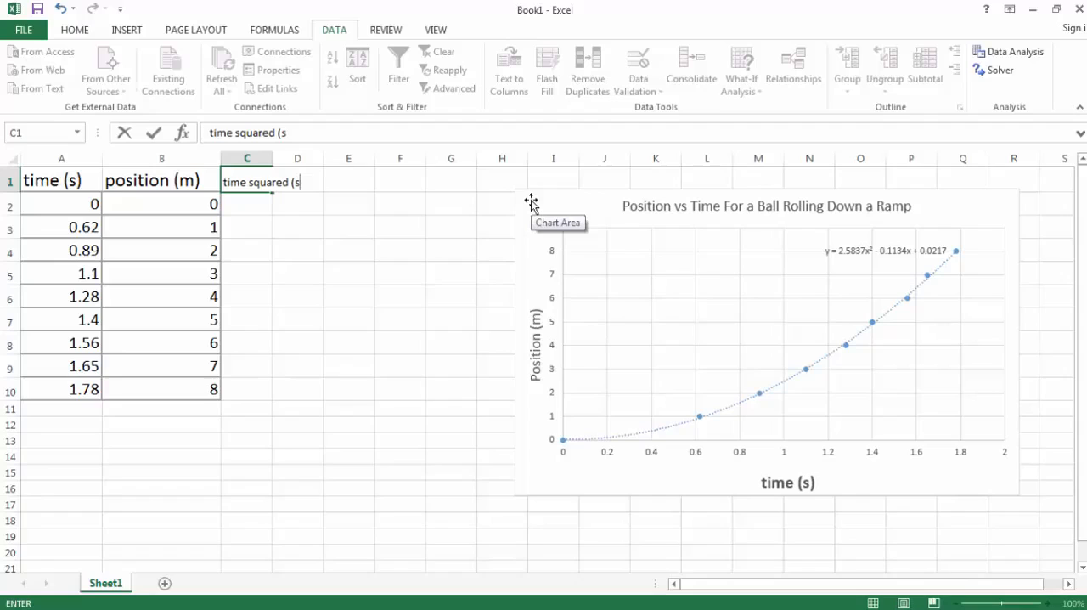
type("^2")
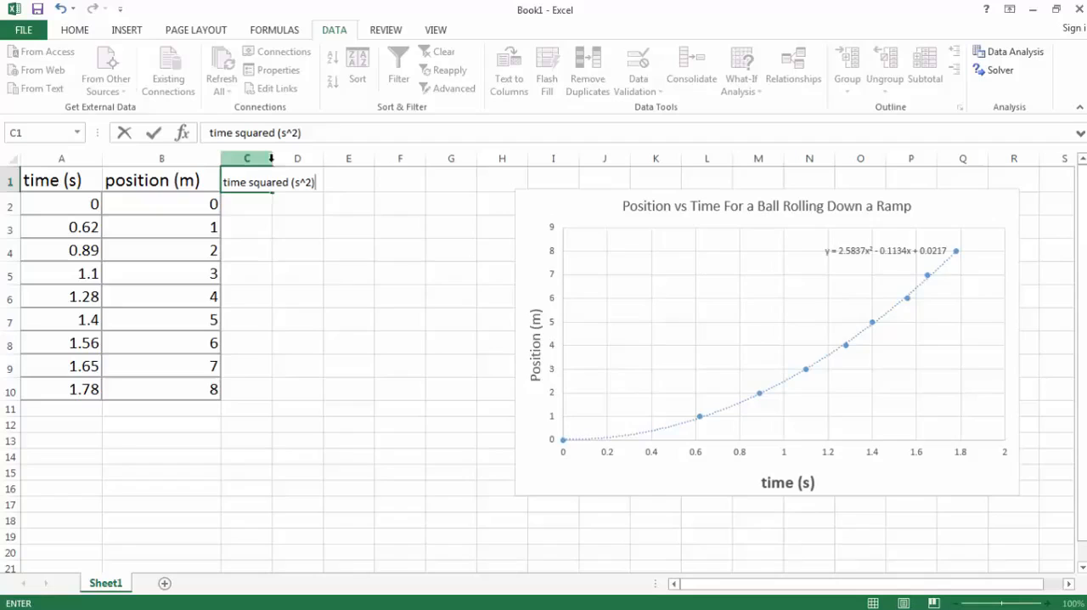
left_click(248, 228)
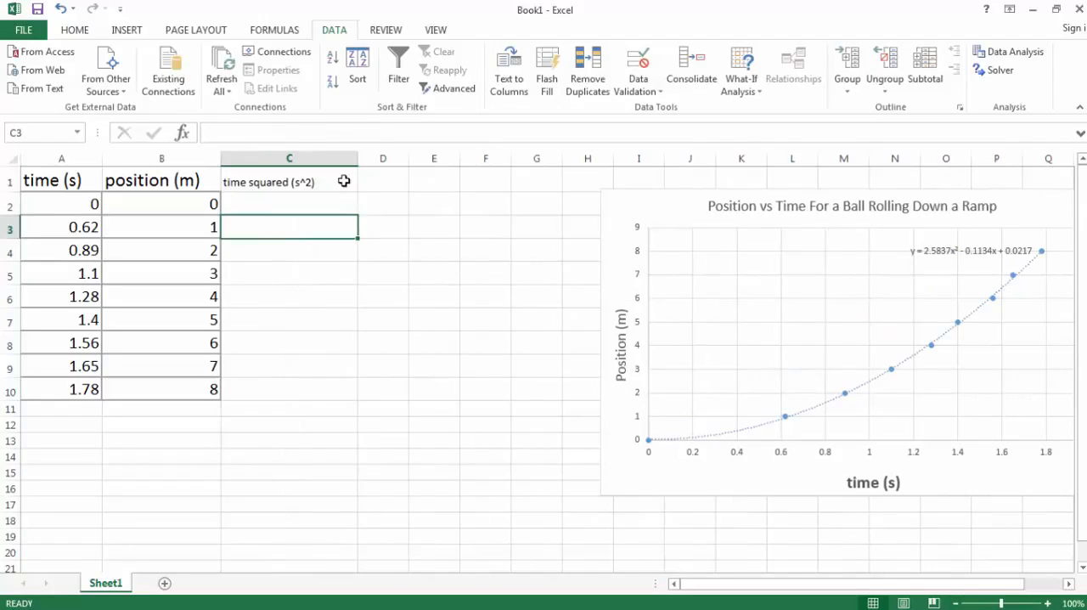
left_click(289, 180)
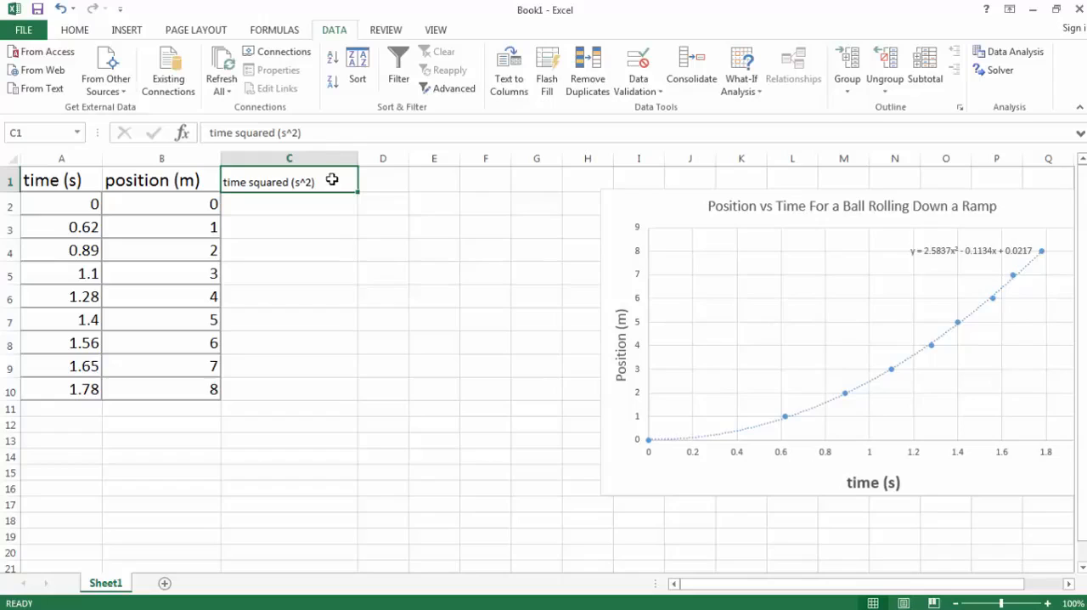
double_click(289, 180)
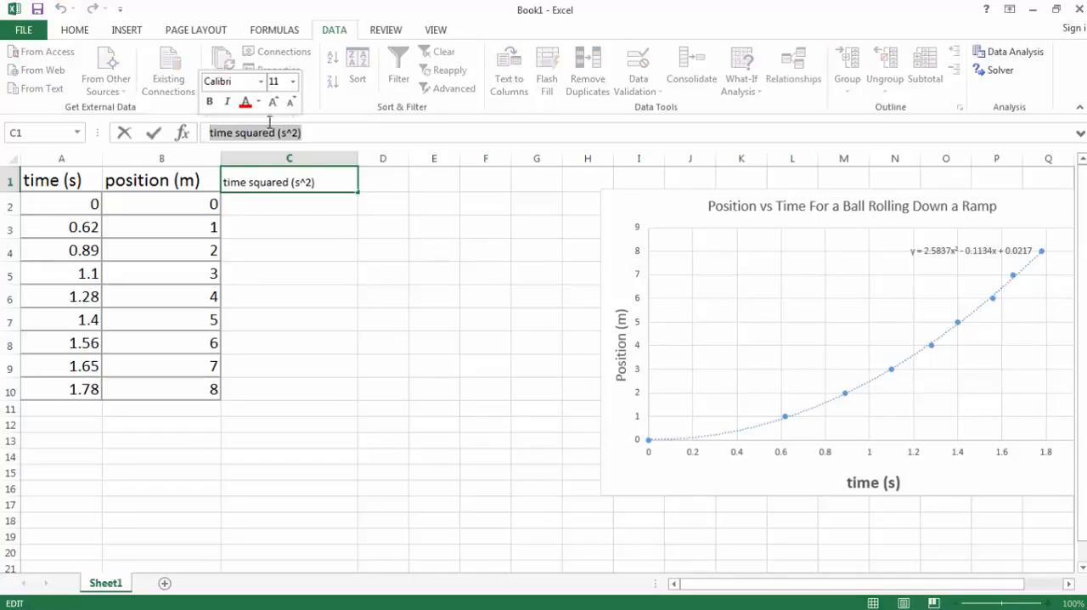
left_click(293, 81)
type("=")
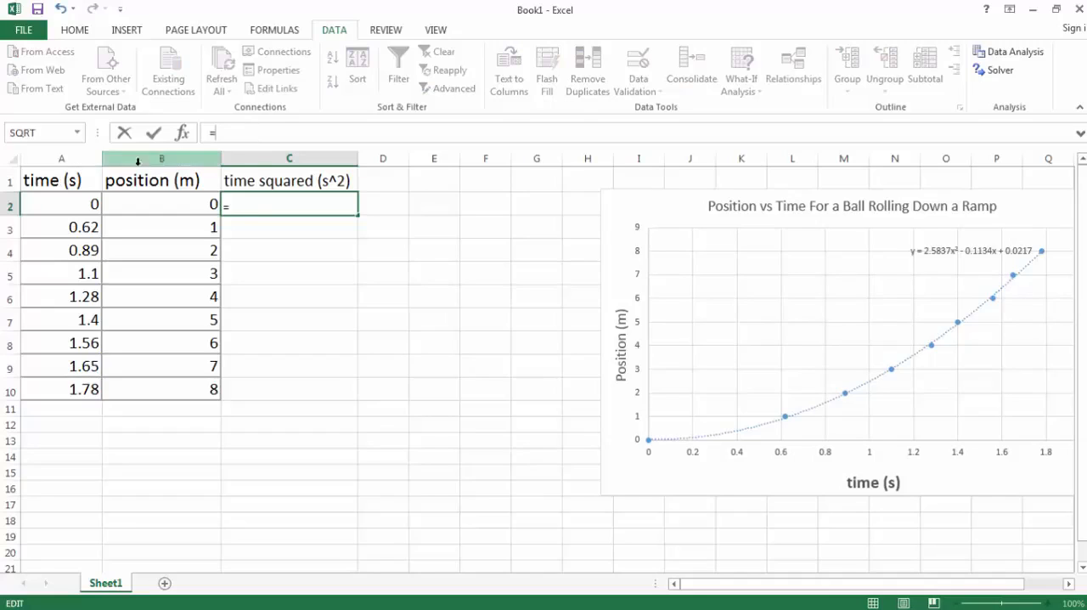
- Enter the formula =A2^2 in C2 to square the first time value
left_click(61, 204)
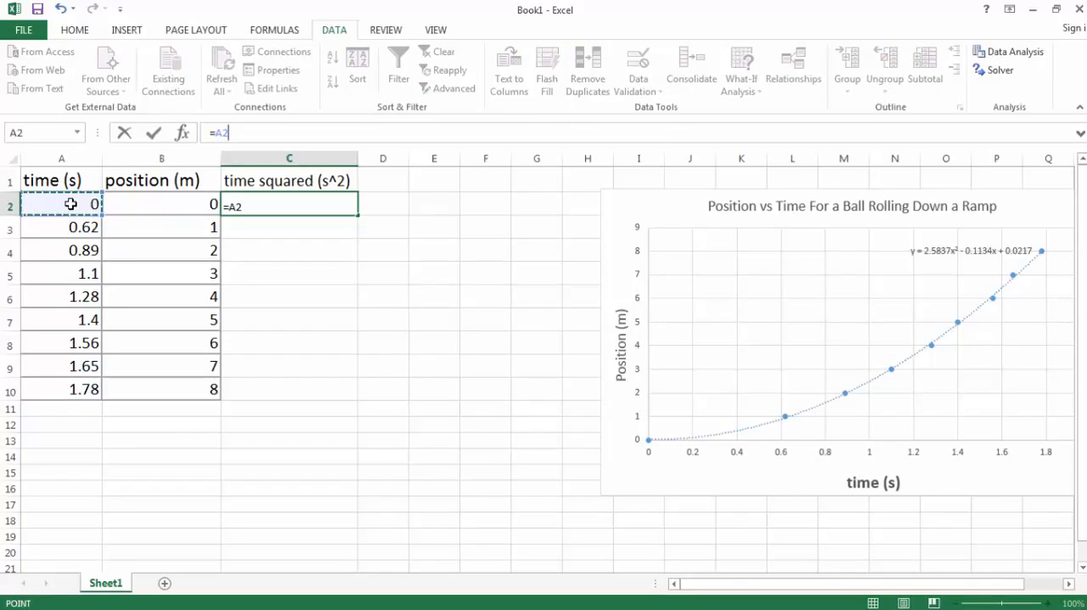
mouse_move(466, 492)
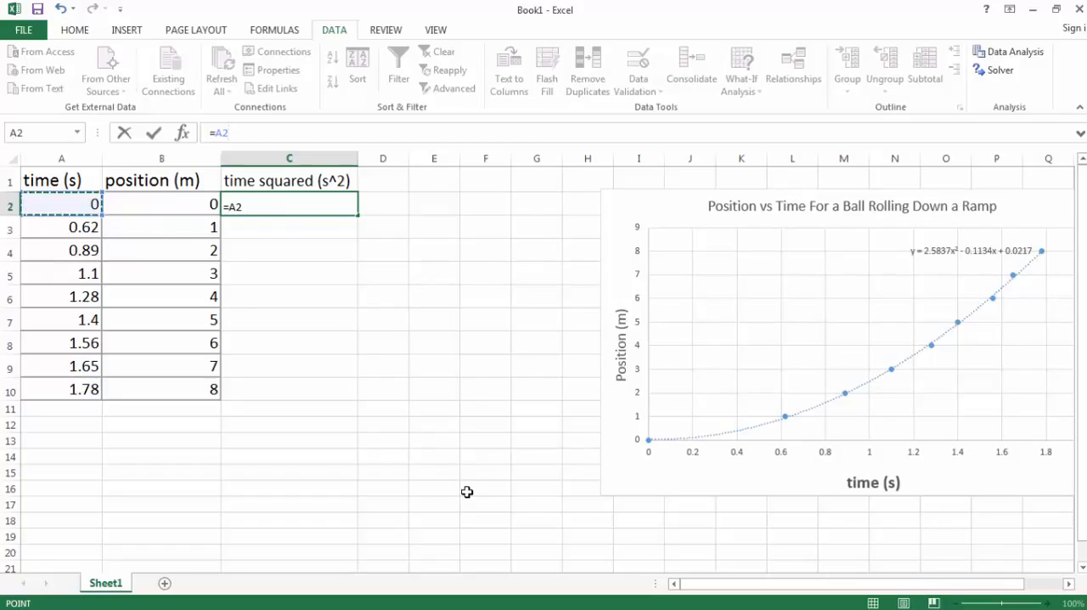
type("^2")
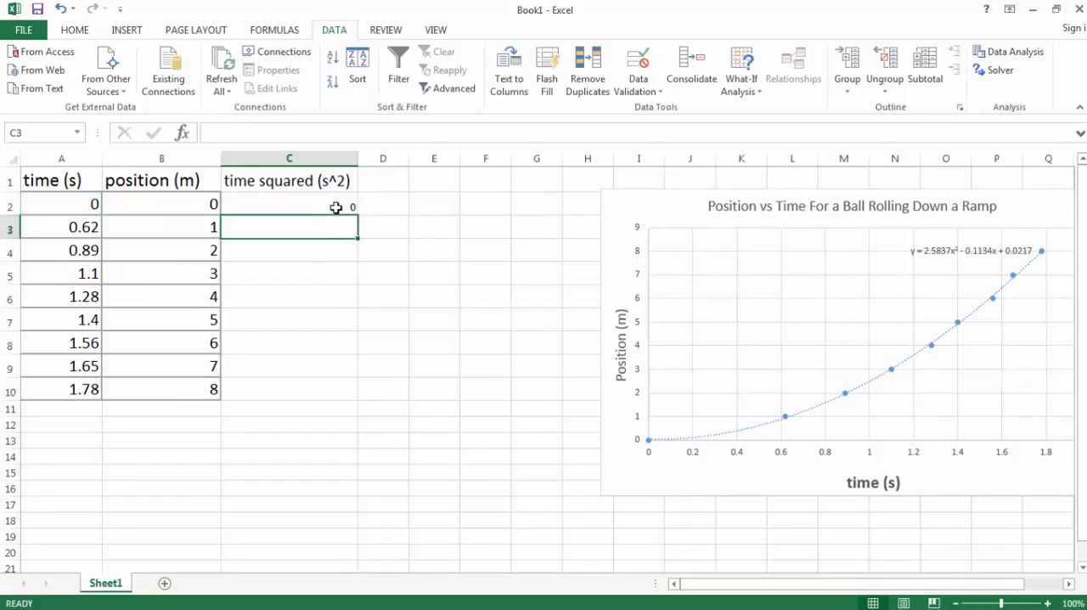
left_click(289, 204)
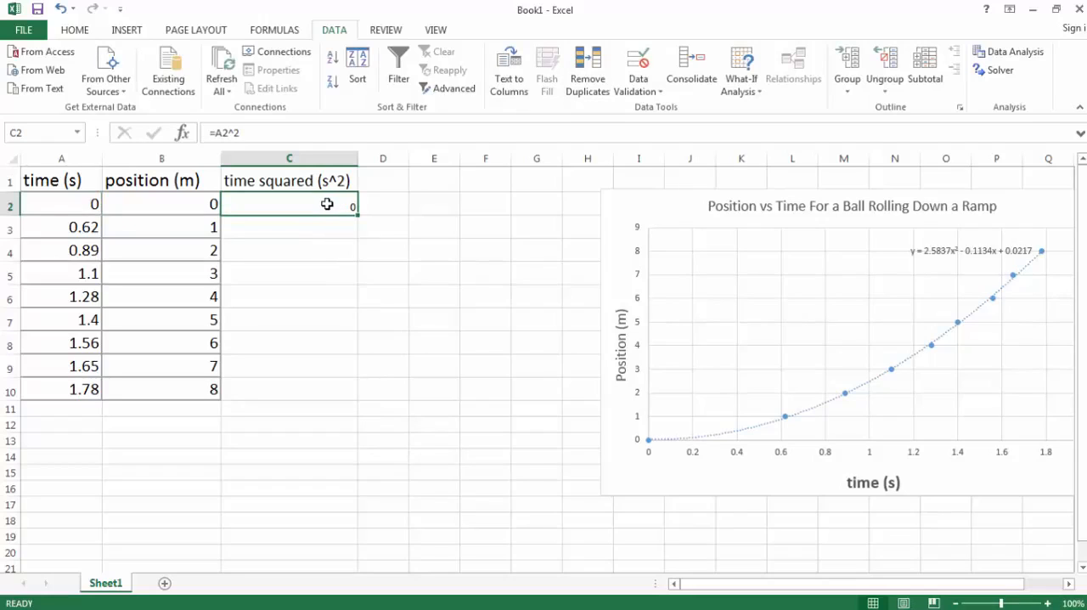
mouse_move(292, 229)
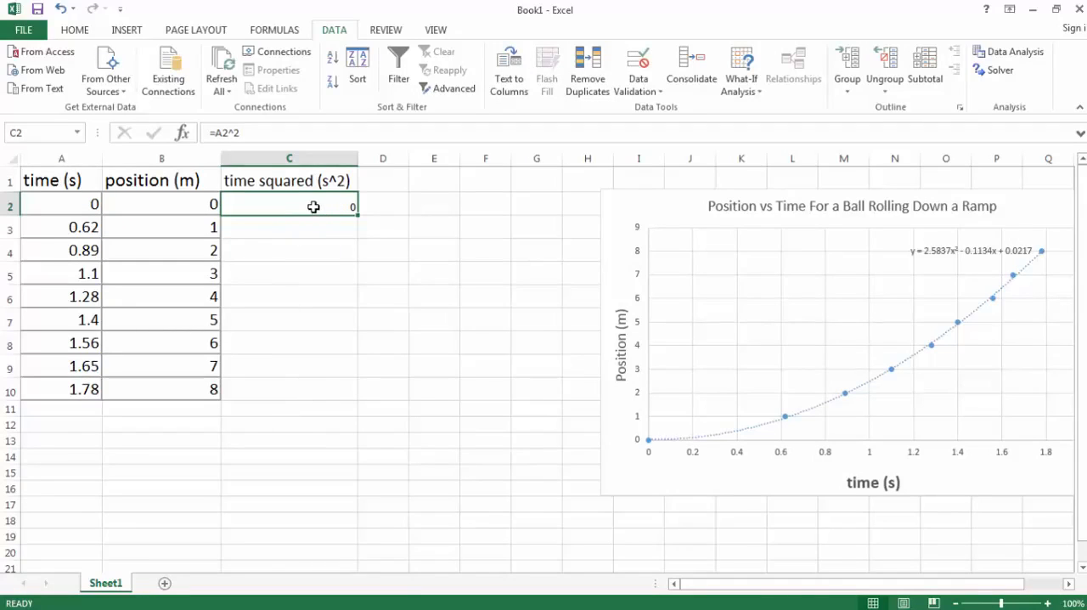
- Copy the squaring formula from C2 and paste it into C3:C10 to fill the time squared column
right_click(313, 207)
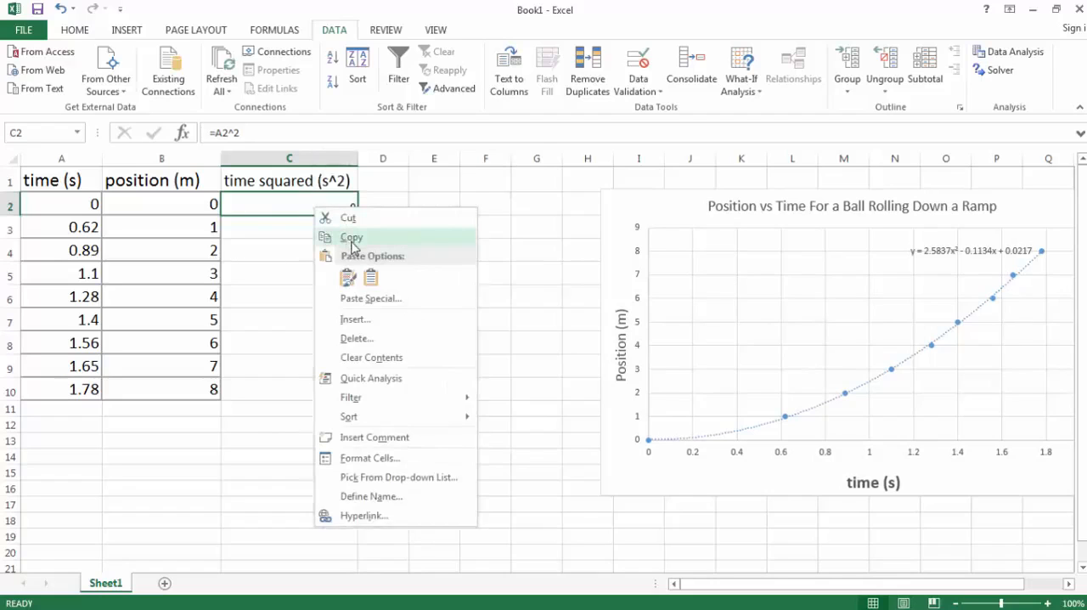
left_click(350, 238)
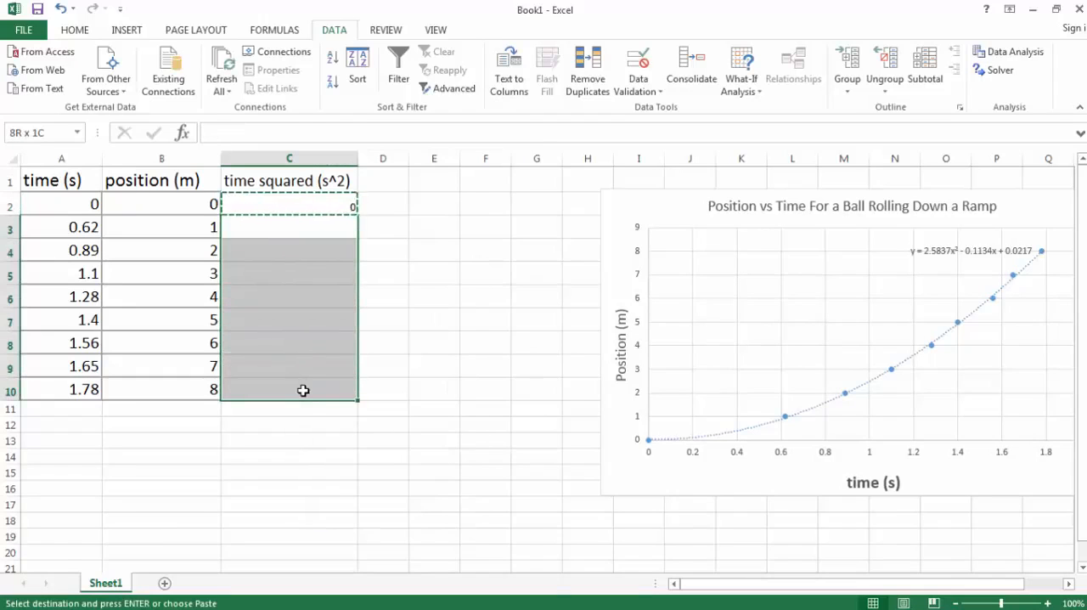
right_click(302, 387)
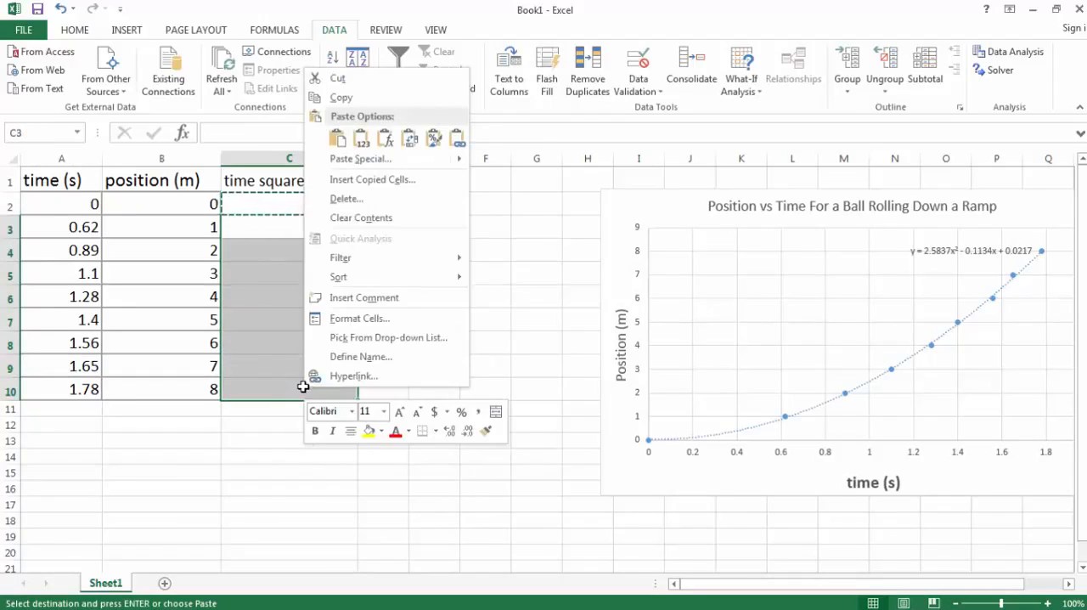
left_click(360, 137)
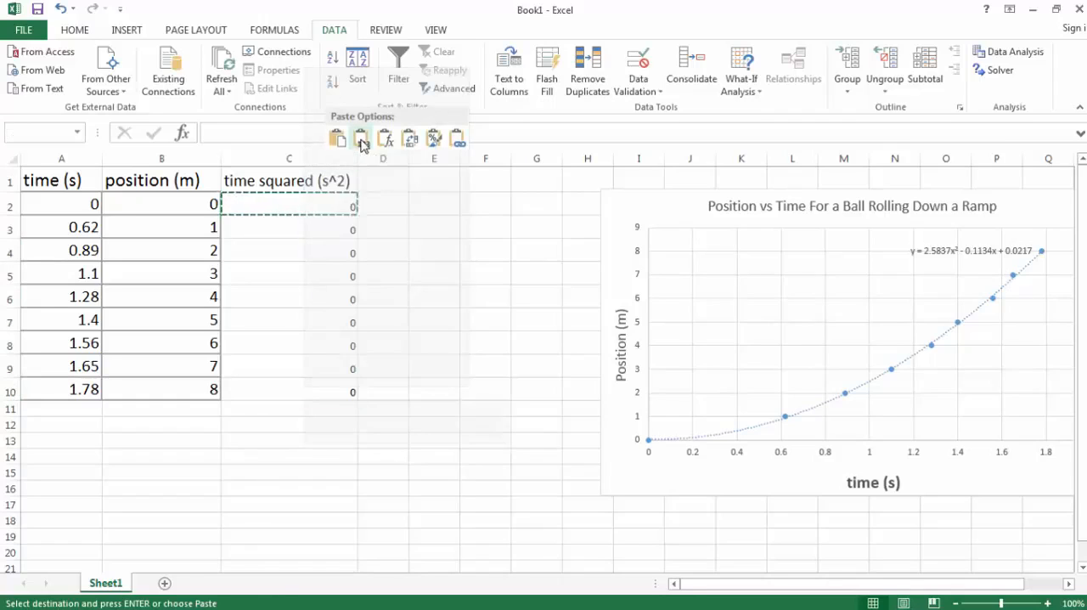
left_click(336, 137)
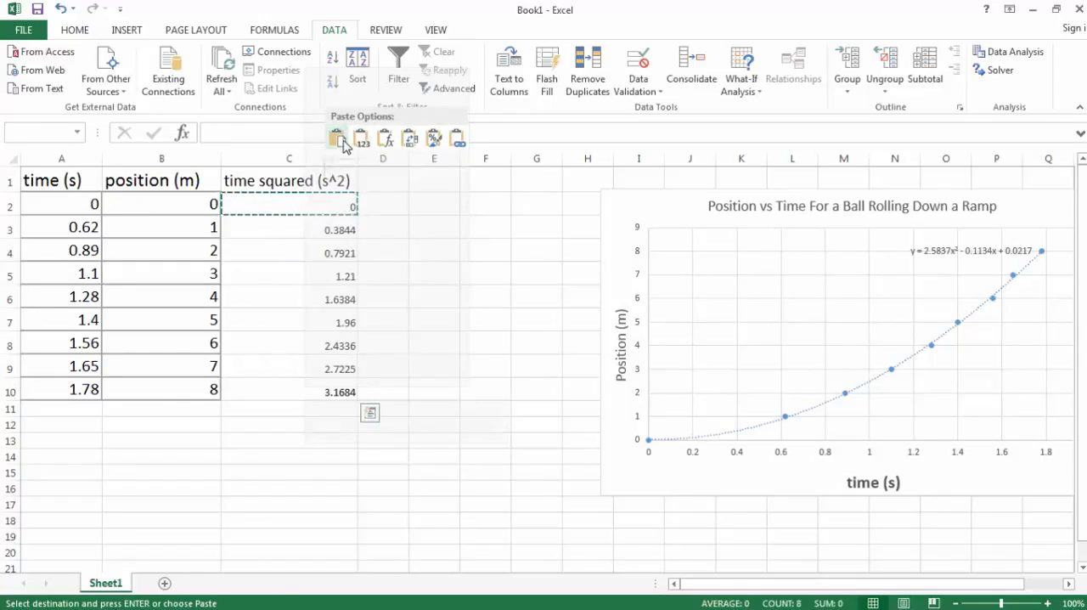
left_click(435, 296)
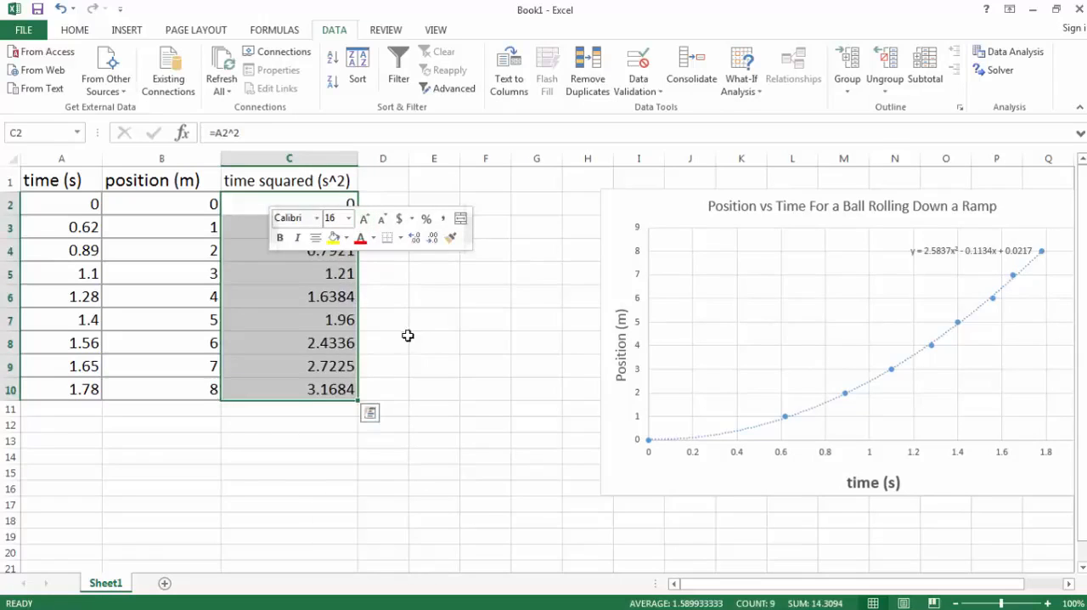
left_click(486, 455)
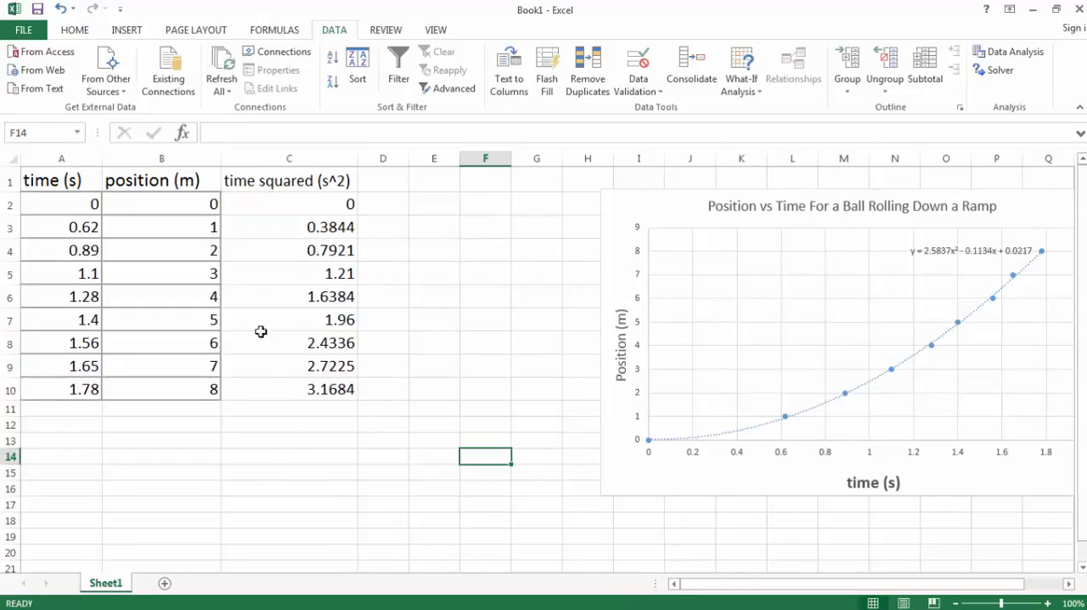
mouse_move(297, 455)
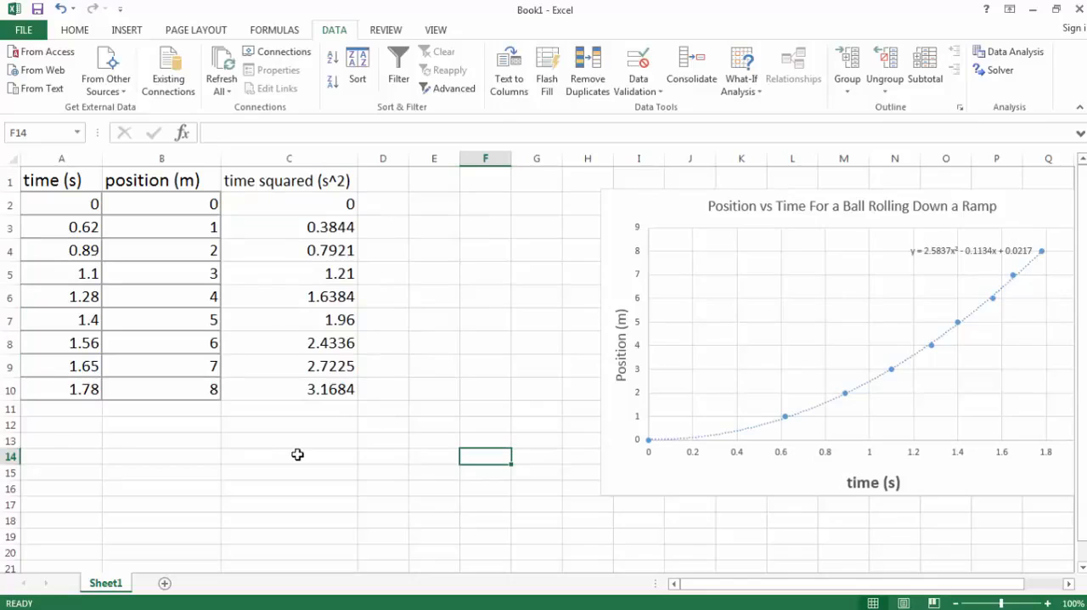
mouse_move(292, 456)
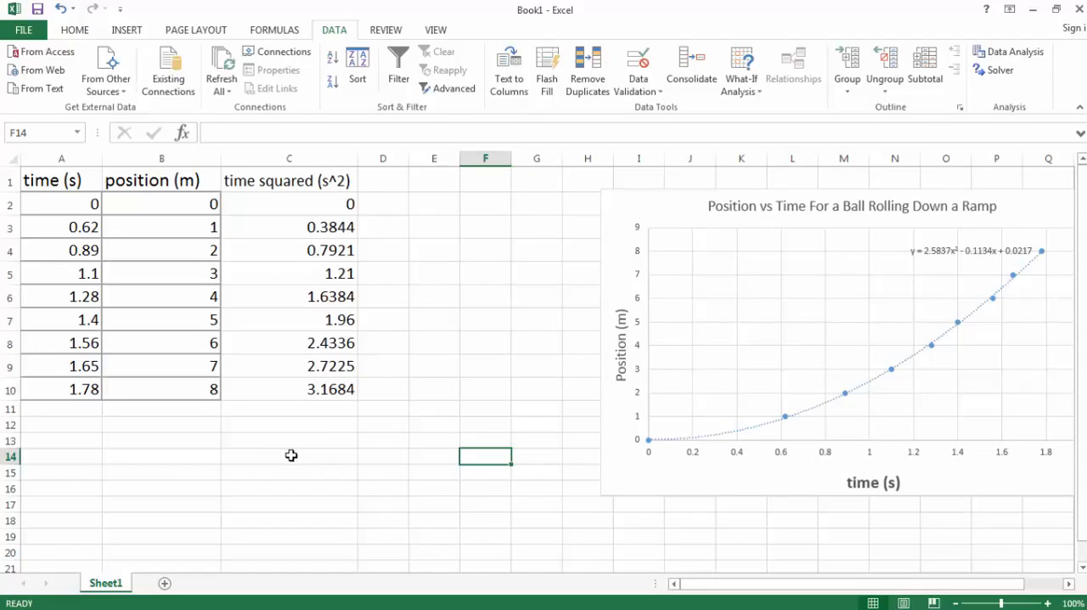
mouse_move(269, 399)
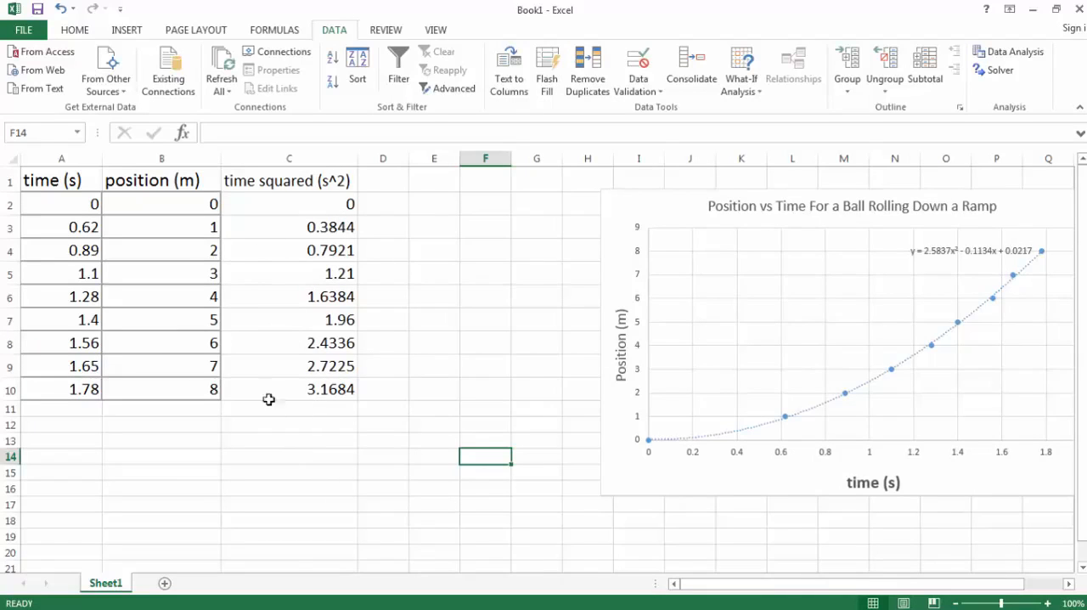
mouse_move(238, 462)
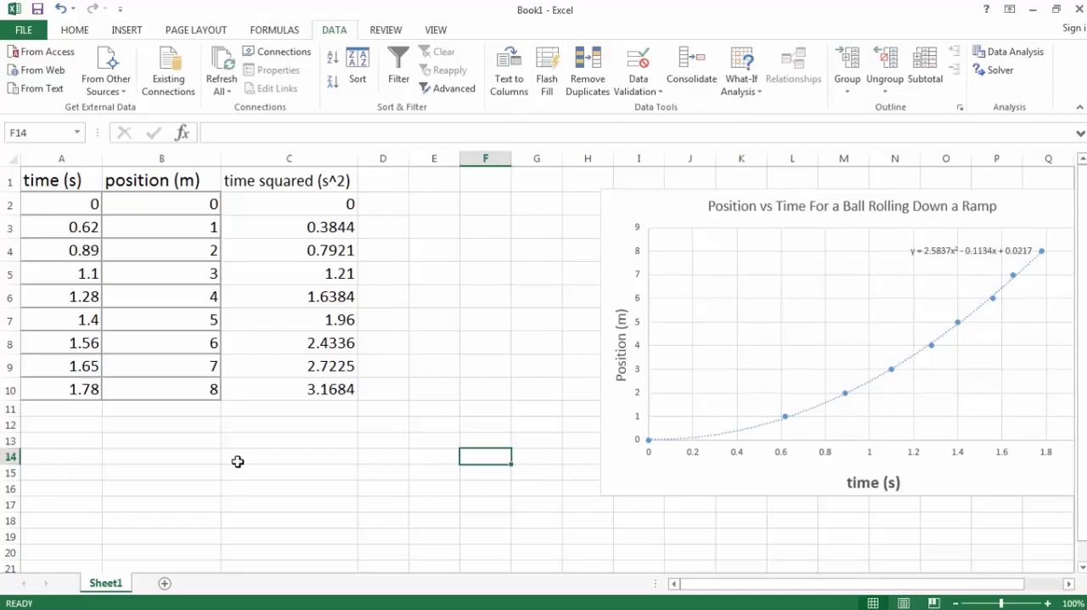
left_click(75, 28)
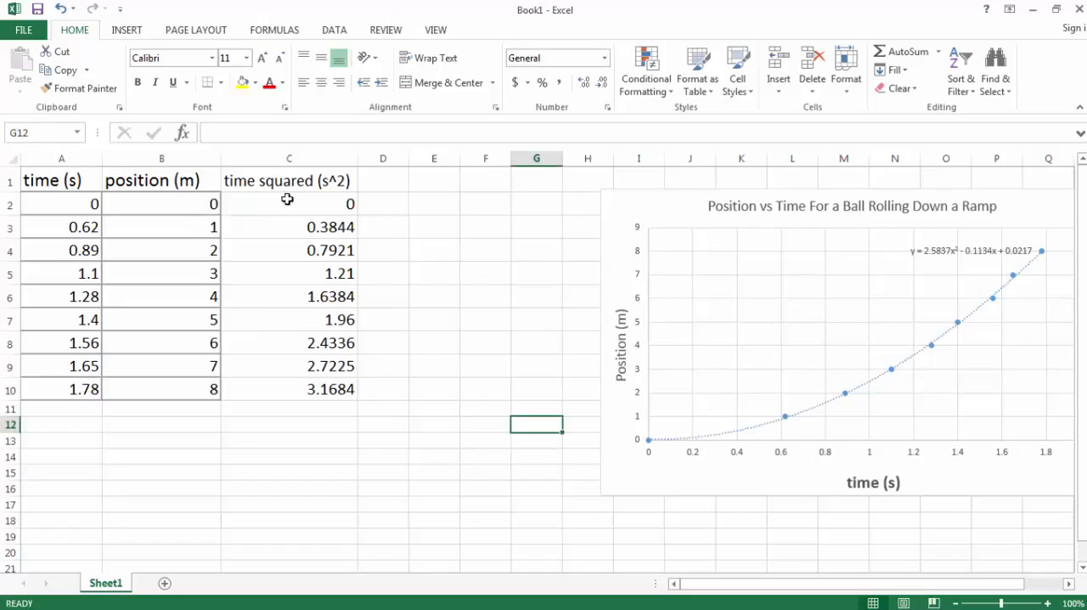
- Insert a scatter chart with markers only from the position and time squared values in B2:C10
left_click_drag(162, 203, 288, 343)
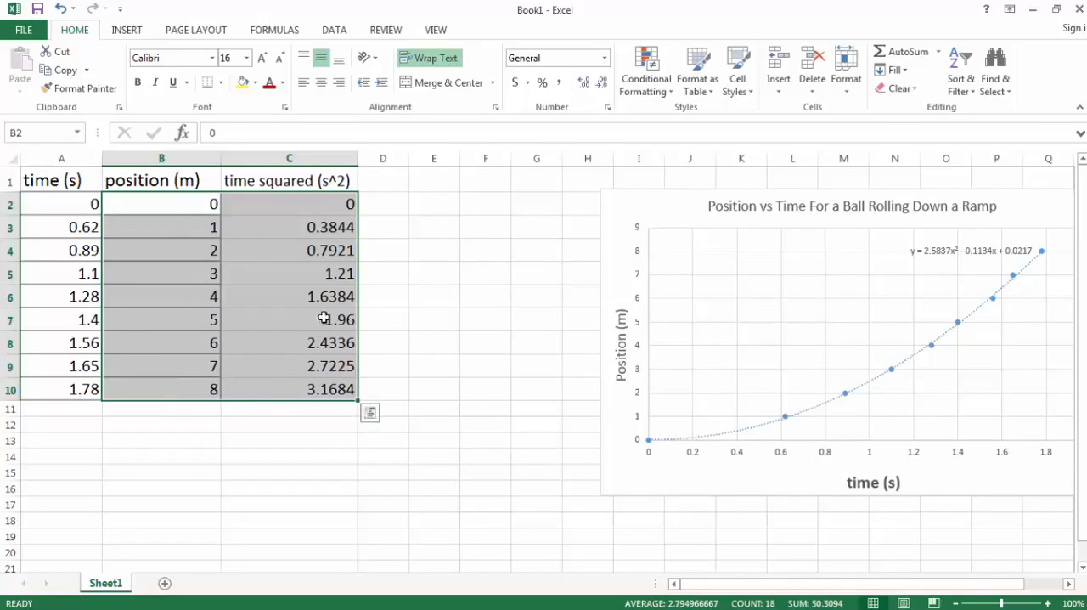
mouse_move(285, 380)
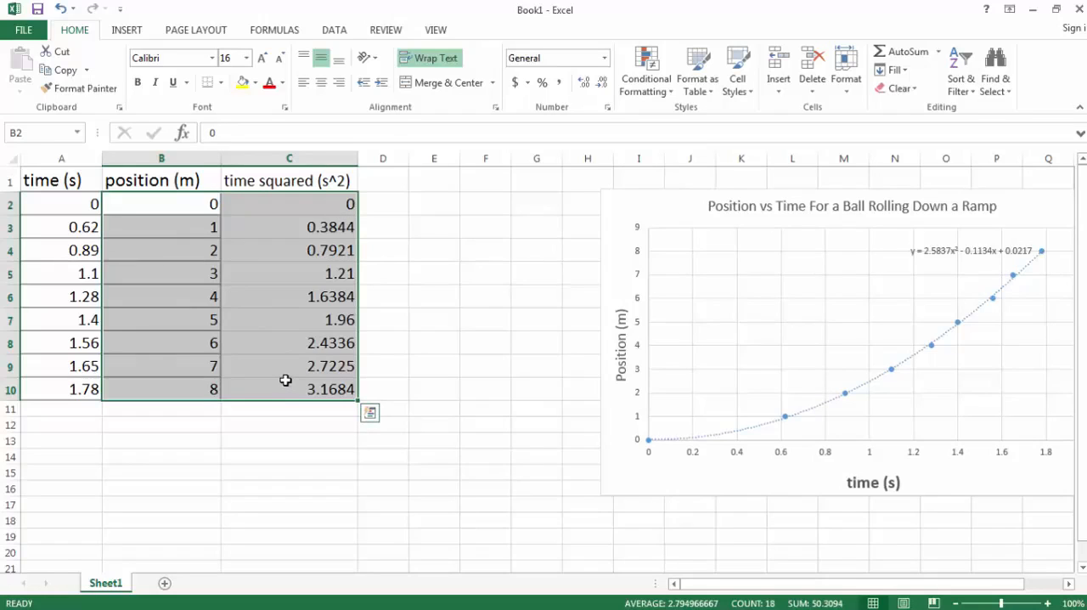
mouse_move(256, 302)
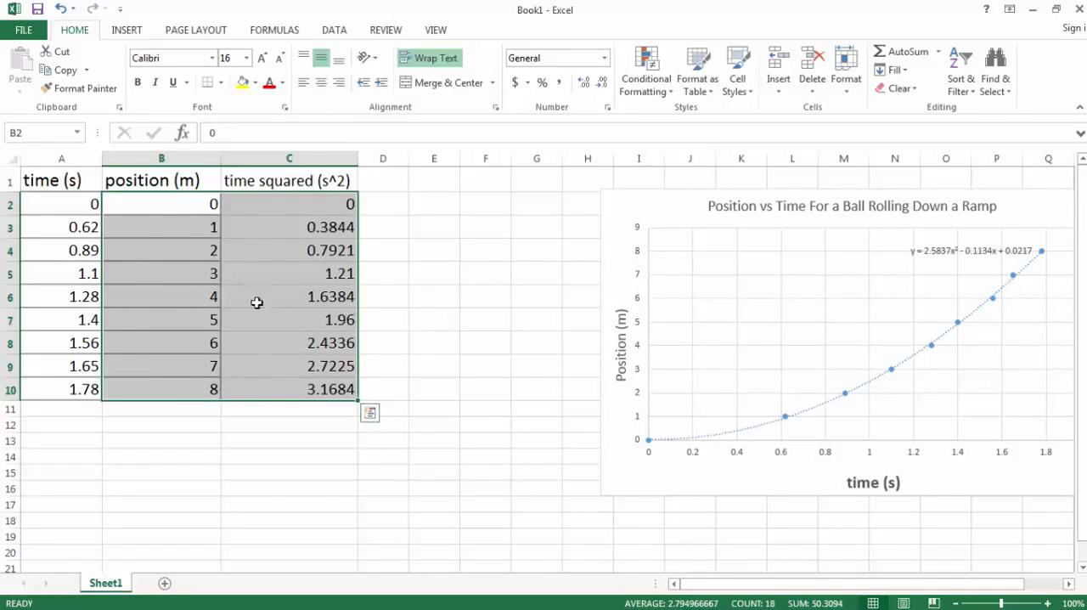
mouse_move(126, 31)
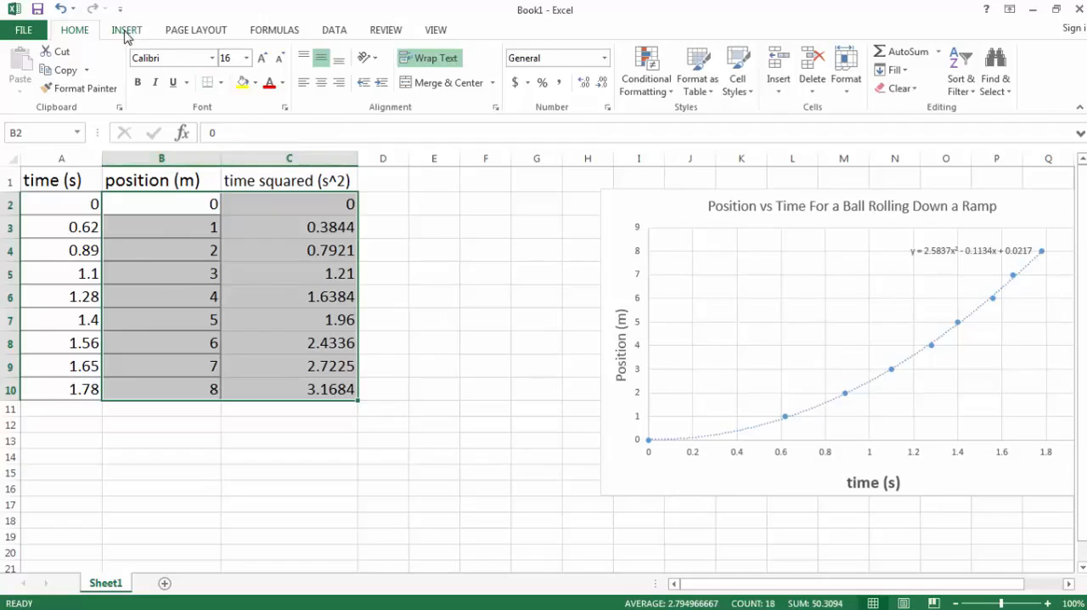
left_click(125, 31)
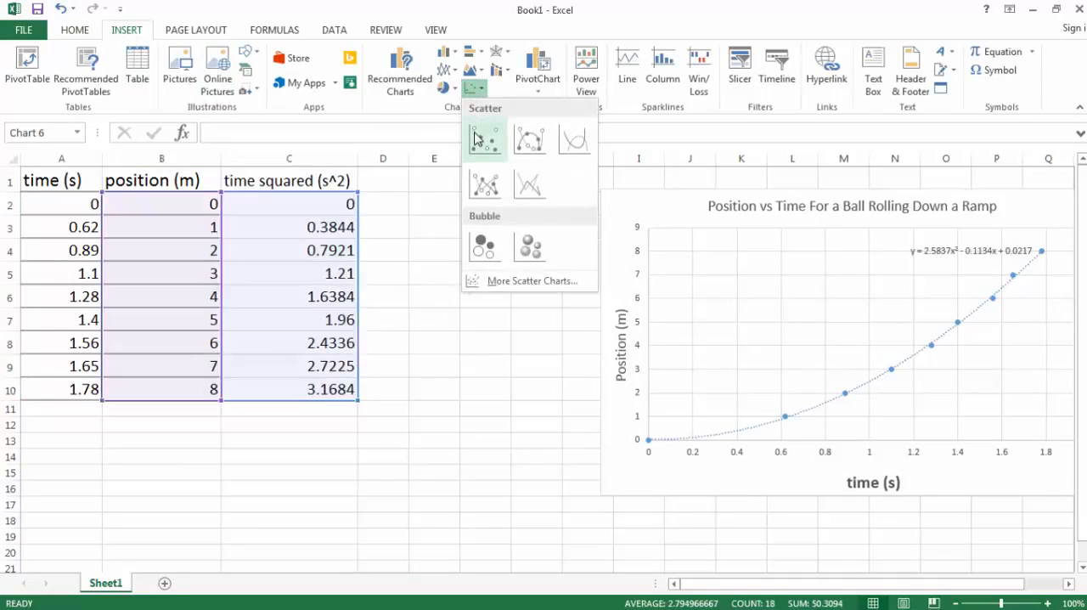
left_click(484, 140)
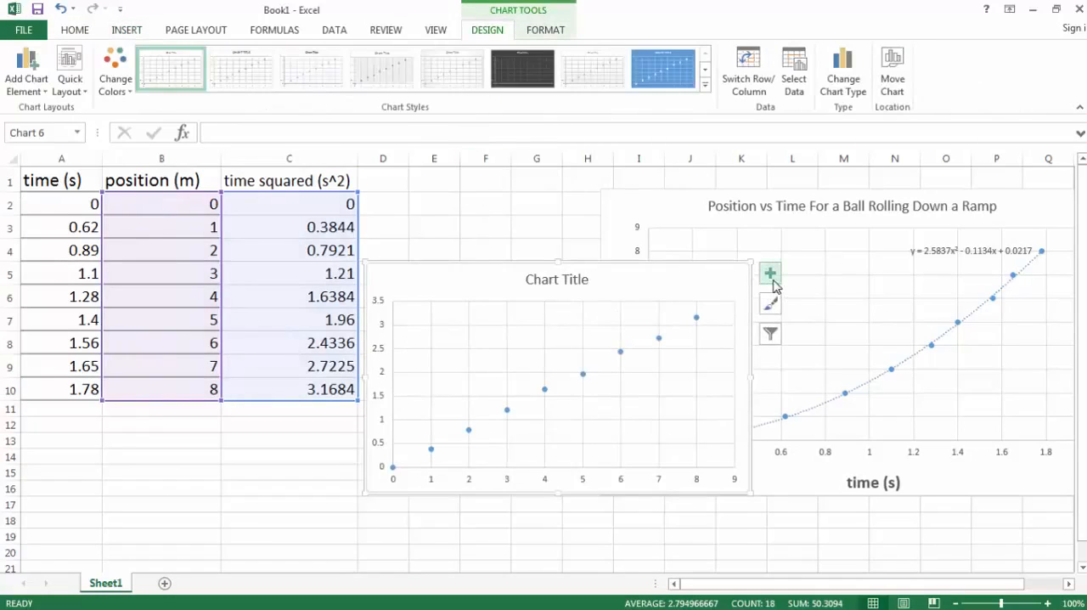
left_click(769, 272)
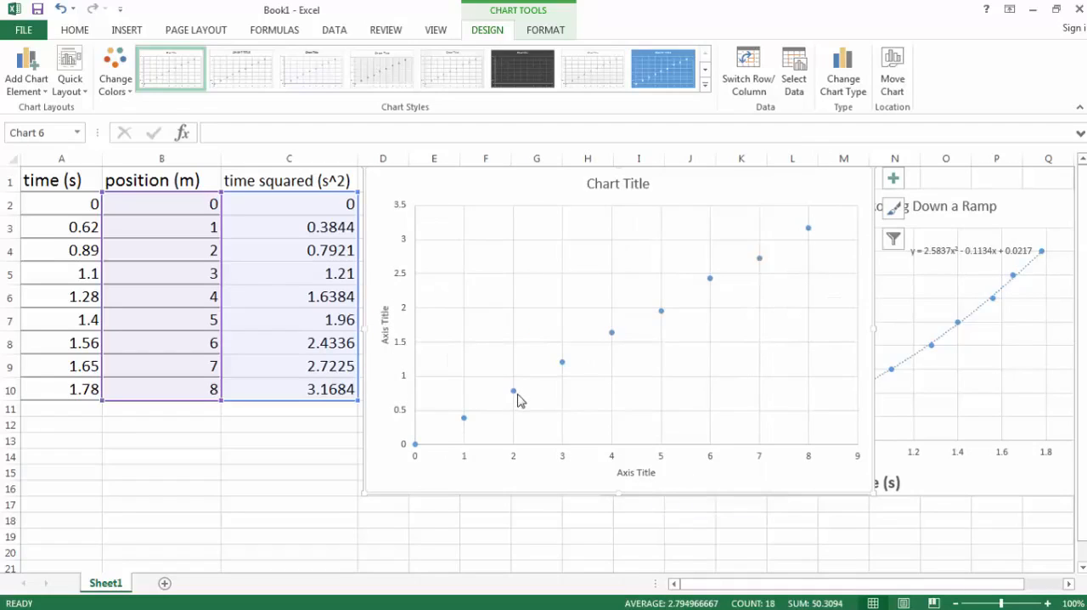
- Open Select Data for the new chart's series and begin editing its ranges
left_click(289, 456)
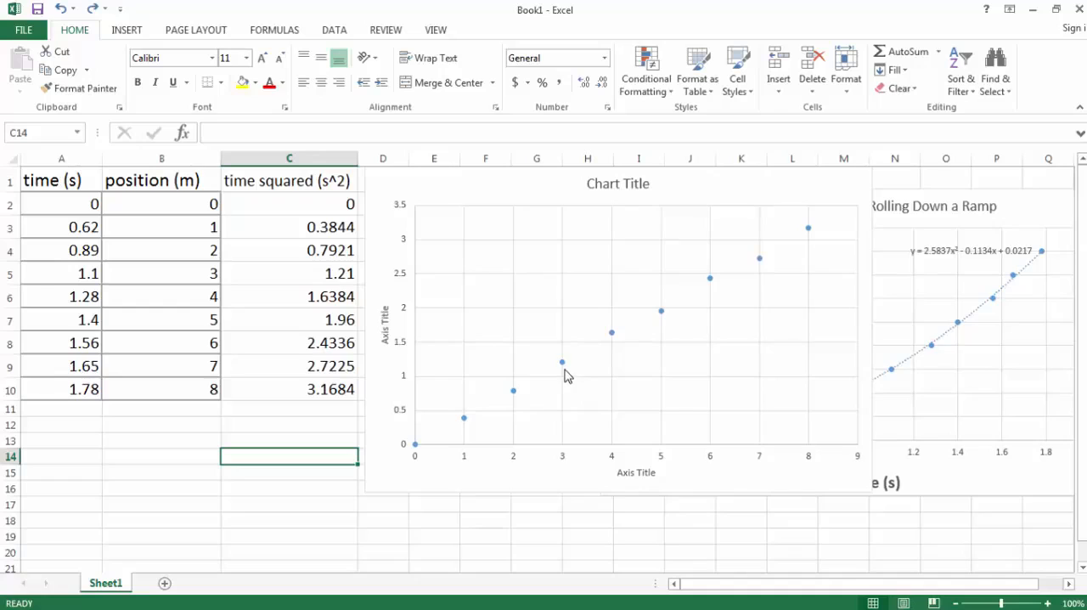
mouse_move(563, 363)
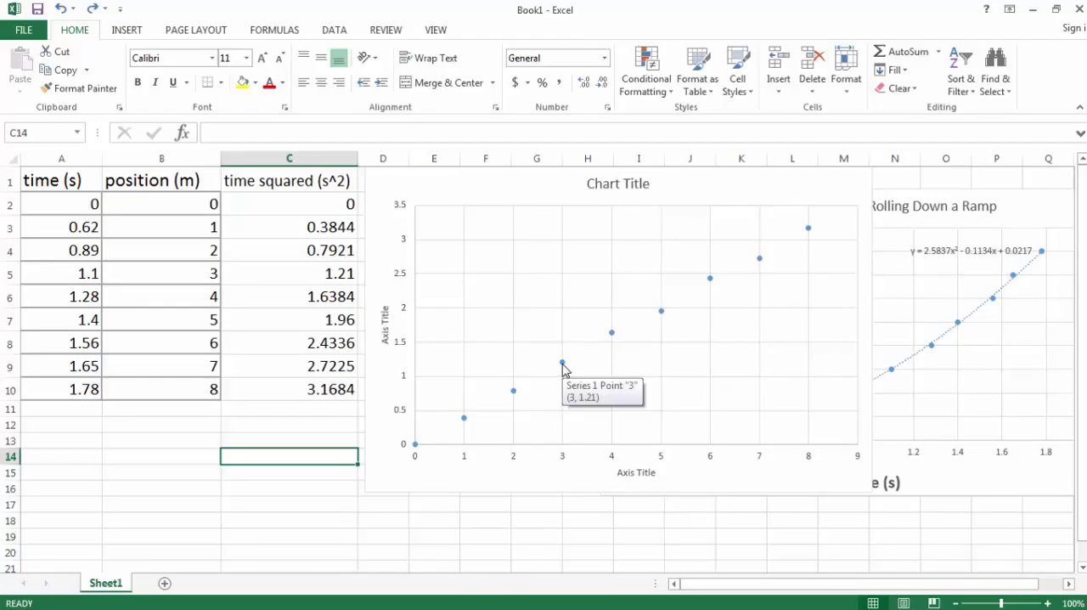
right_click(560, 363)
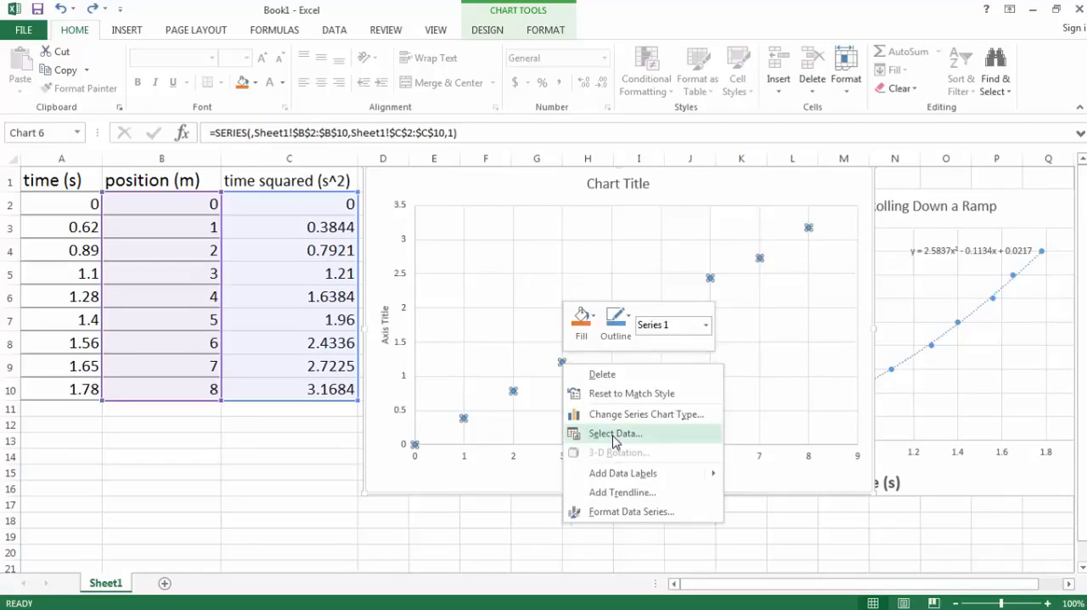
left_click(615, 433)
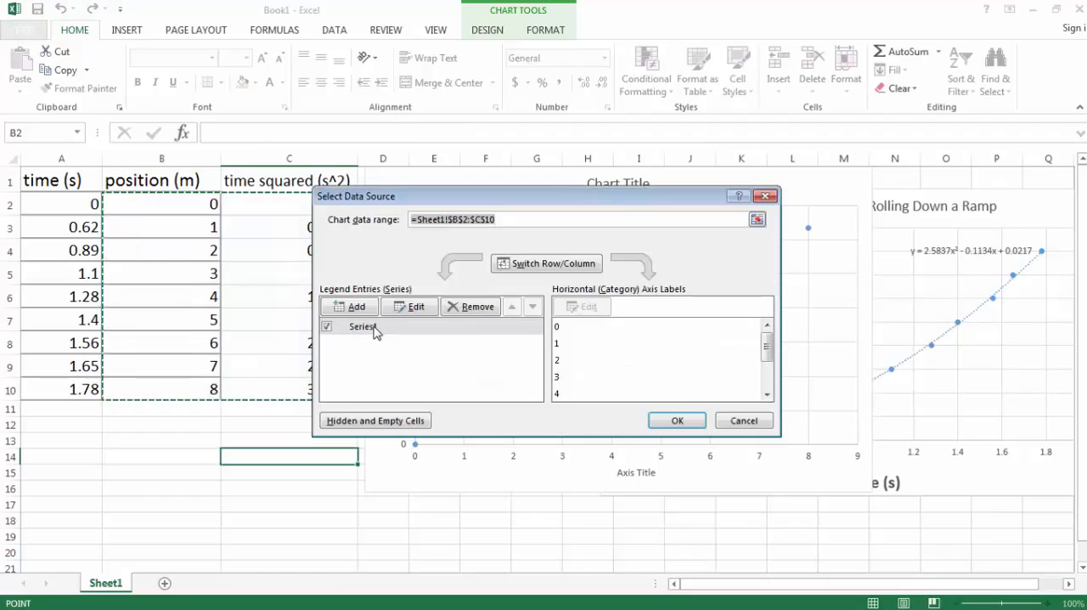
left_click(364, 327)
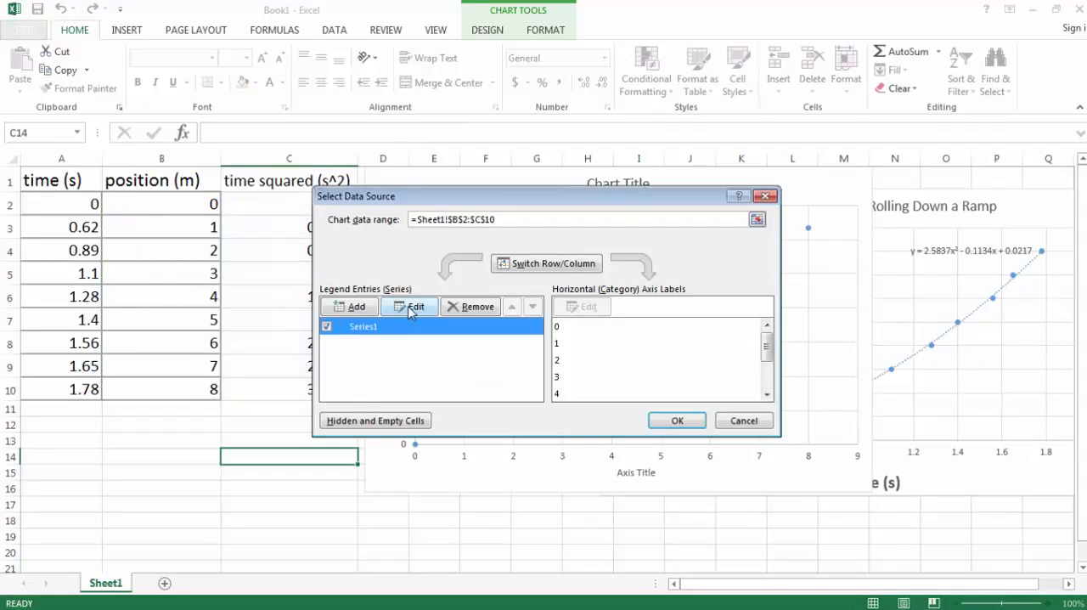
left_click(415, 305)
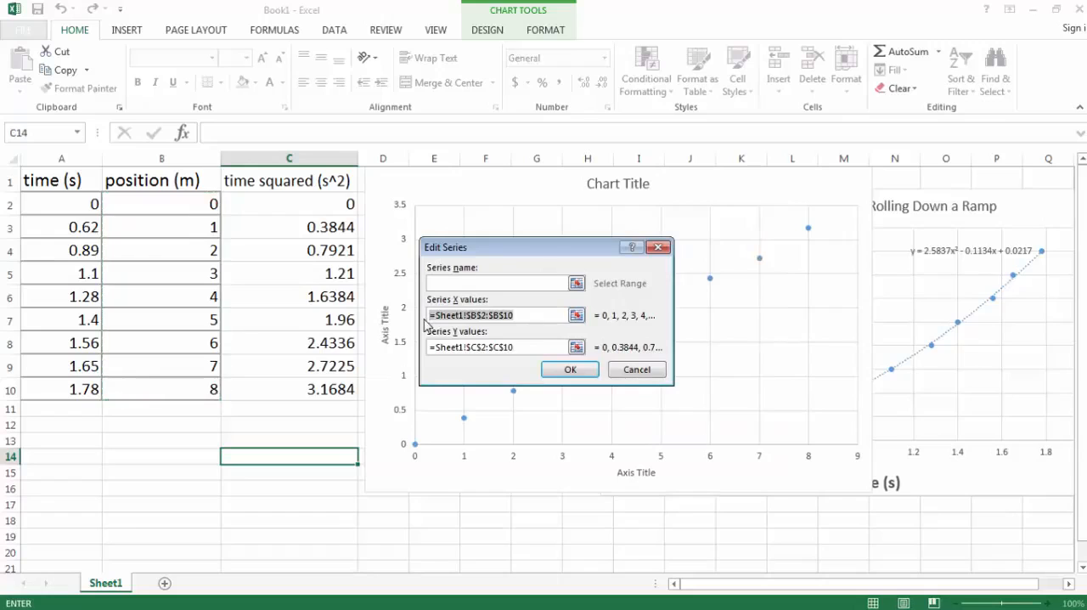
- Set the series X values to time squared C2:C10 and Y values to position B2:B10, then apply
left_click(476, 347)
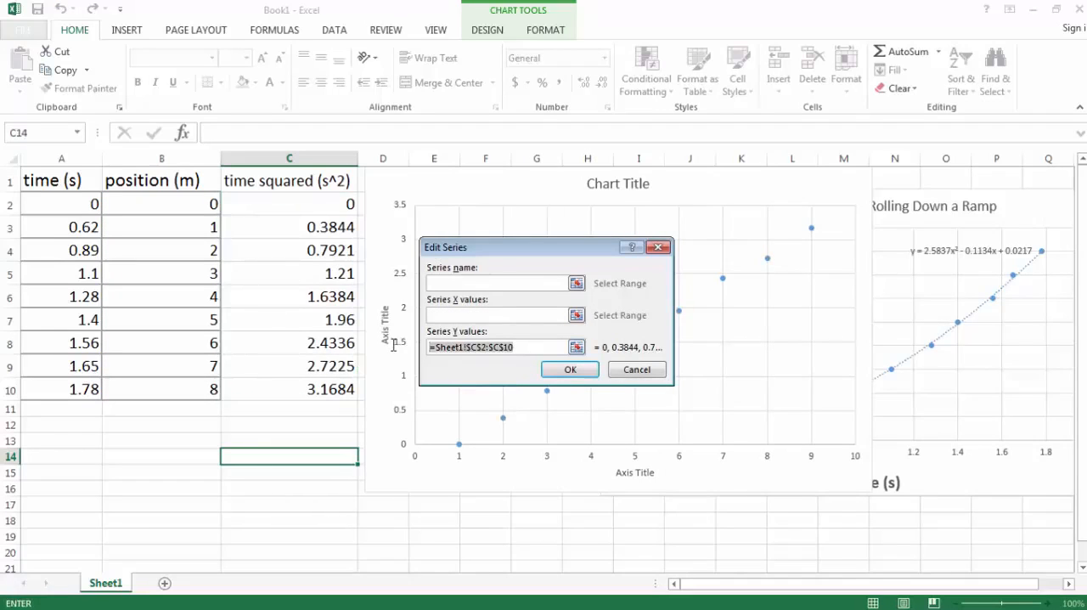
left_click(497, 347)
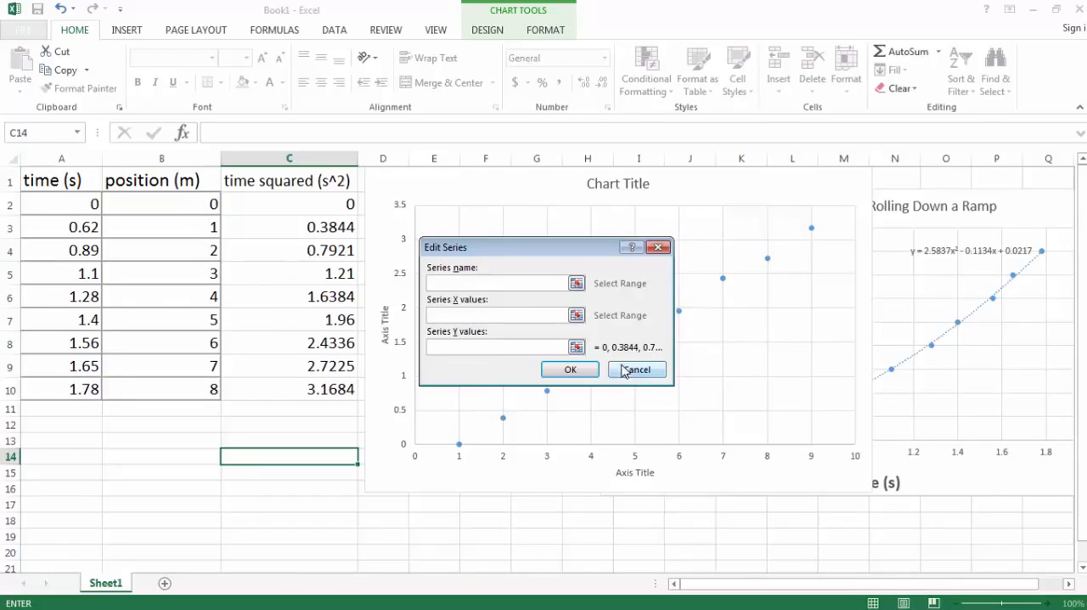
left_click(577, 282)
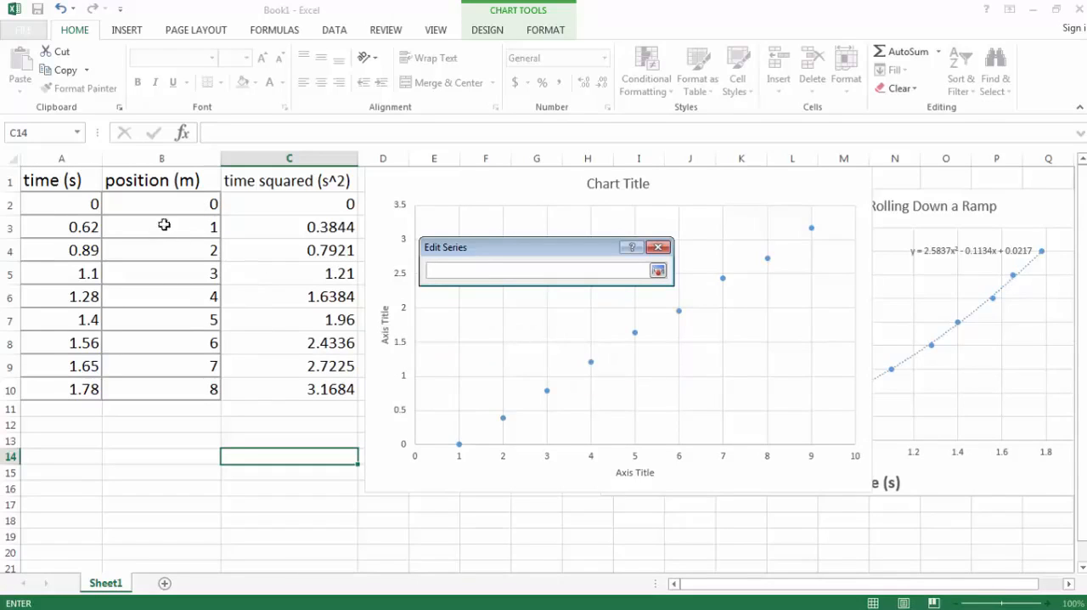
left_click_drag(161, 204, 161, 389)
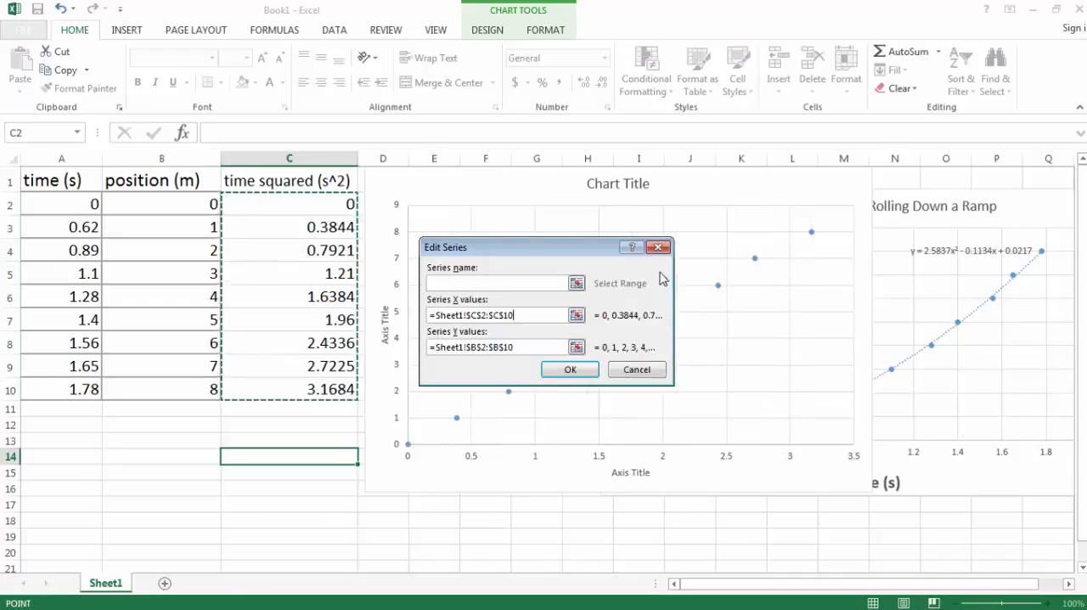
left_click(571, 369)
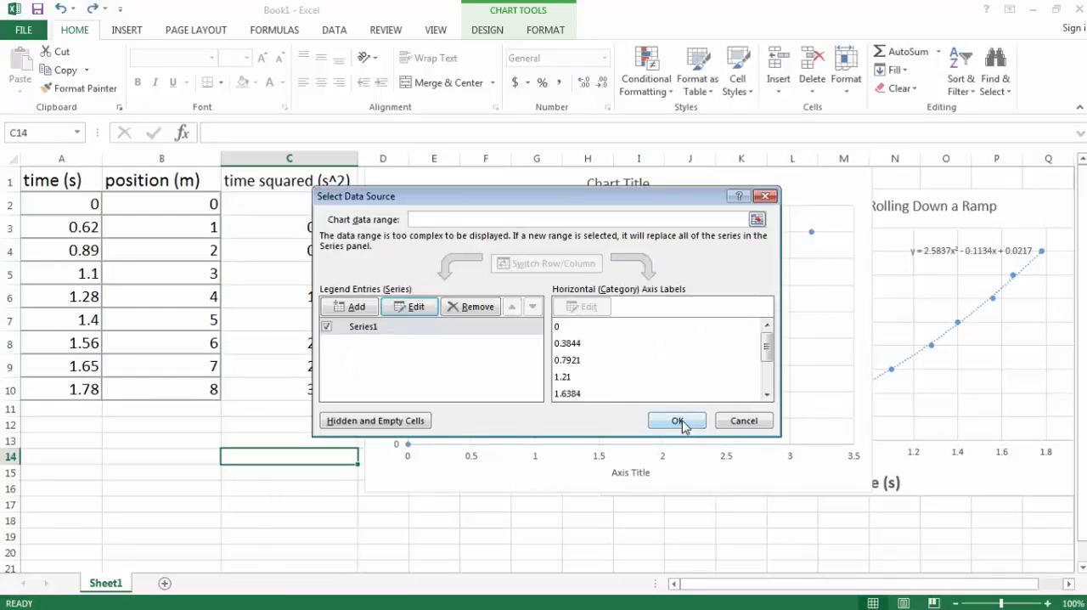
left_click(676, 422)
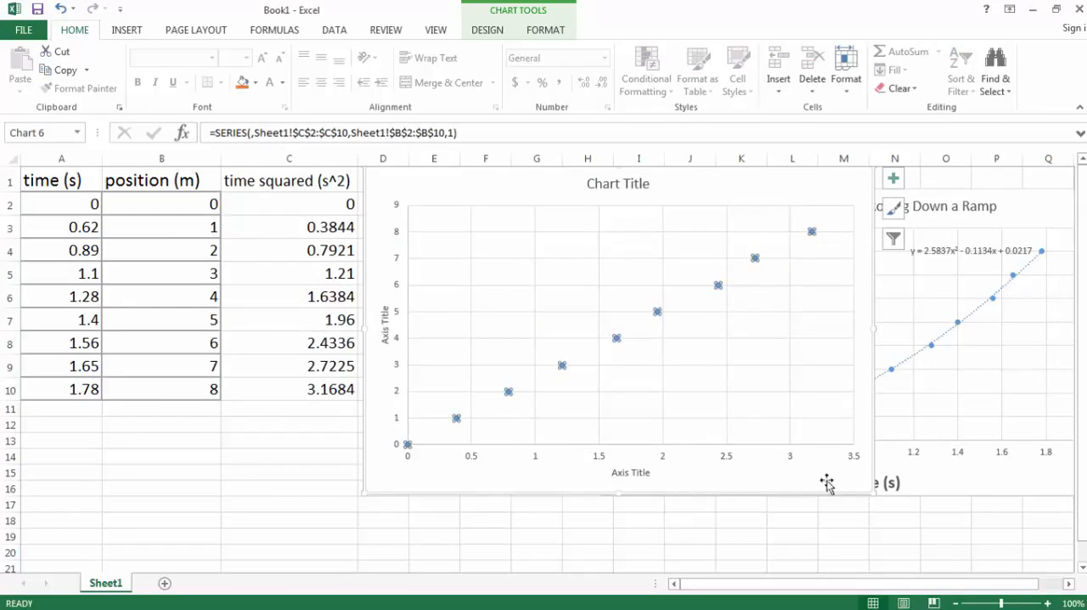
mouse_move(408, 467)
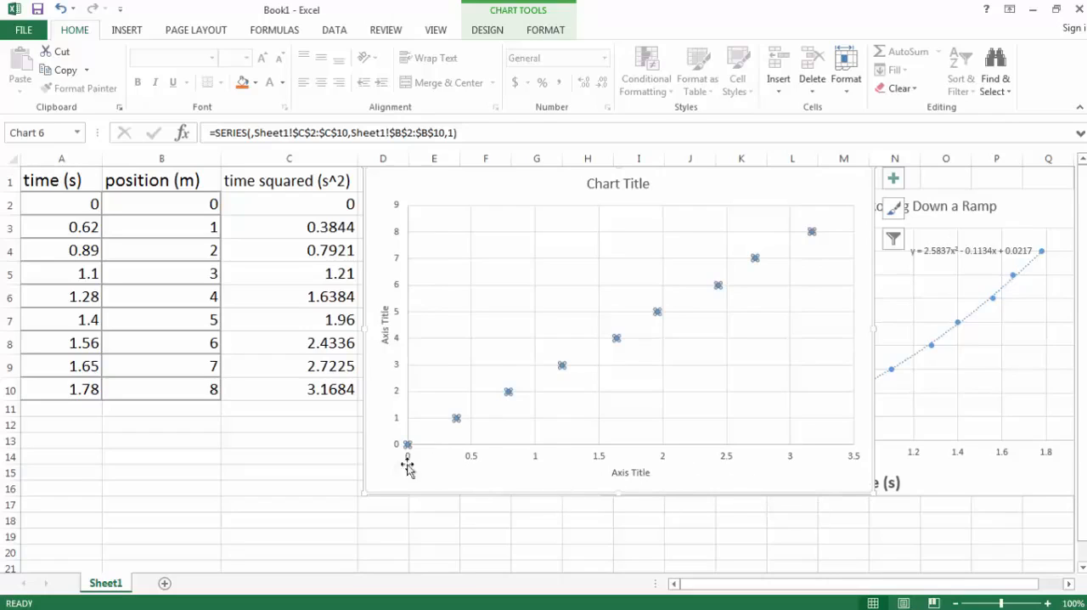
mouse_move(639, 435)
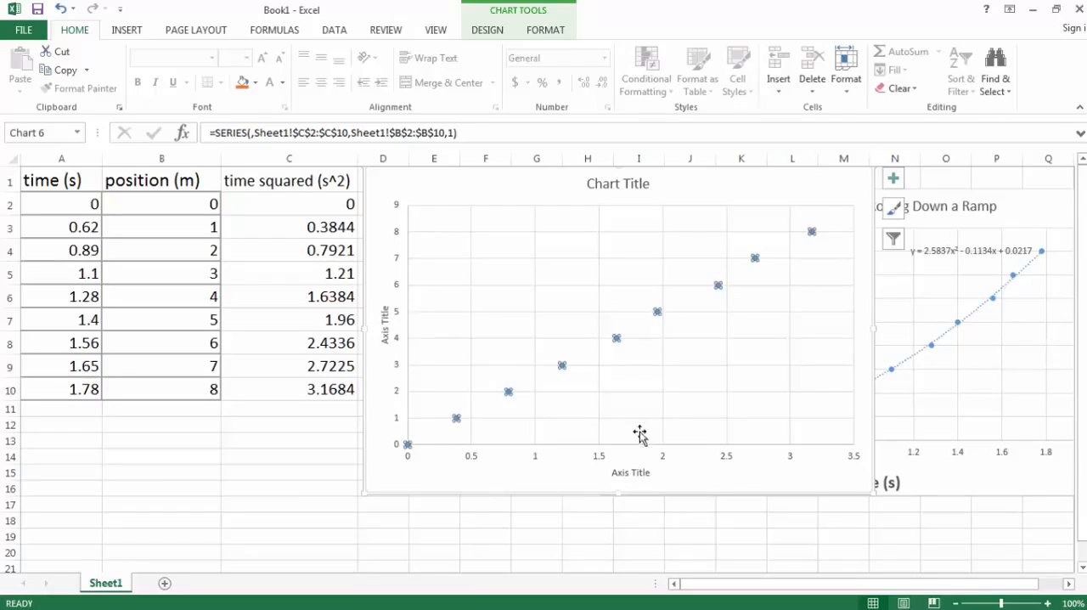
left_click(333, 31)
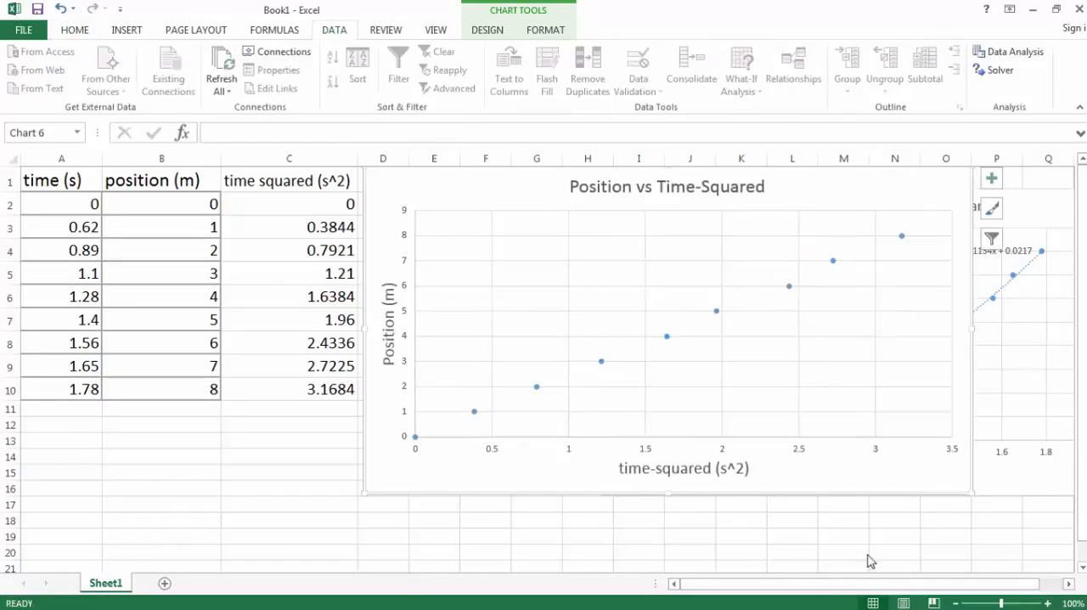
mouse_move(615, 372)
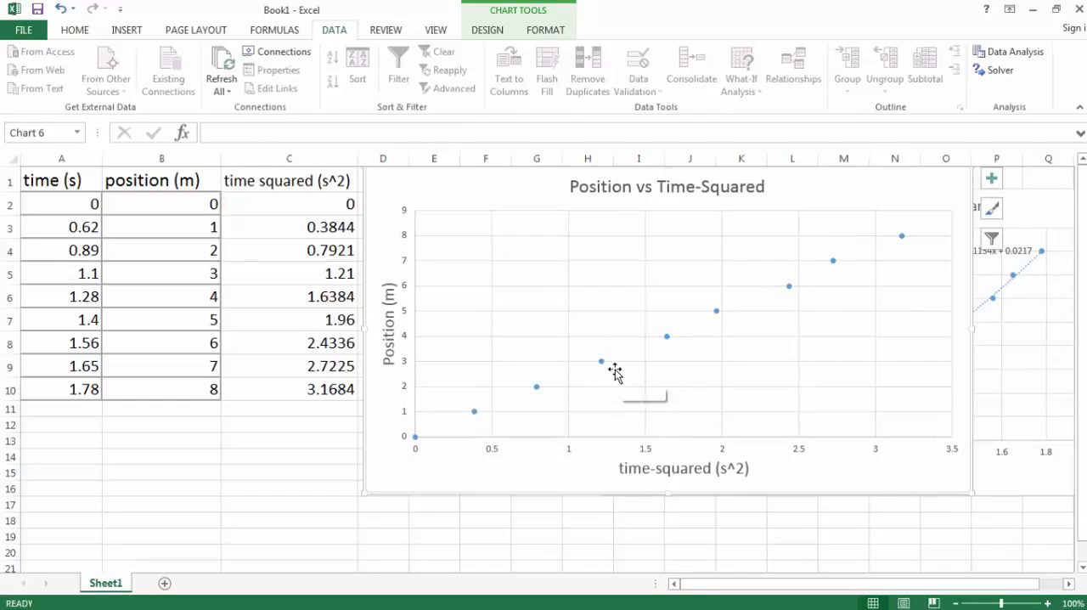
left_click(602, 361)
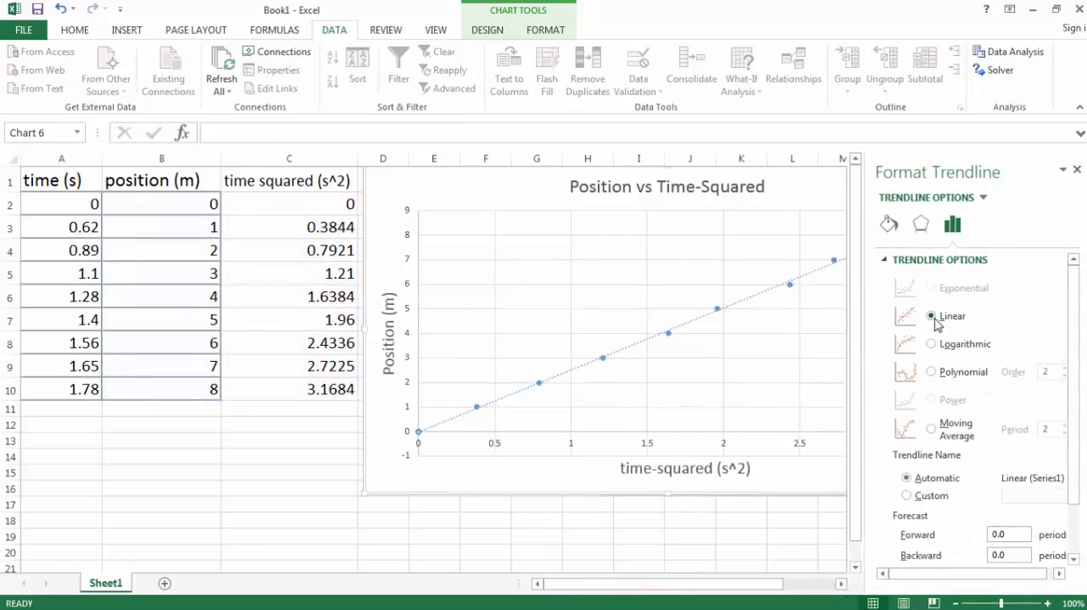
scroll("down", 3)
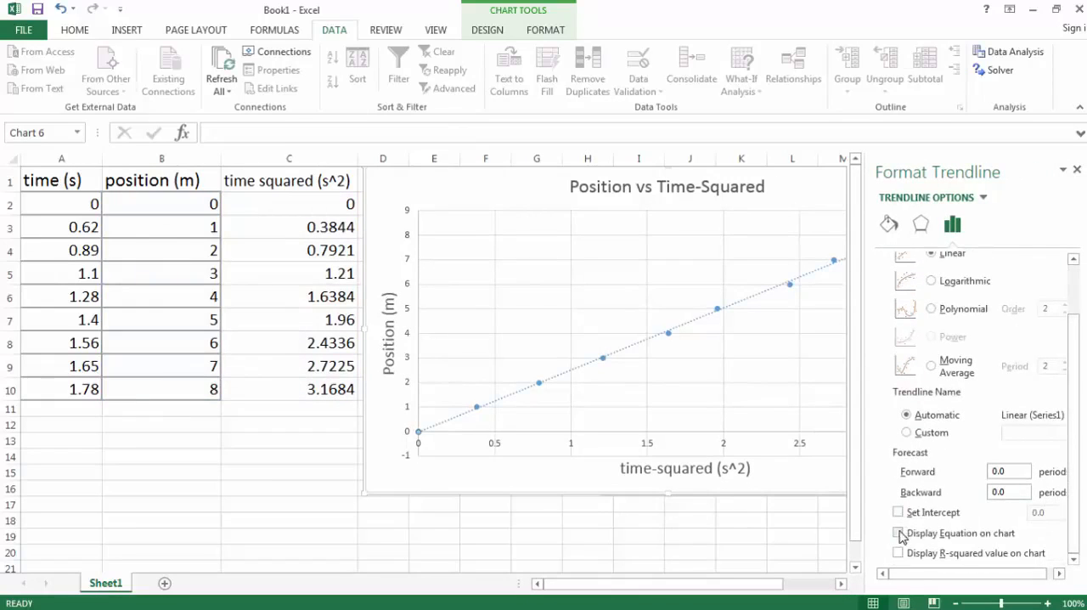
left_click(899, 533)
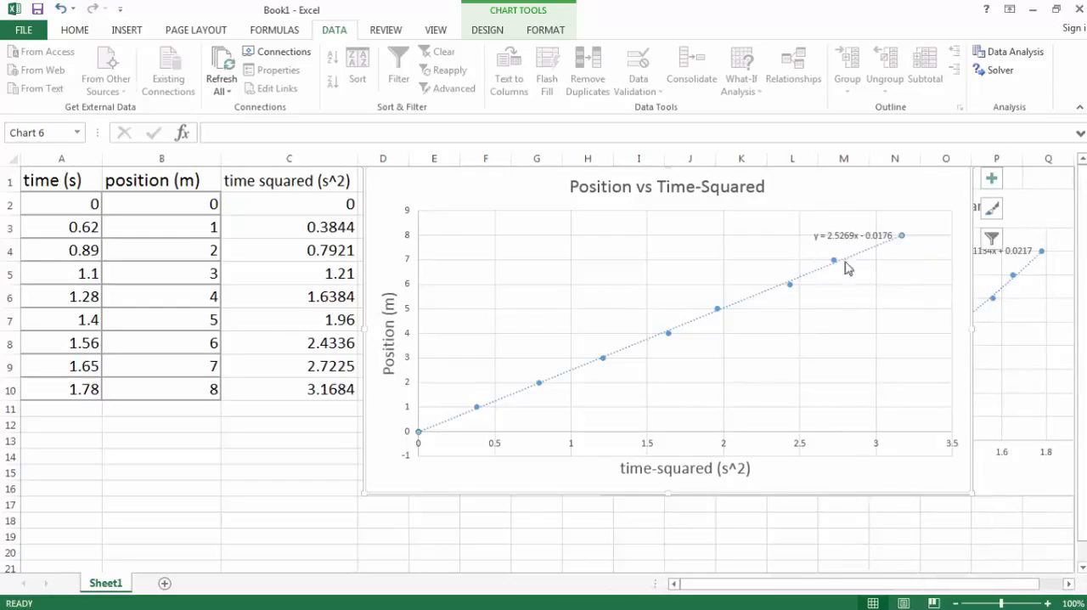
mouse_move(839, 253)
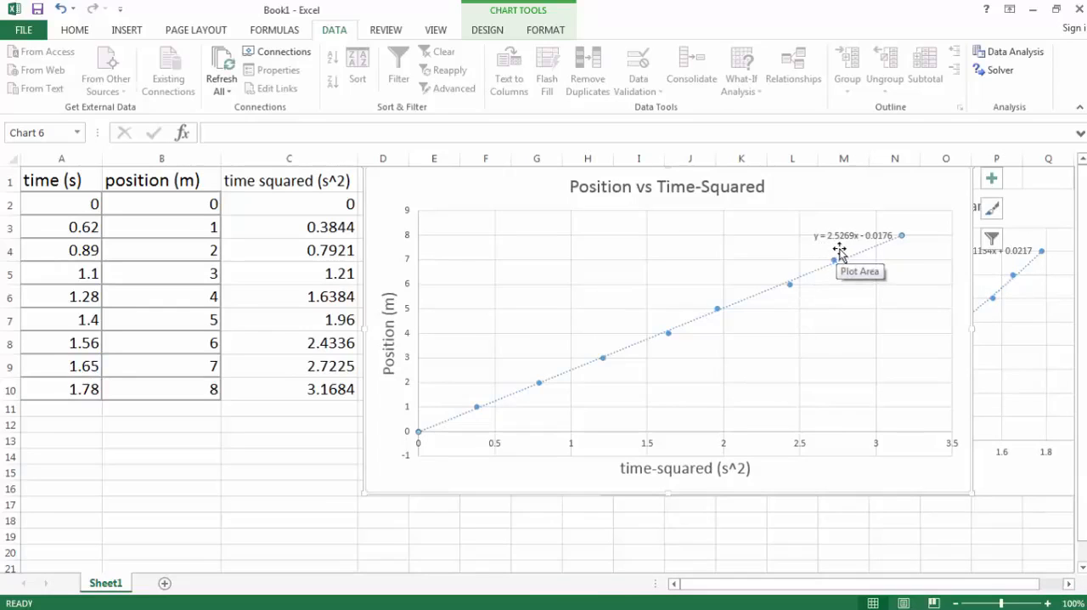
mouse_move(880, 269)
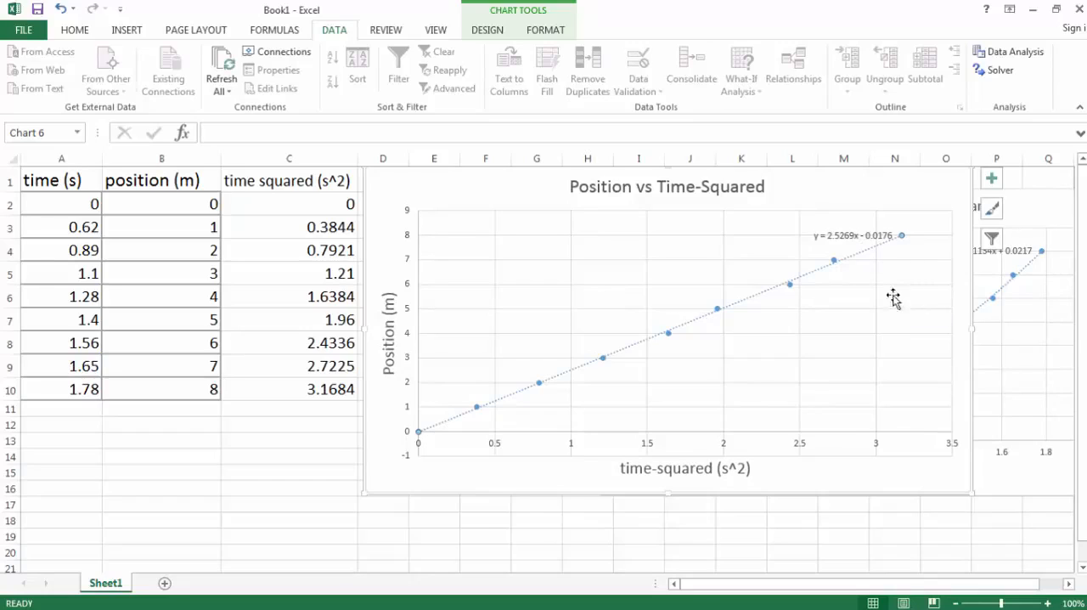
mouse_move(889, 350)
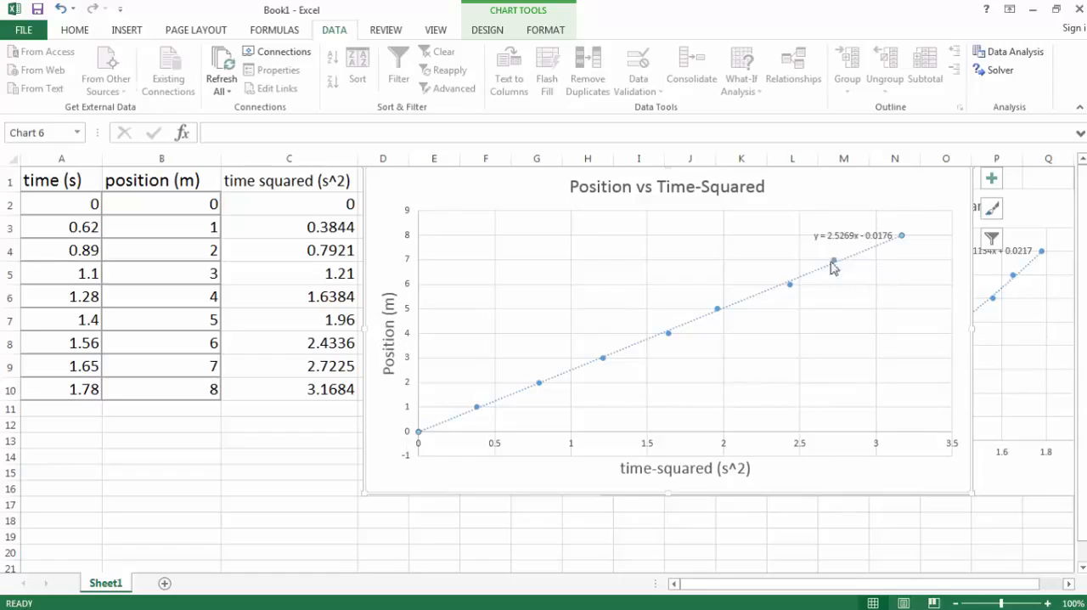
mouse_move(868, 258)
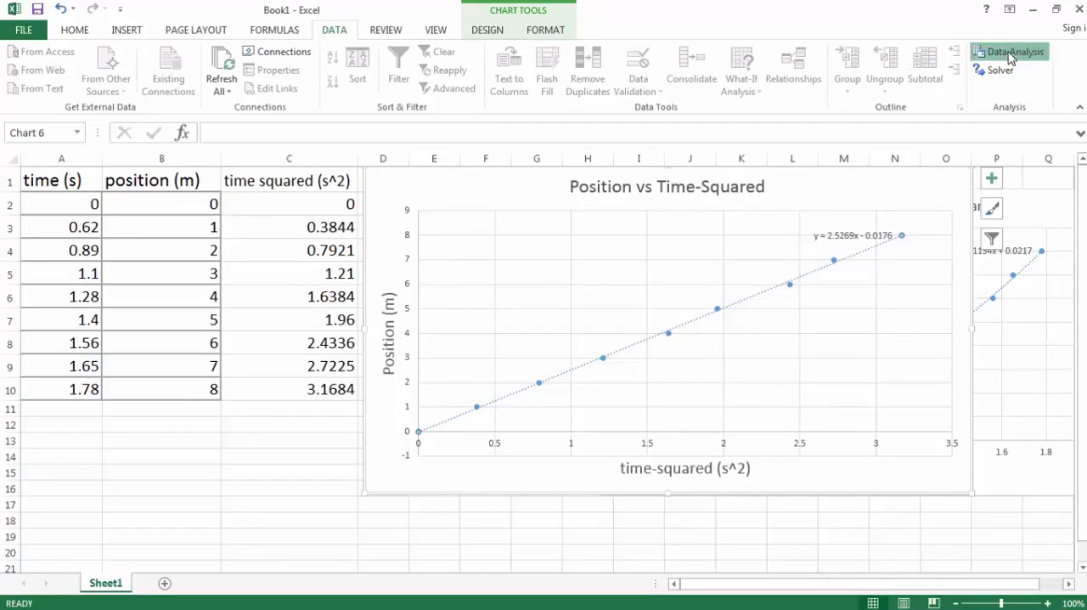
- Run a Data Analysis regression of position B2:B10 on time squared C2:C10 onto a new worksheet
left_click(1014, 51)
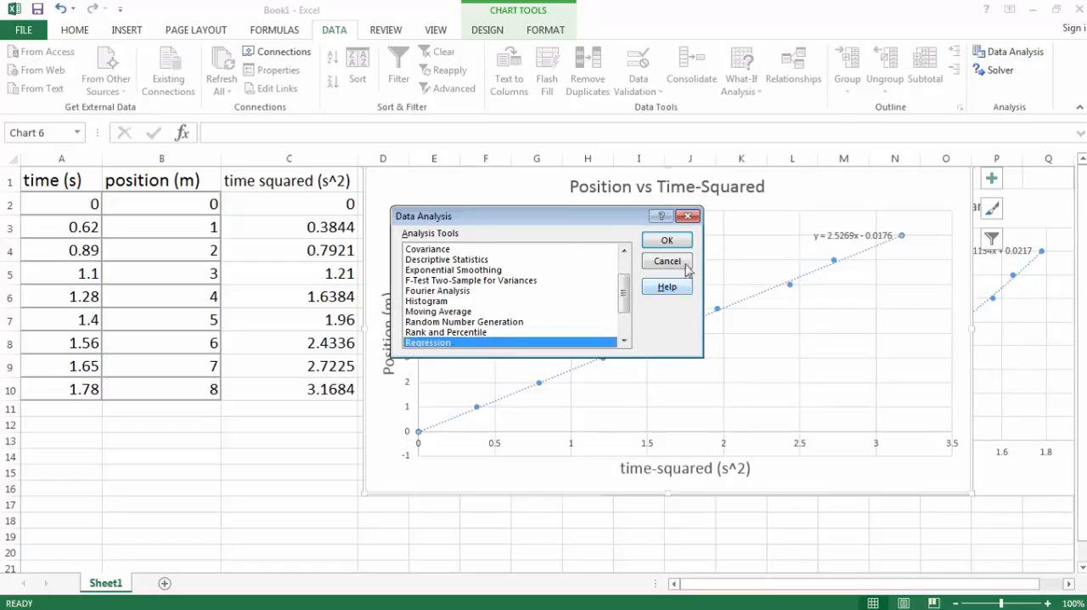
left_click(666, 240)
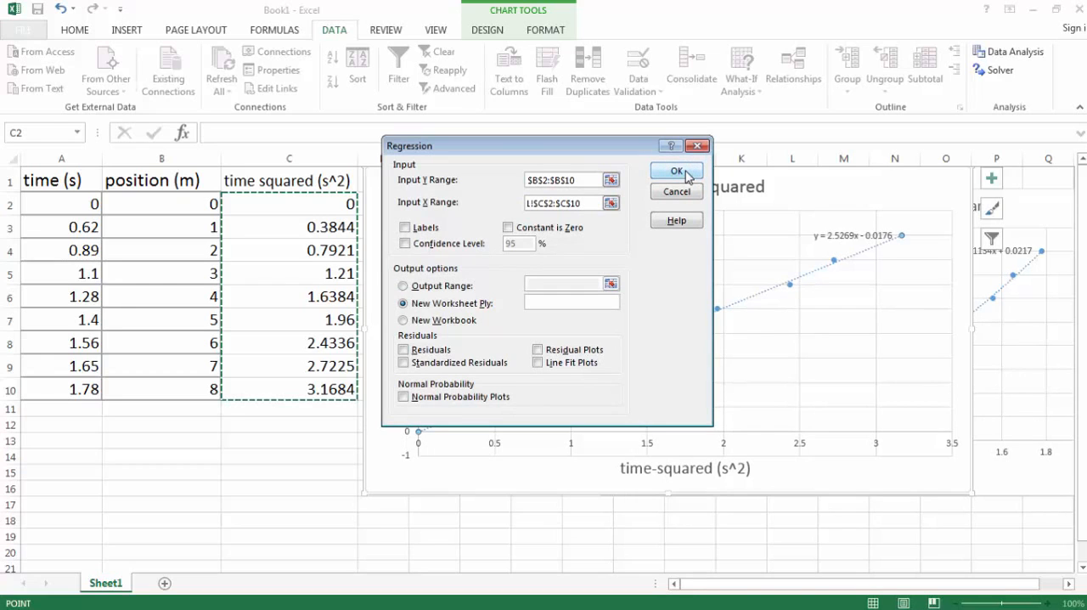
left_click(676, 170)
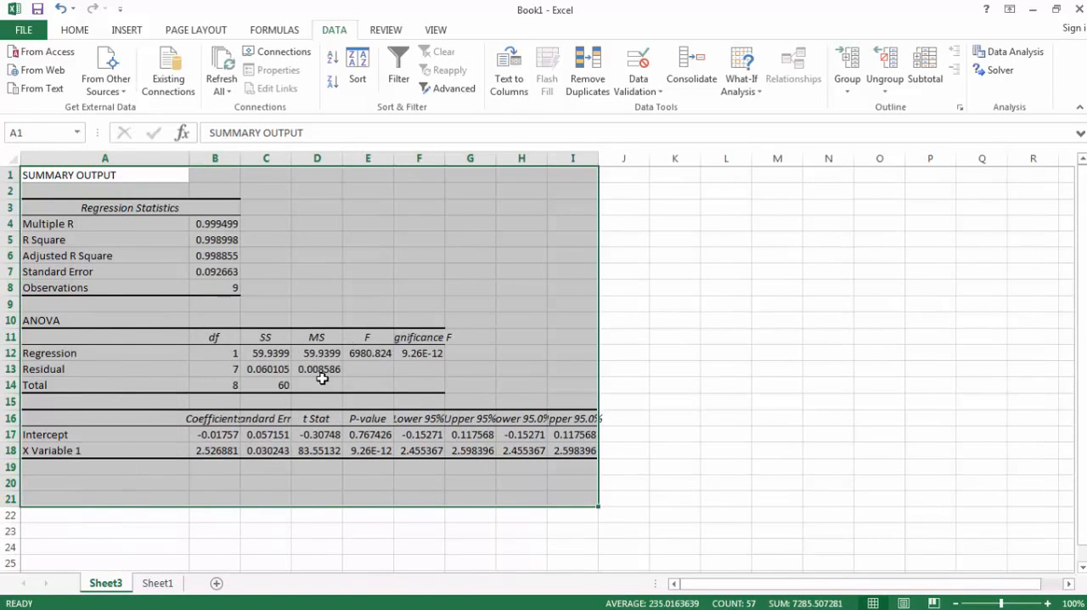
mouse_move(236, 156)
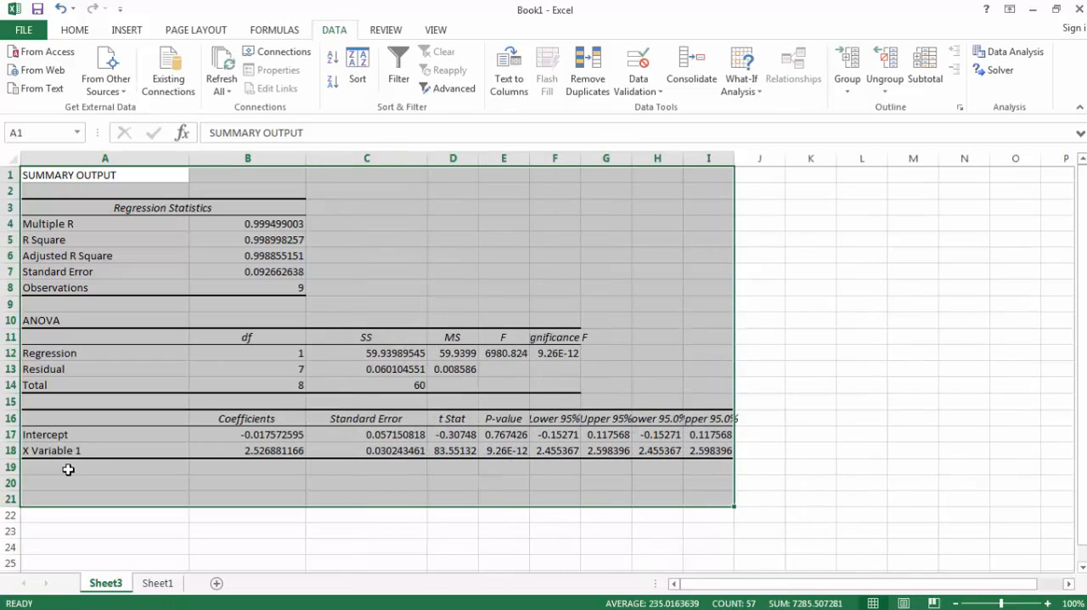
mouse_move(67, 448)
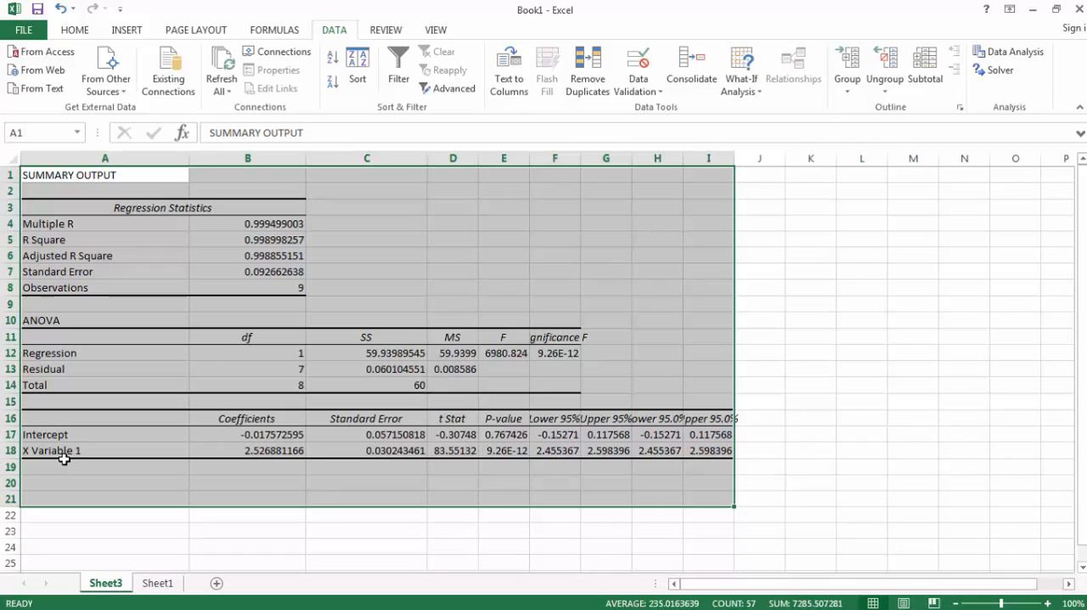
mouse_move(274, 438)
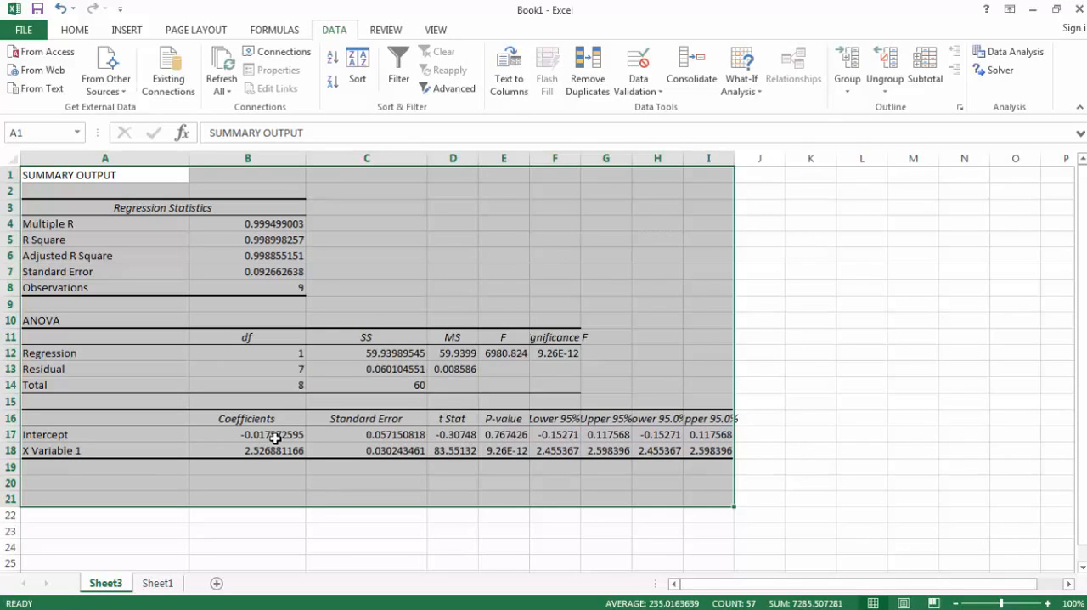
mouse_move(246, 462)
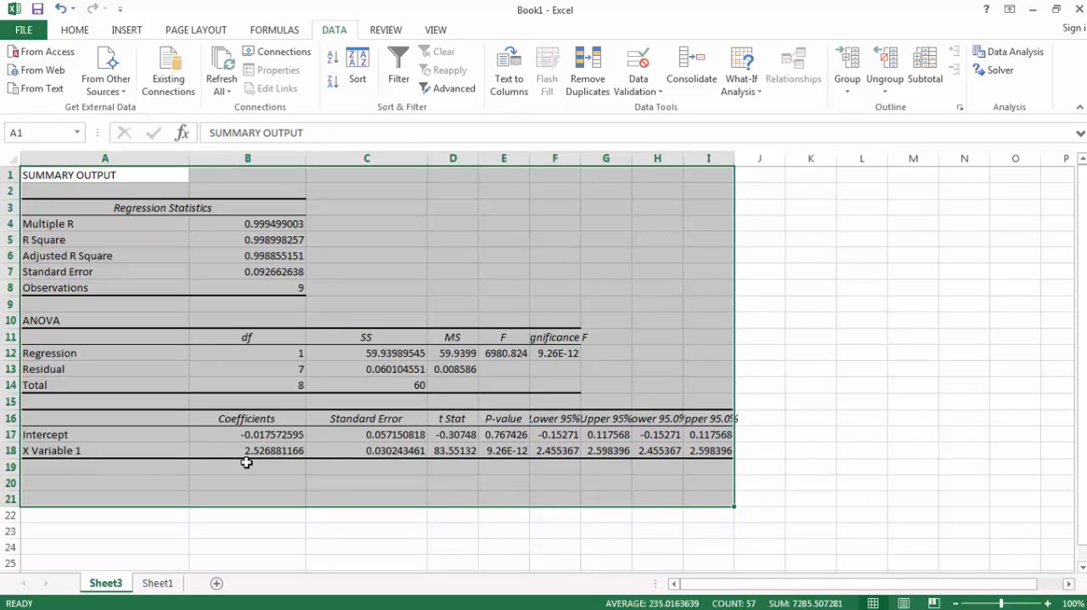
mouse_move(282, 458)
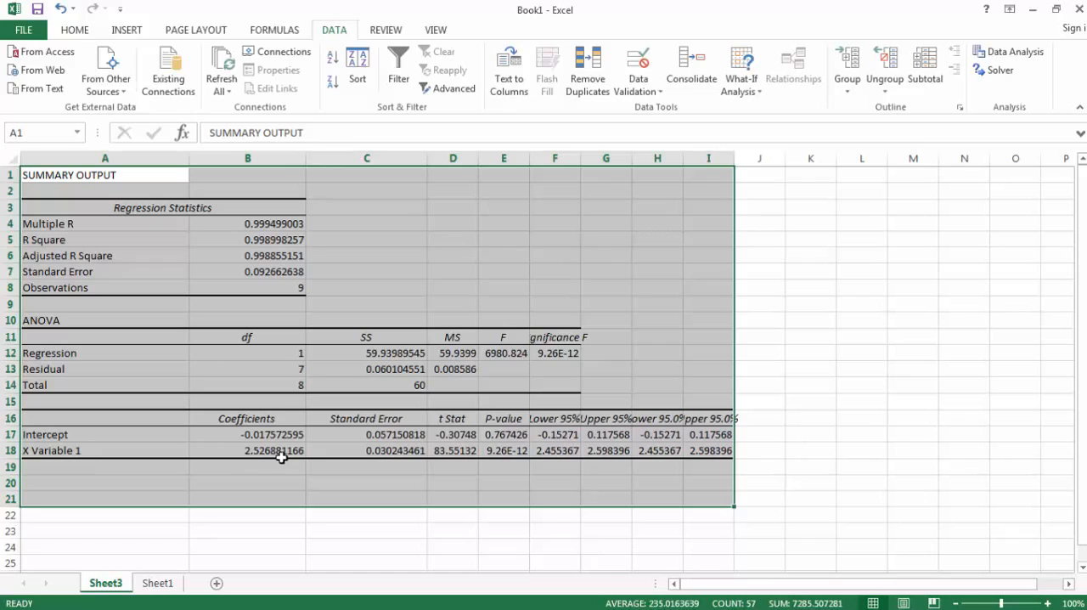
mouse_move(270, 457)
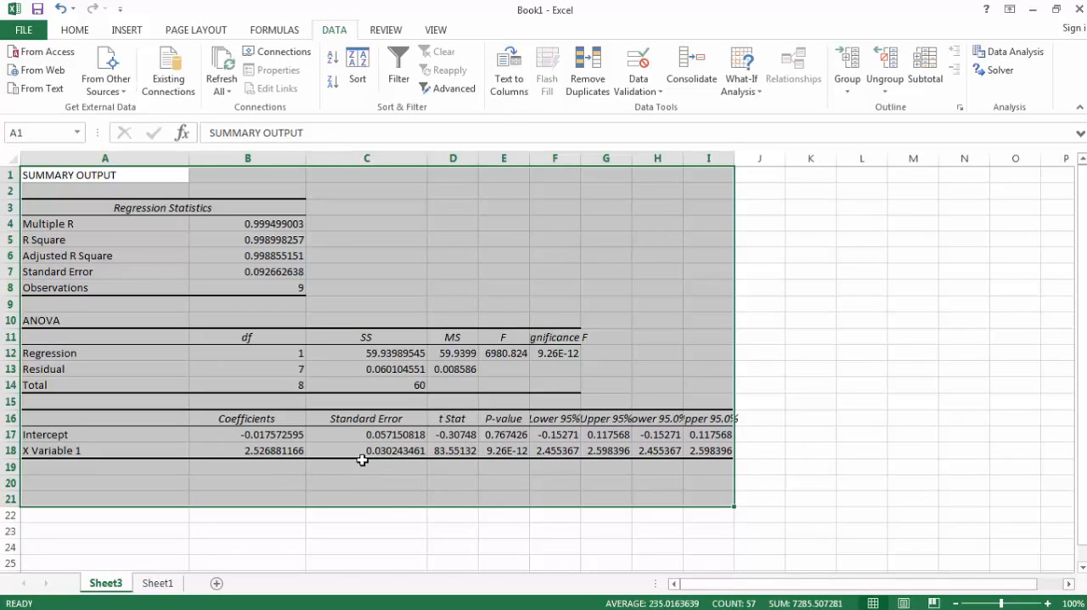
mouse_move(272, 465)
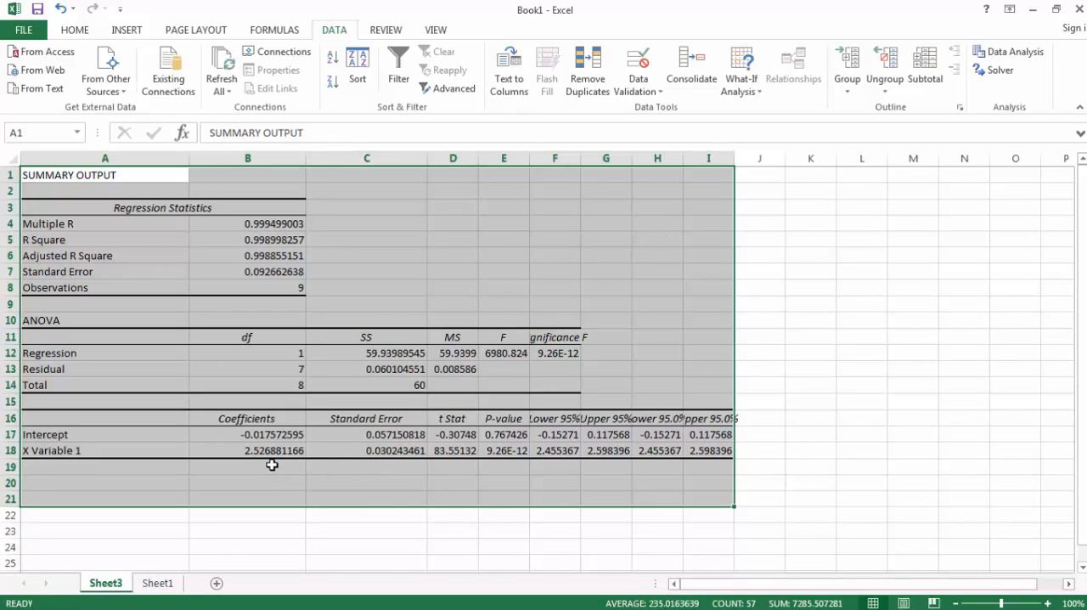
mouse_move(380, 462)
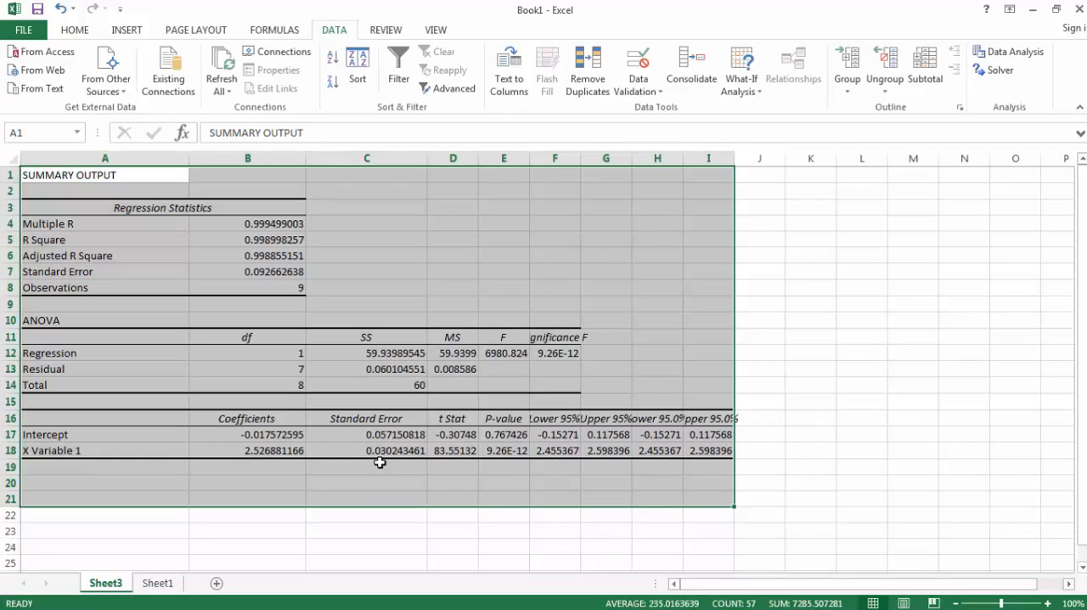
mouse_move(303, 447)
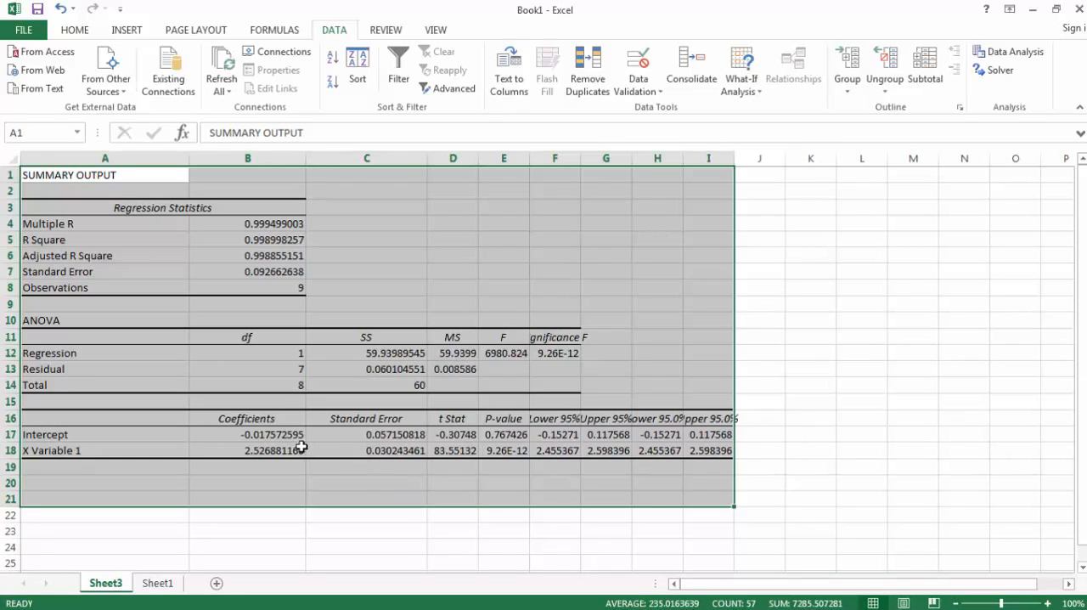
mouse_move(296, 441)
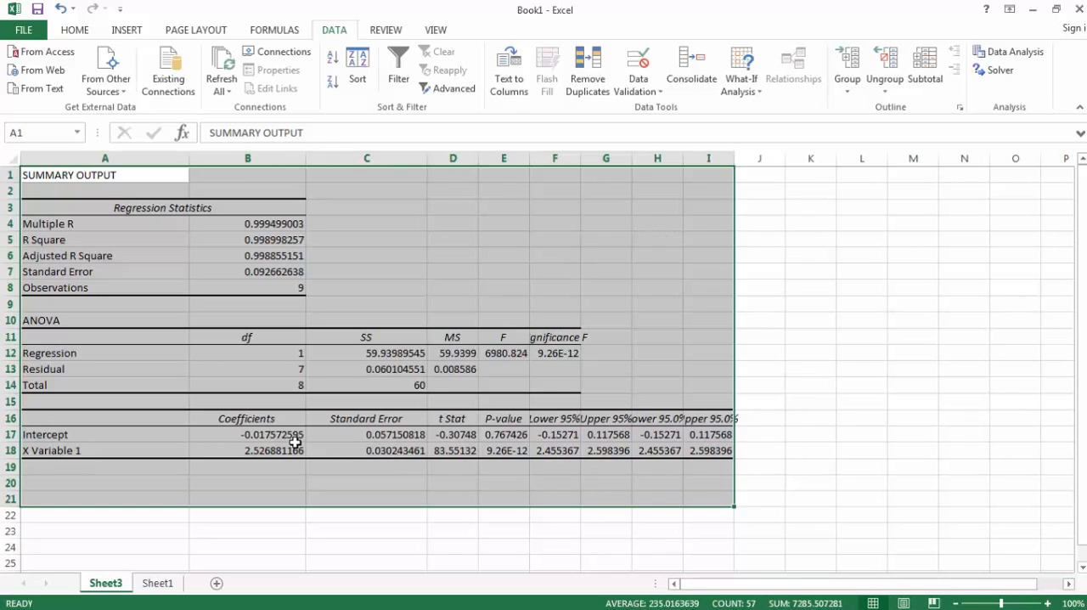
mouse_move(382, 449)
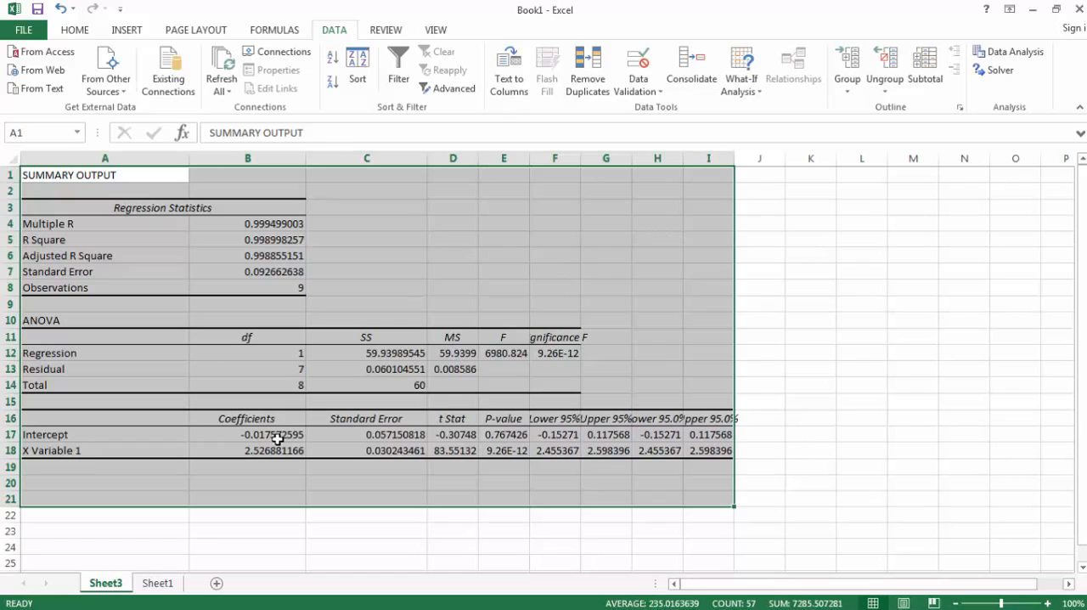
mouse_move(309, 445)
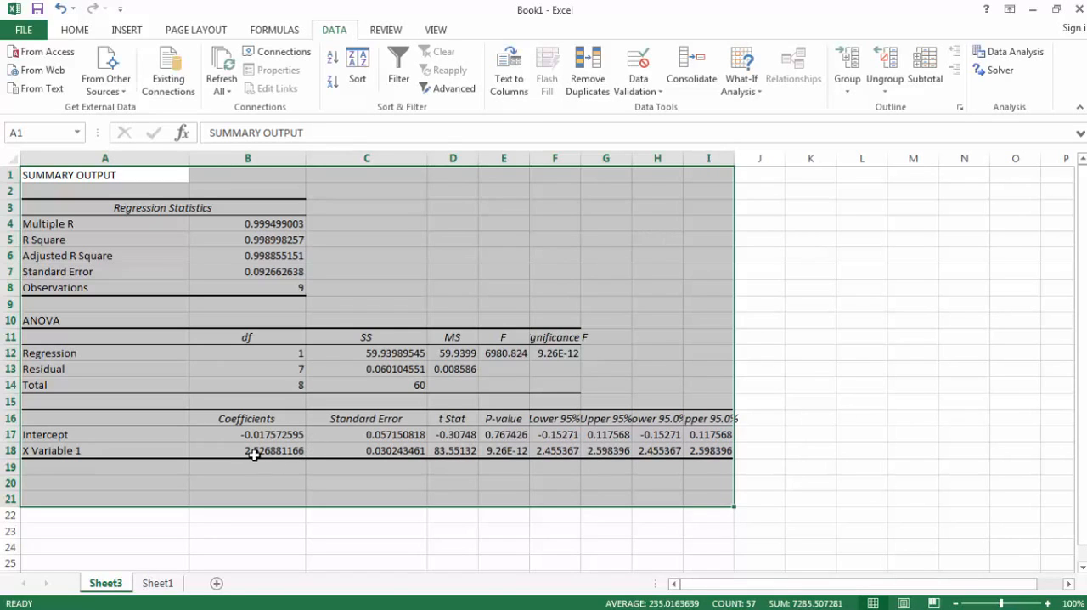
mouse_move(282, 457)
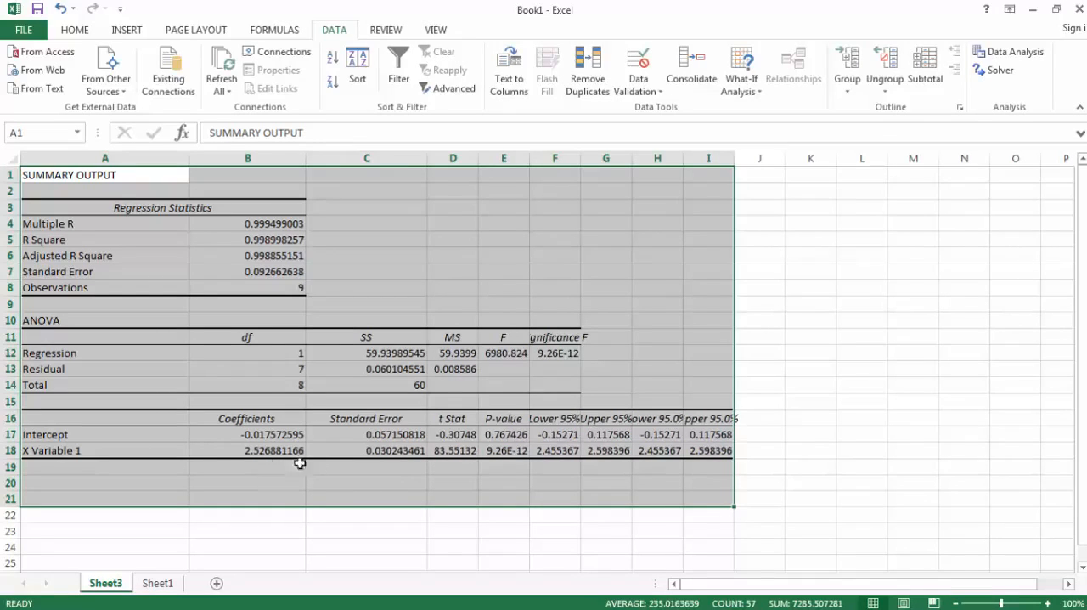
mouse_move(395, 459)
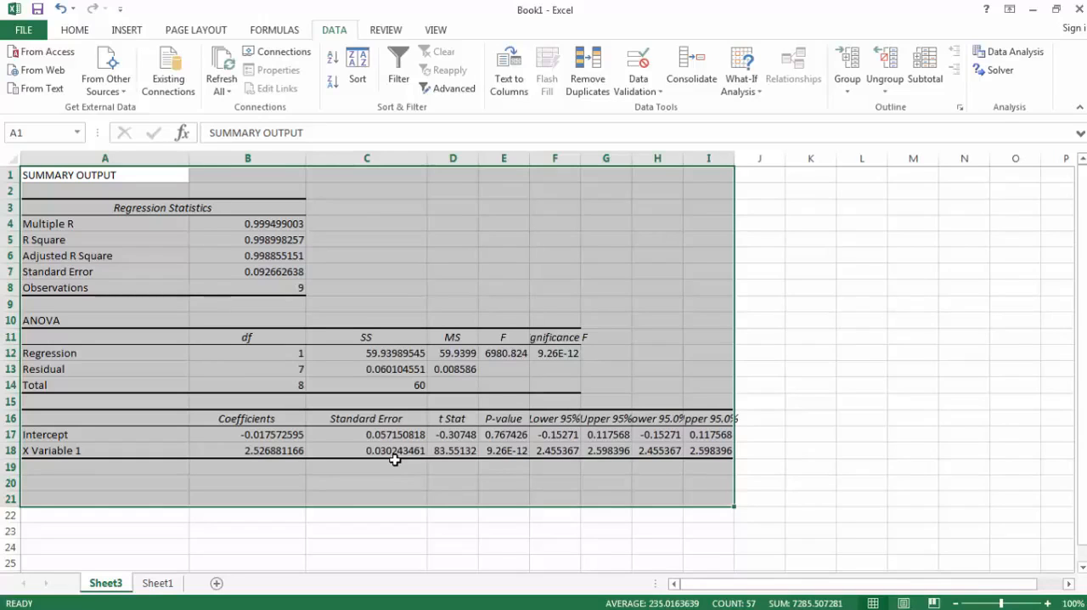
mouse_move(374, 479)
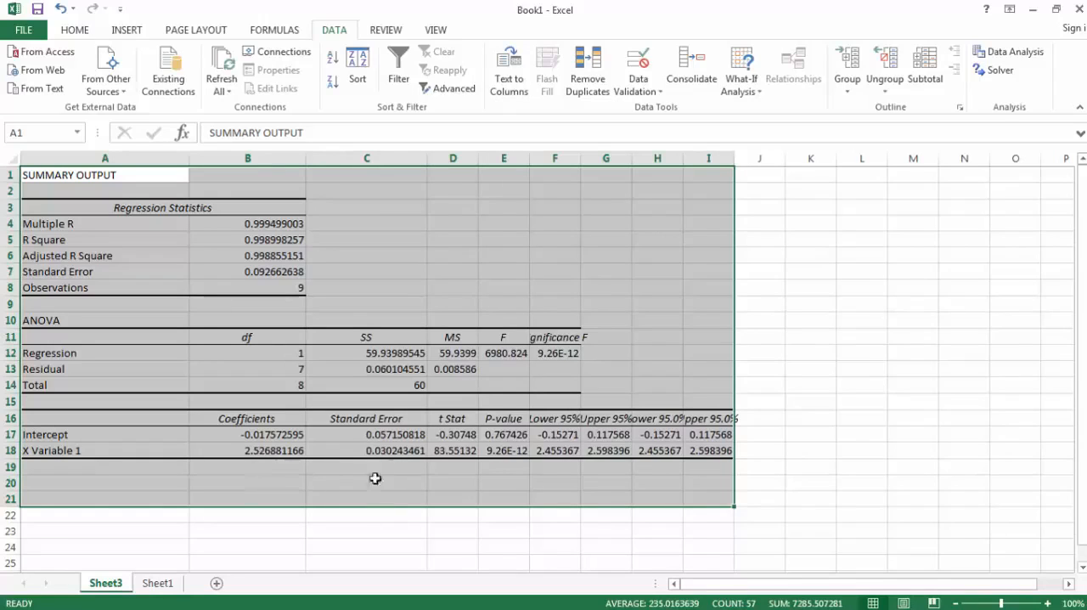
mouse_move(332, 476)
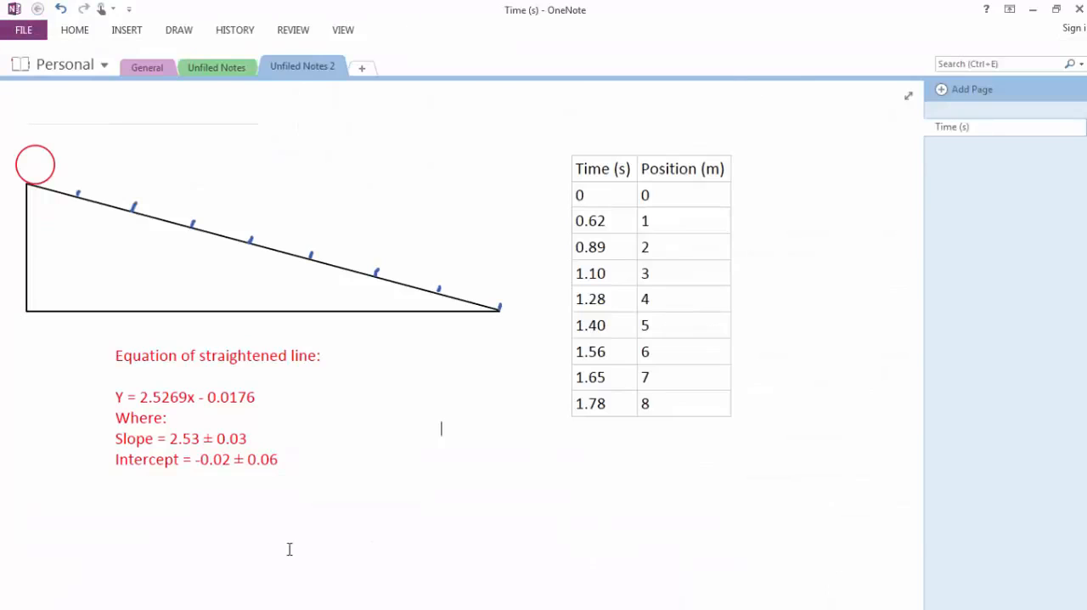
mouse_move(302, 529)
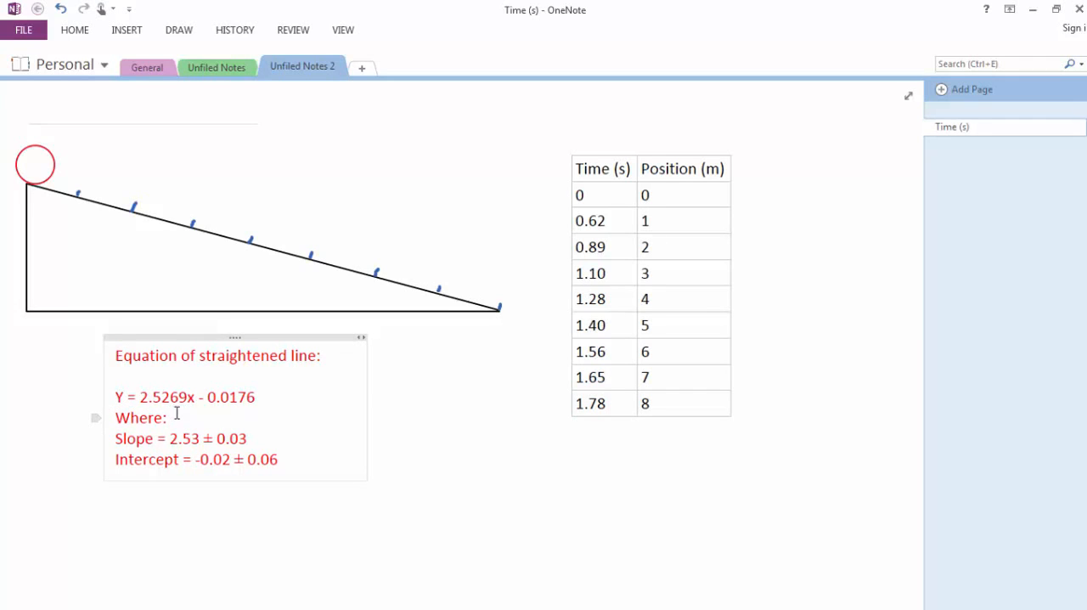
- Write the final equation Y = (2.53 ± 0.03)x - (-0.02 ± 0.06) below the existing notes
left_click(441, 428)
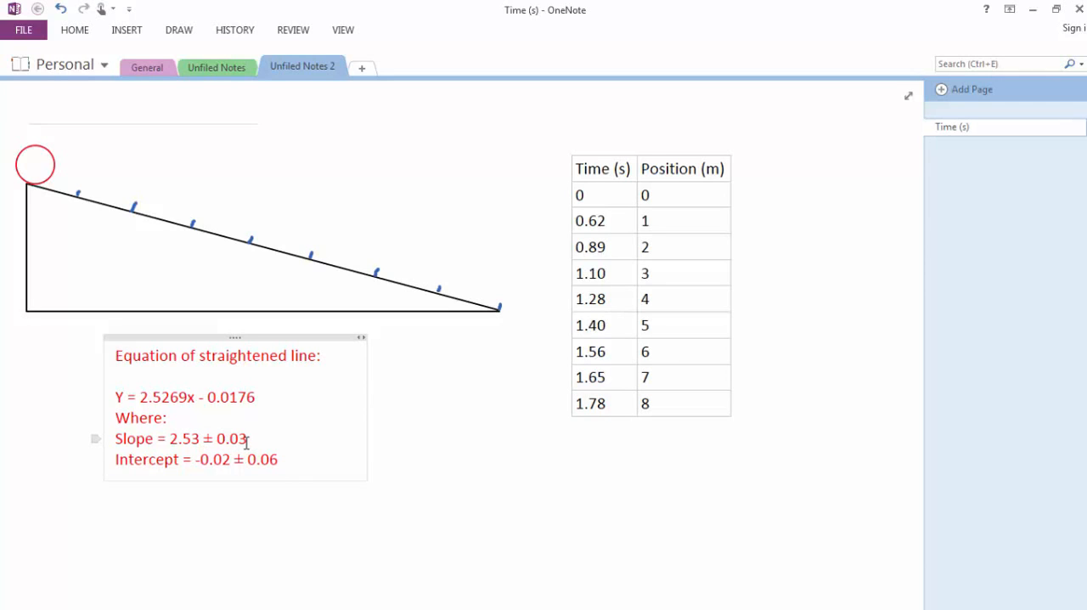
mouse_move(250, 466)
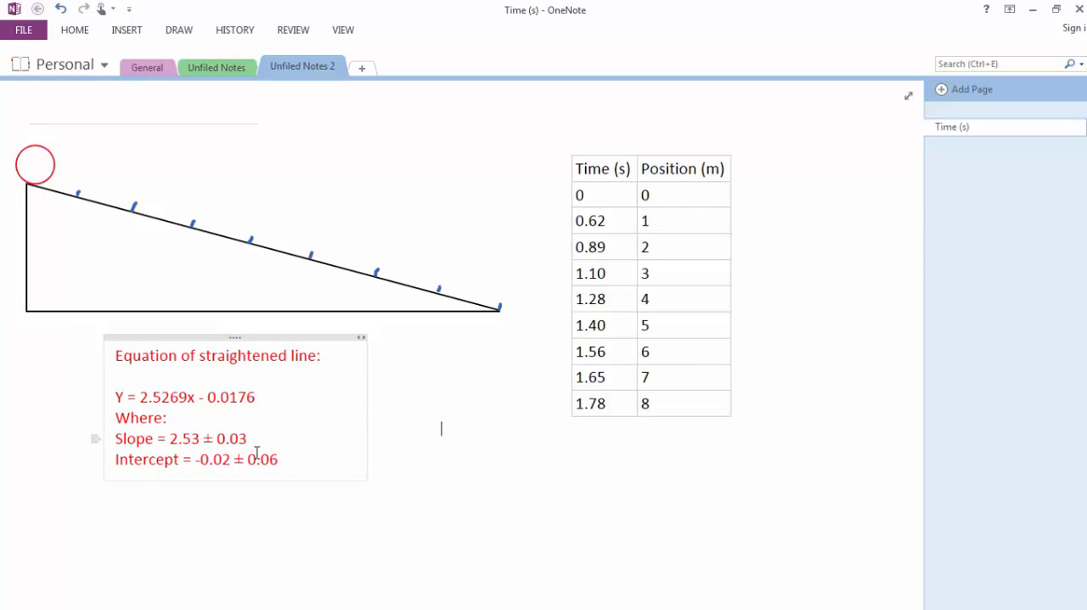
mouse_move(272, 448)
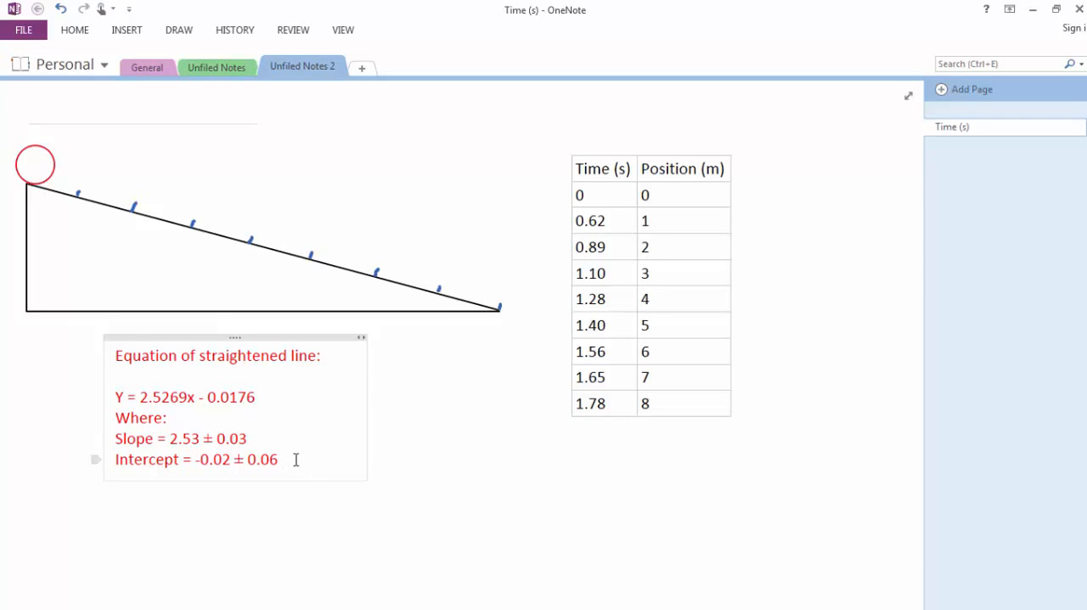
type("Y = (2.53 ± 0.03)x - (-0.02 ± 0.06)")
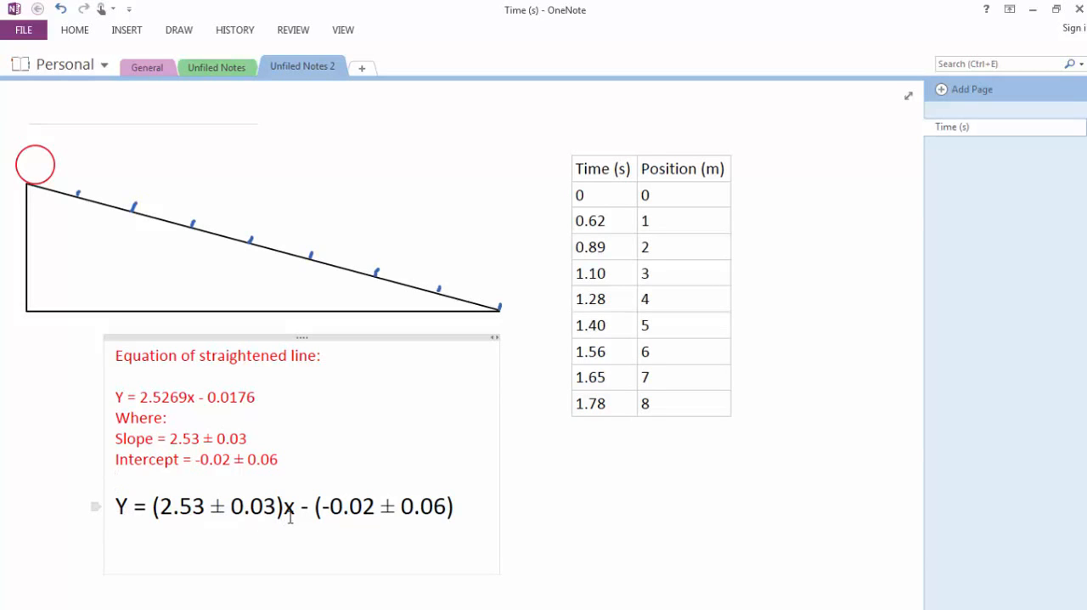
mouse_move(359, 523)
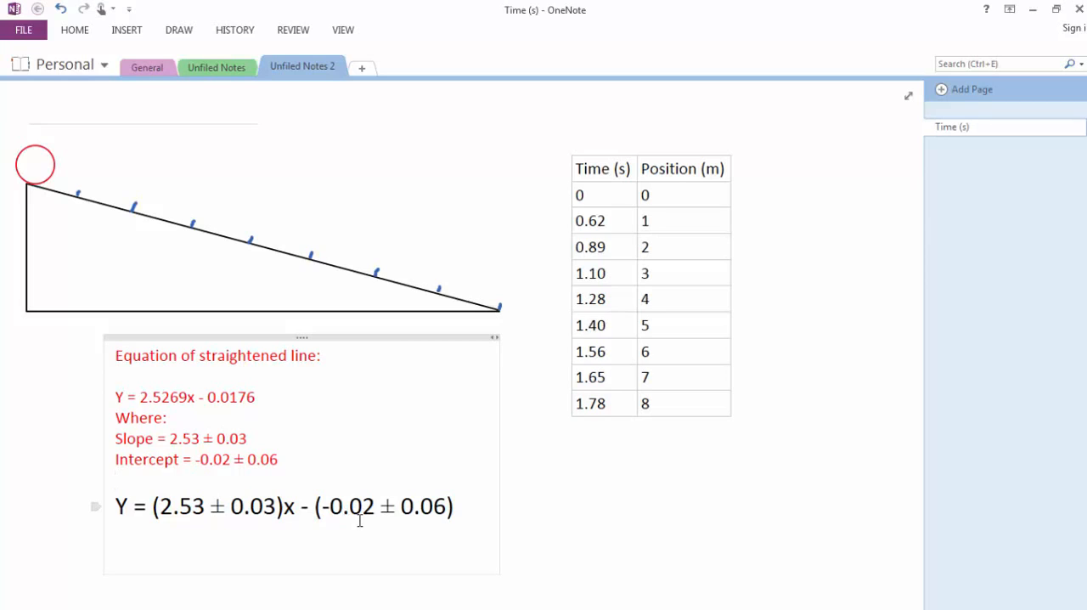